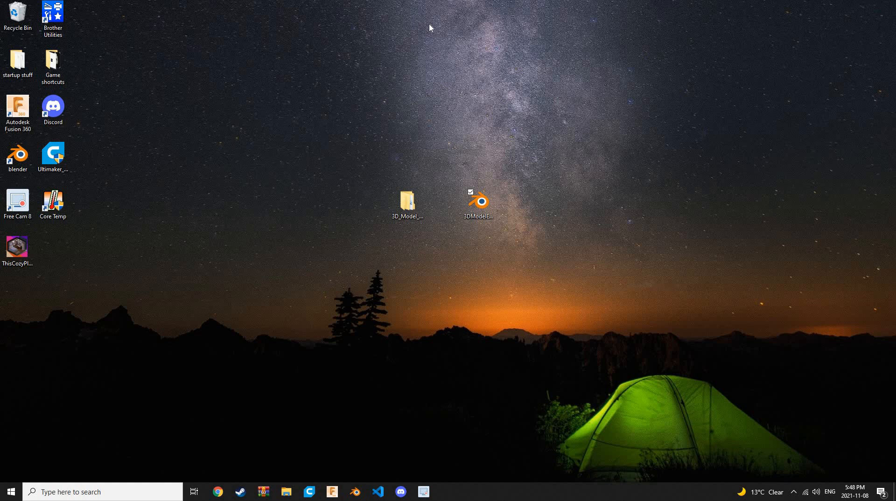
pyautogui.moveTo(382, 184)
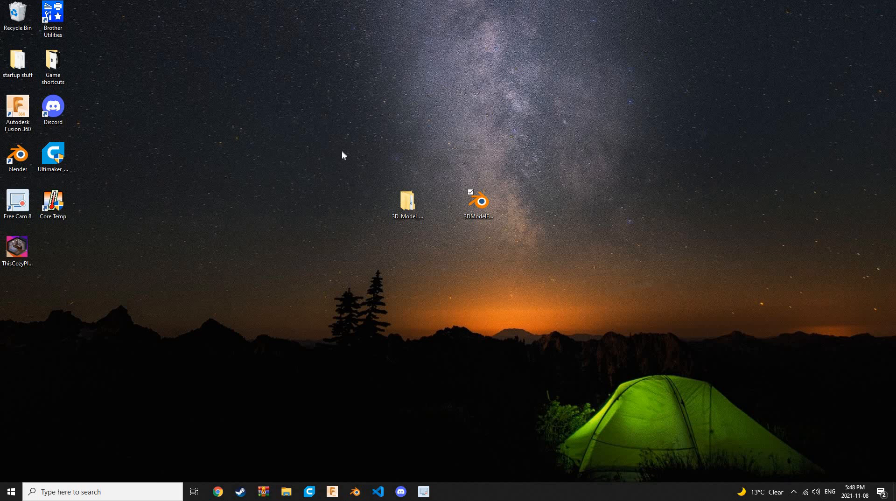
# Open the 3D_Model_Input folder from the desktop in File Explorer.
pyautogui.click(479, 201)
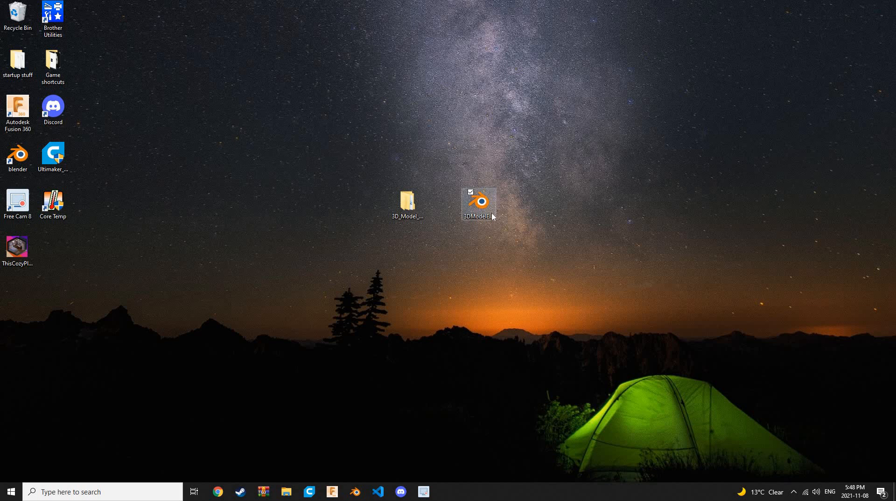
pyautogui.click(407, 204)
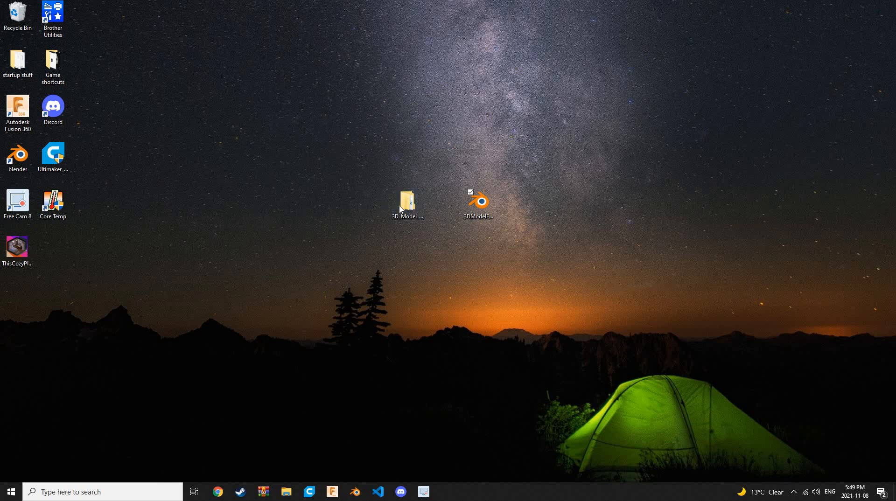
pyautogui.click(406, 202)
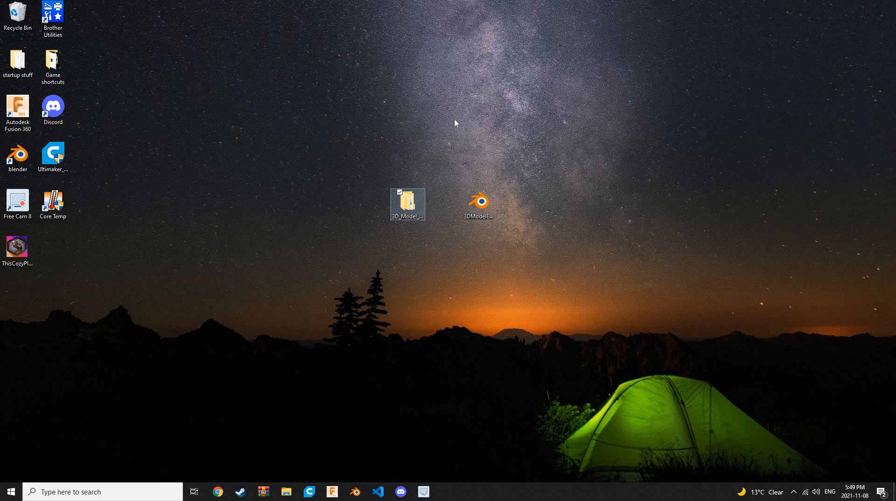
pyautogui.doubleClick(407, 203)
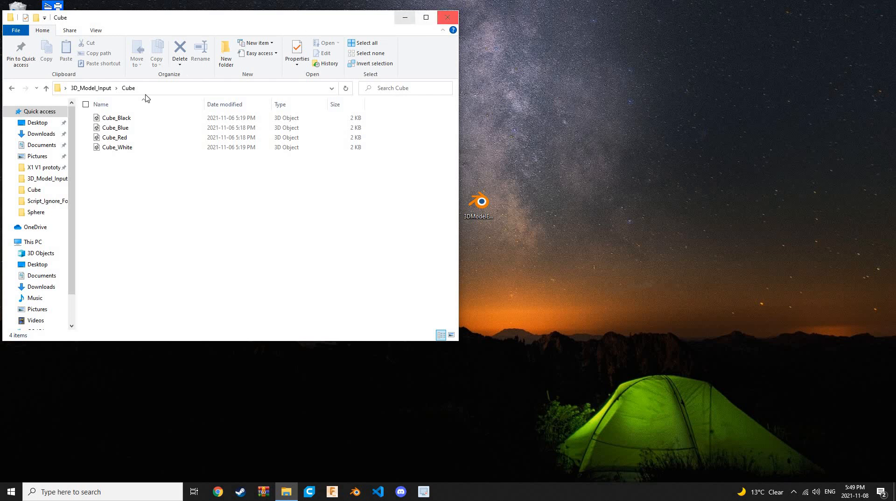
# Browse back to 3D_Model_Input and open the Sphere subfolder.
pyautogui.click(11, 88)
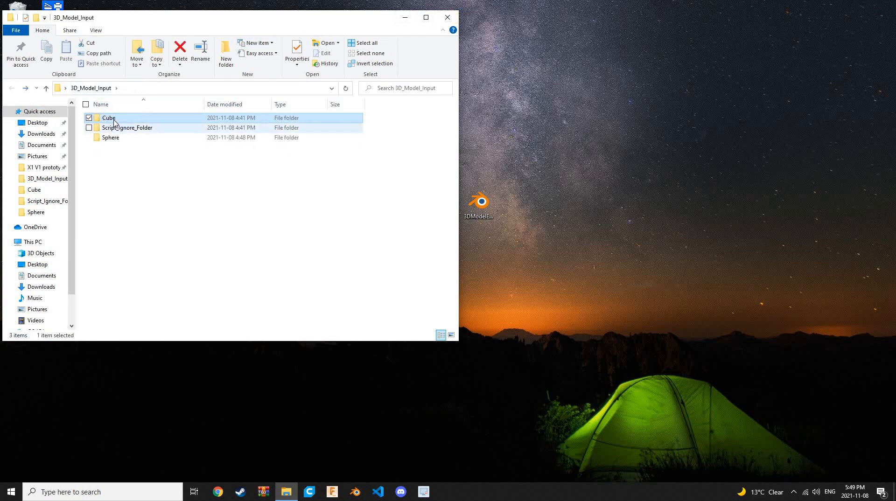
pyautogui.click(110, 137)
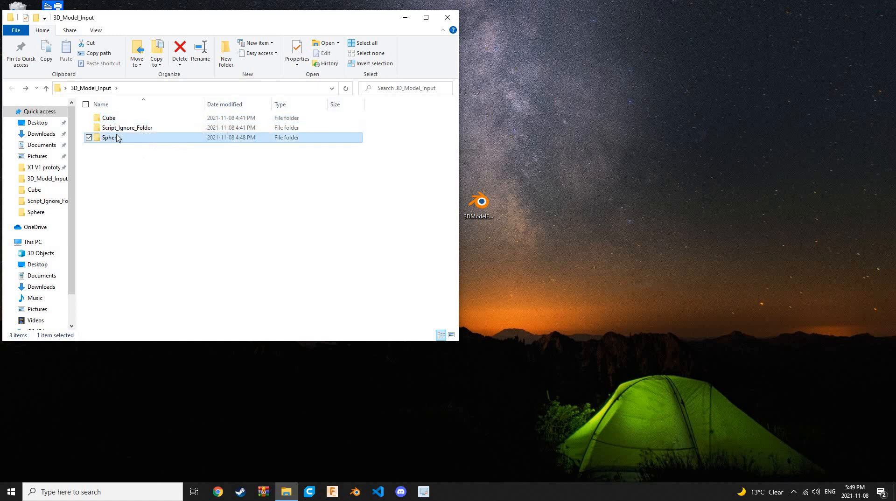
pyautogui.doubleClick(110, 138)
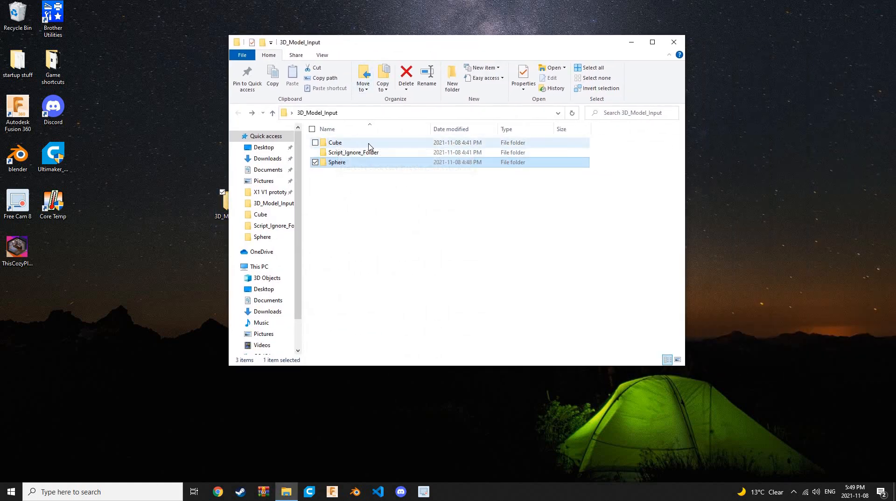
pyautogui.moveTo(343, 144)
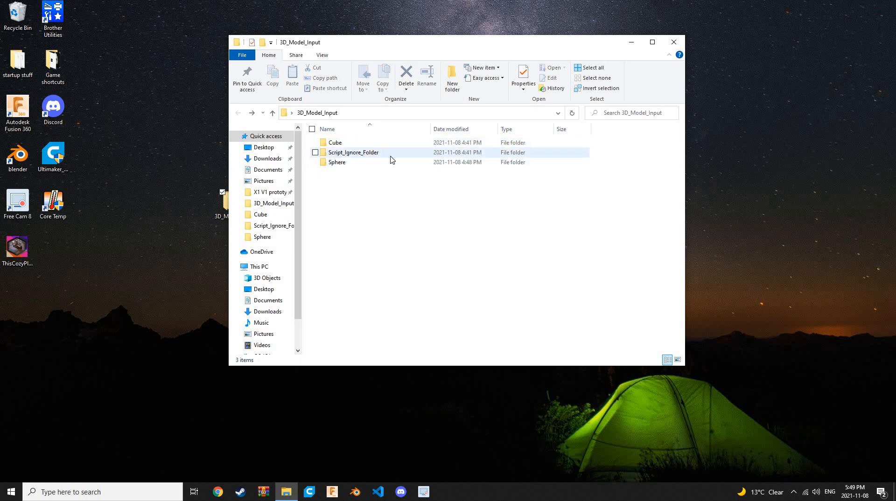
pyautogui.moveTo(334, 155)
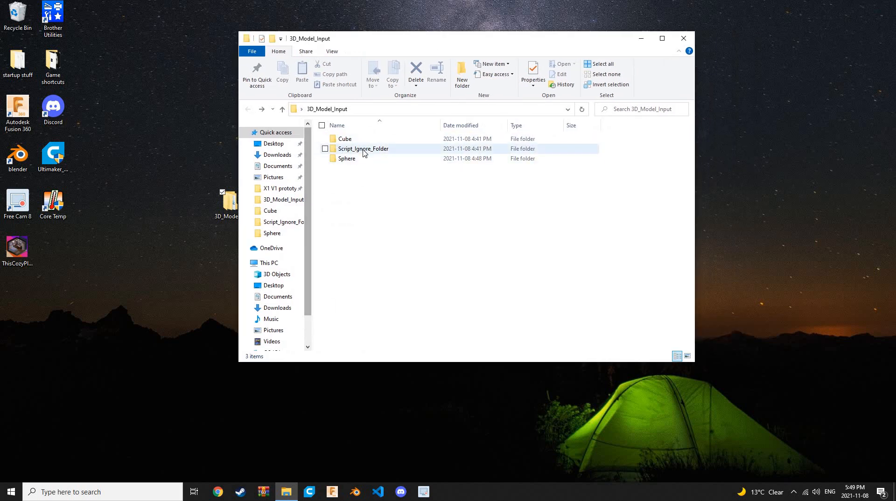
pyautogui.moveTo(364, 148)
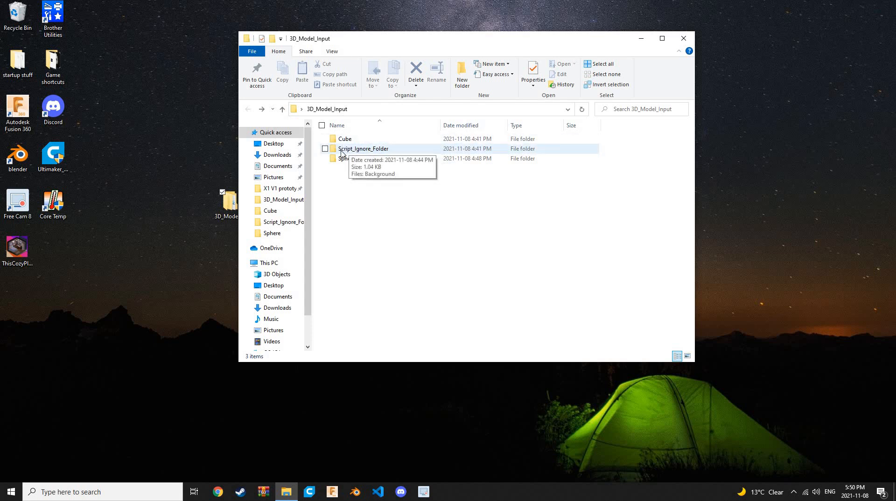
pyautogui.moveTo(361, 152)
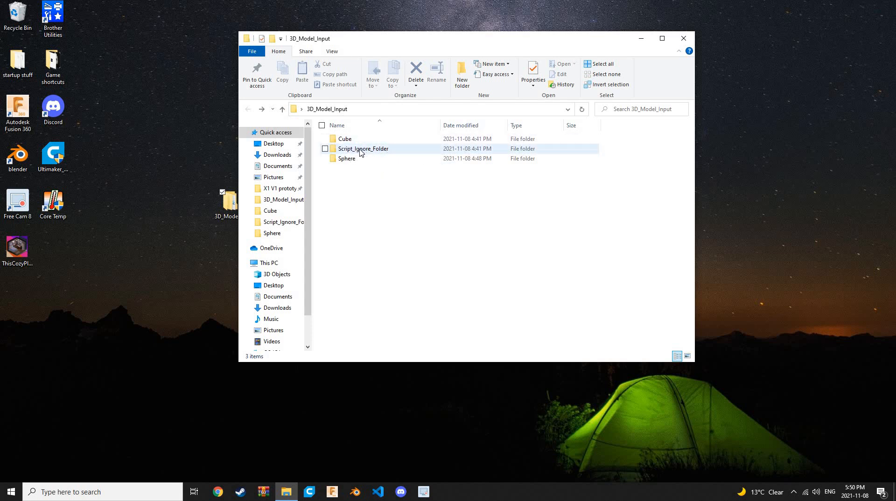
# Check Script_Ignore_Folder twice for its single Background model, then close the window.
pyautogui.doubleClick(362, 149)
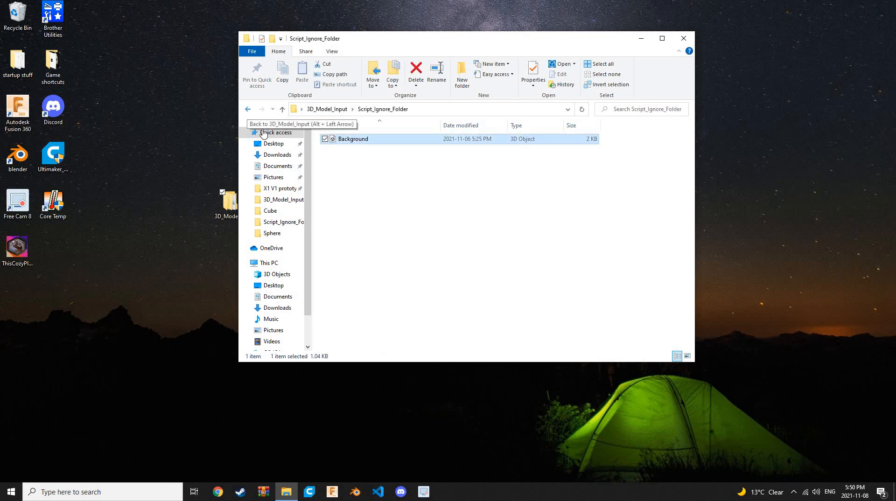
pyautogui.click(247, 109)
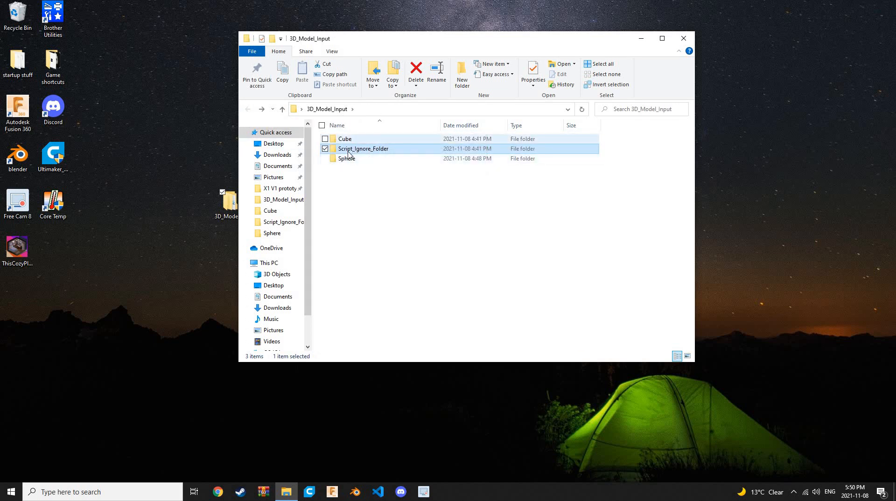
pyautogui.doubleClick(364, 149)
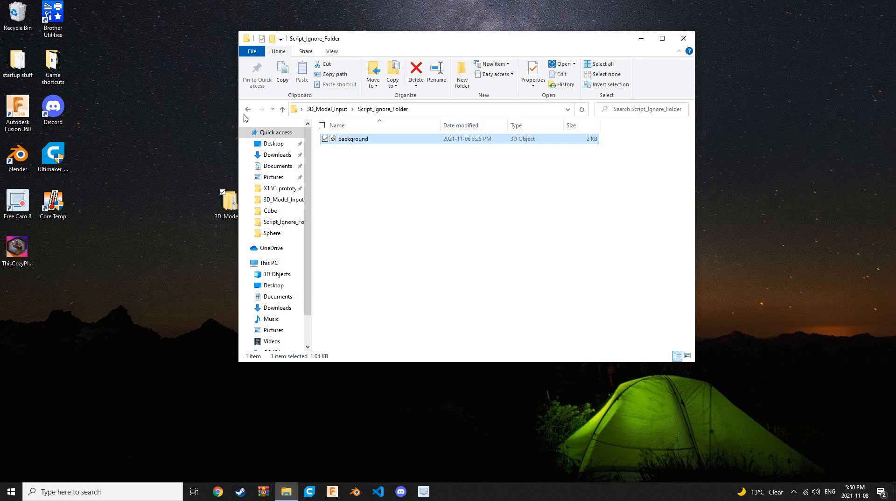
pyautogui.click(247, 109)
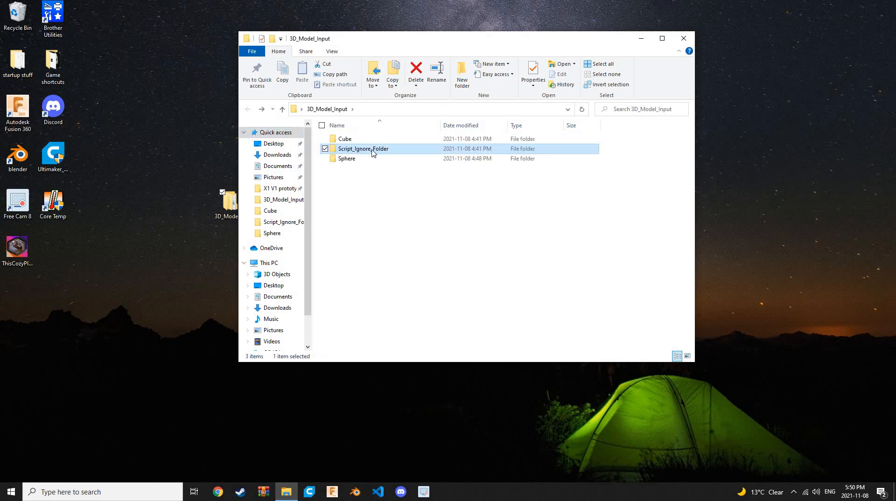
pyautogui.moveTo(371, 148)
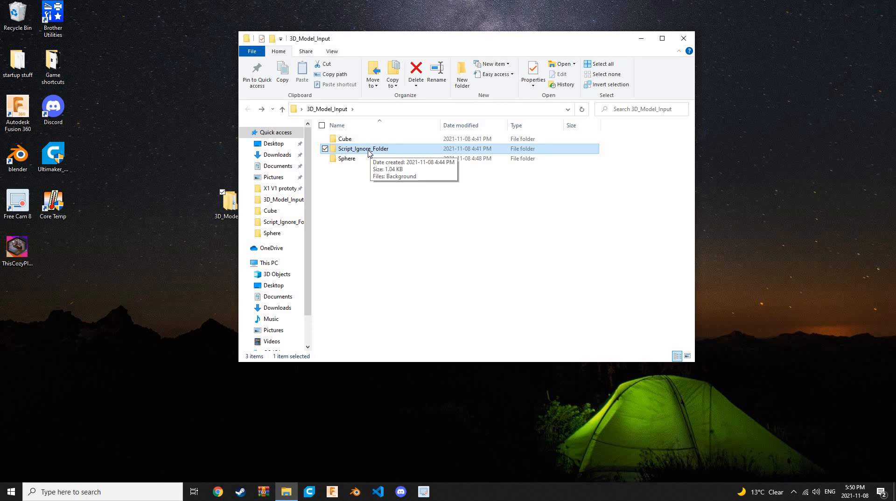
pyautogui.moveTo(389, 155)
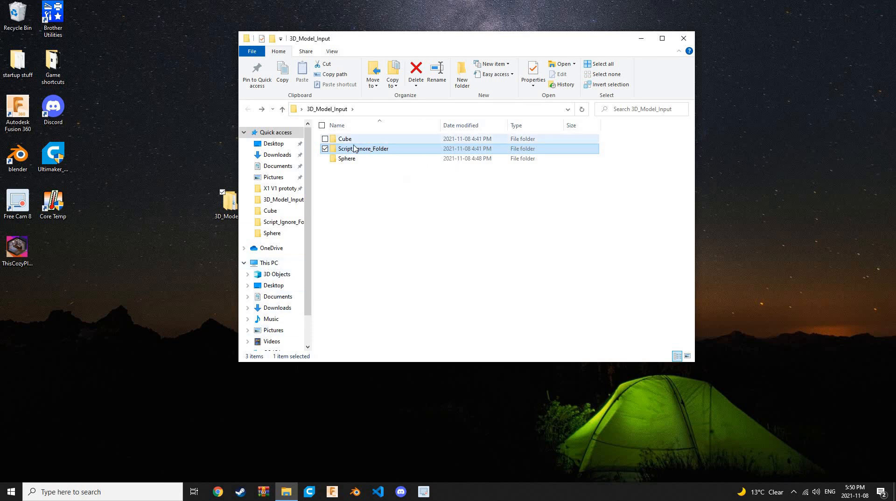
pyautogui.moveTo(364, 149)
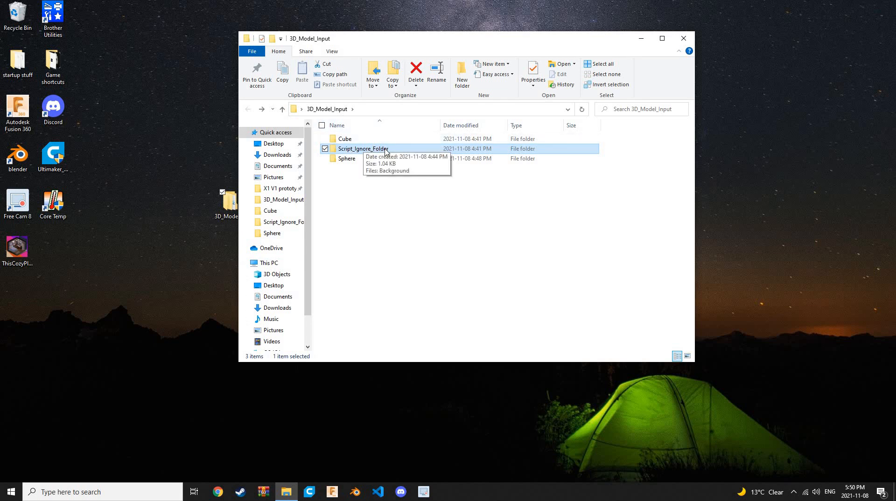
pyautogui.moveTo(451, 150)
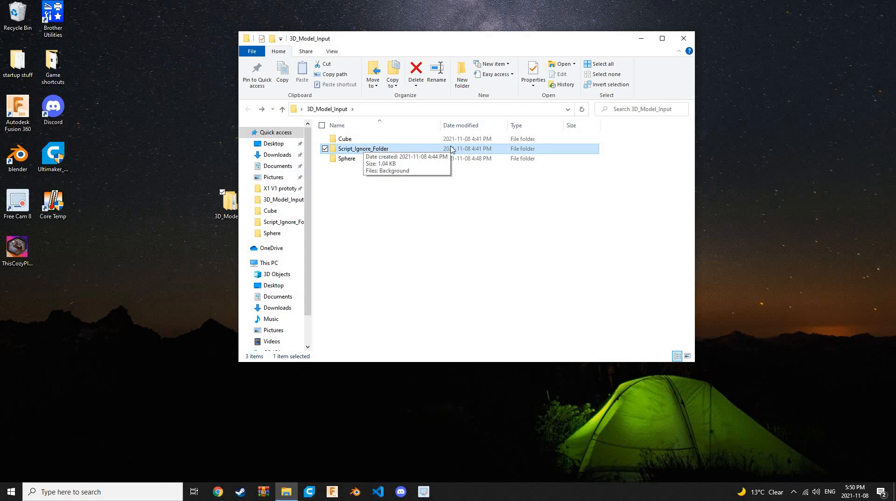
pyautogui.moveTo(418, 129)
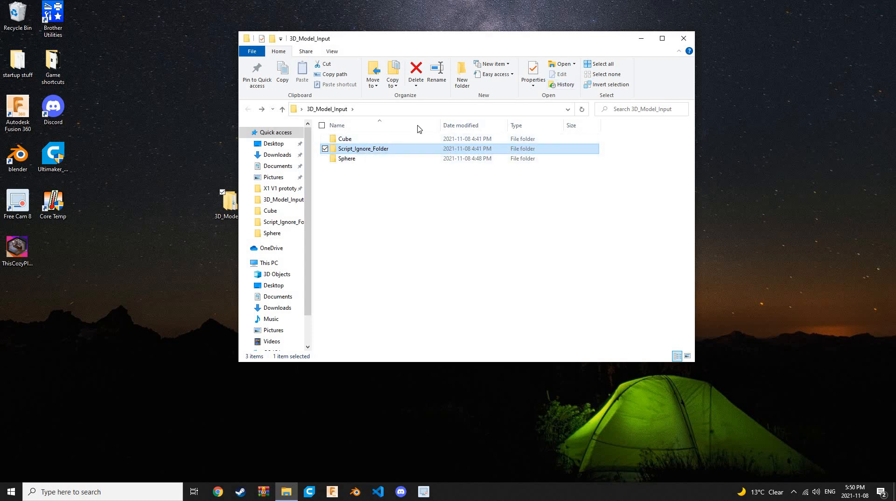
pyautogui.moveTo(682, 38)
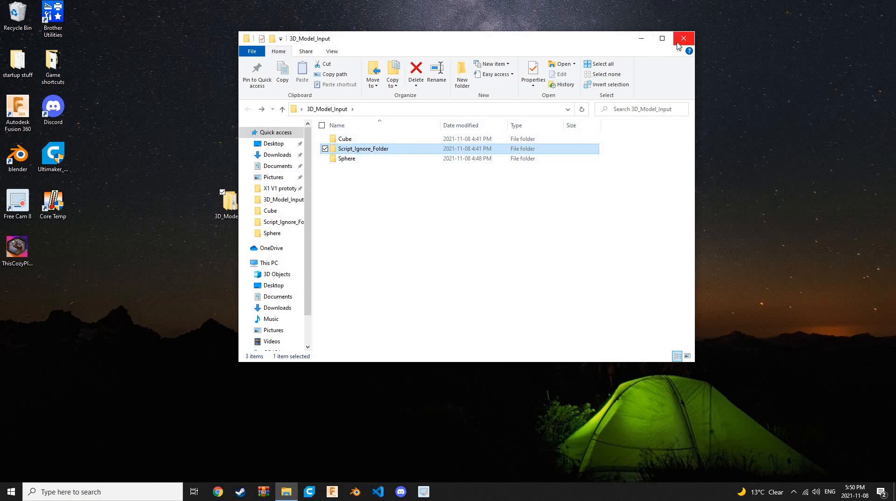
pyautogui.click(683, 39)
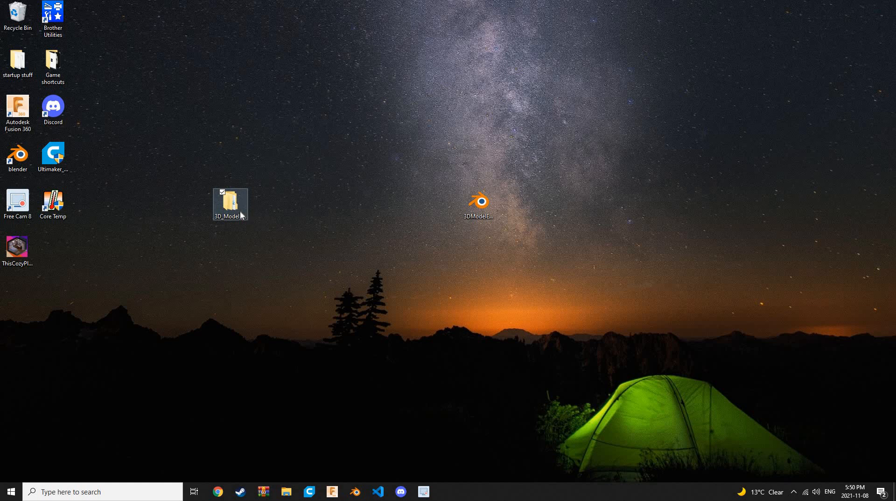
# Reopen 3D_Model_Input and review the Cube and Sphere model folders.
pyautogui.doubleClick(229, 201)
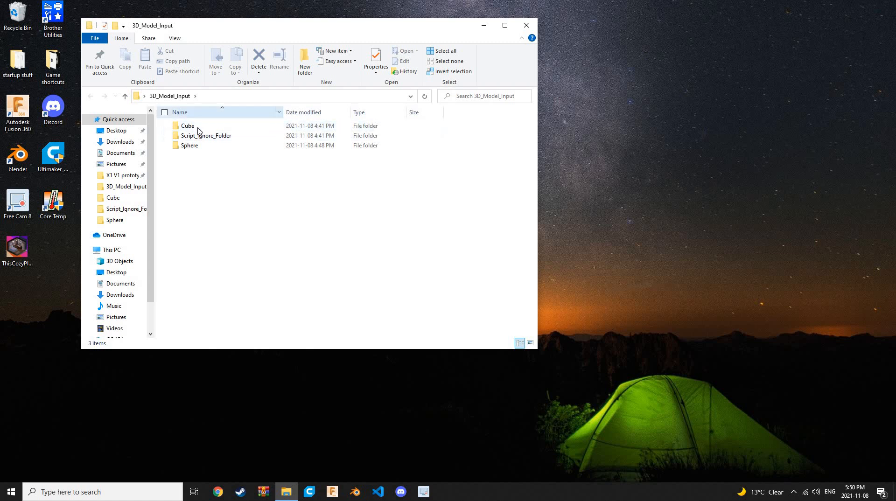
pyautogui.doubleClick(188, 125)
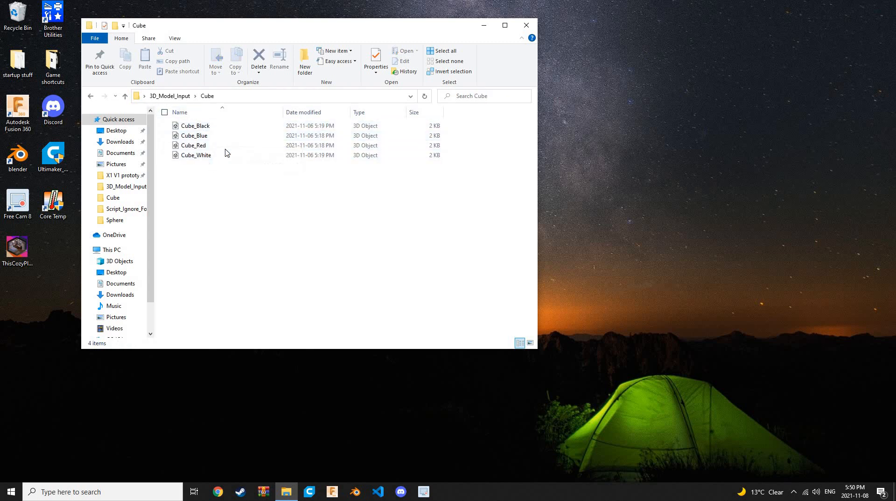
pyautogui.click(90, 96)
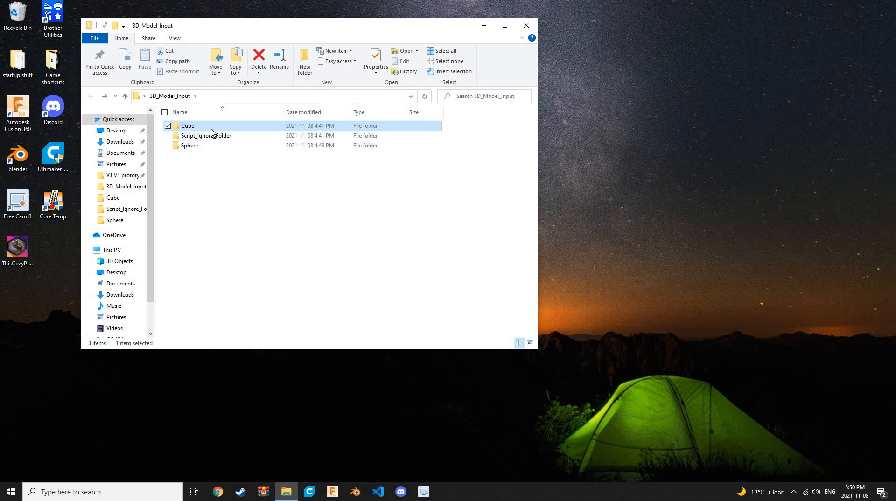
pyautogui.moveTo(188, 126)
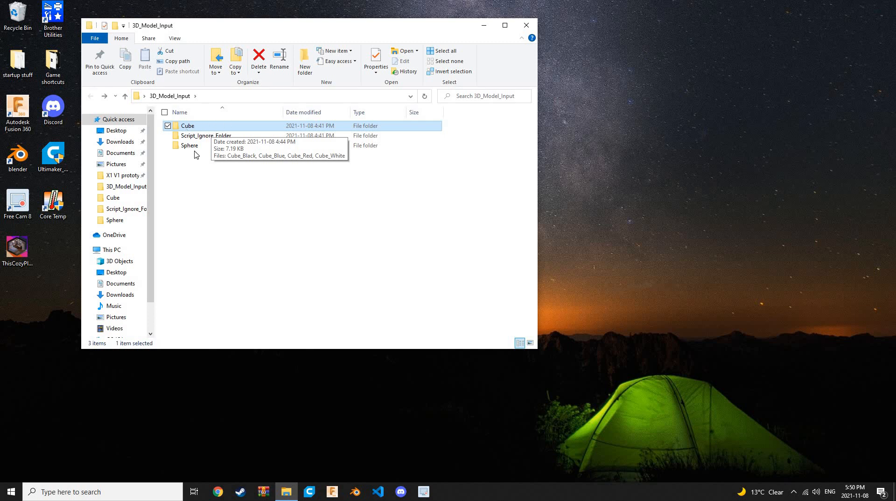
pyautogui.doubleClick(189, 145)
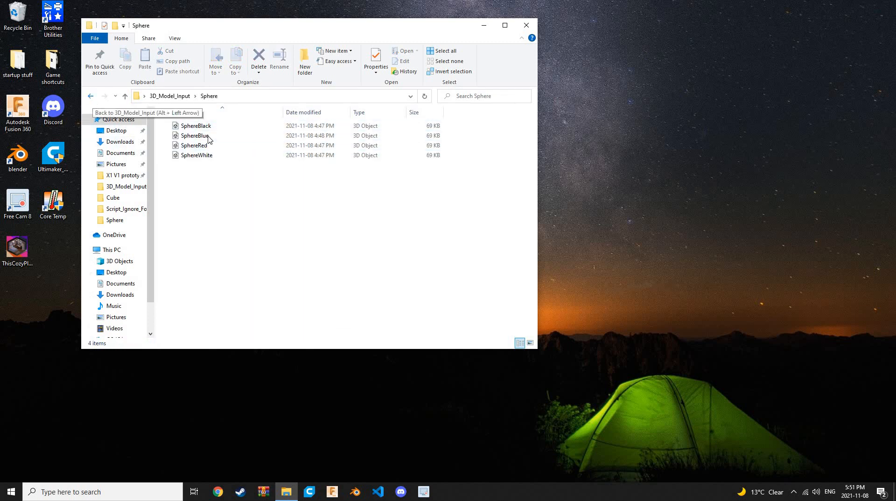
pyautogui.click(90, 96)
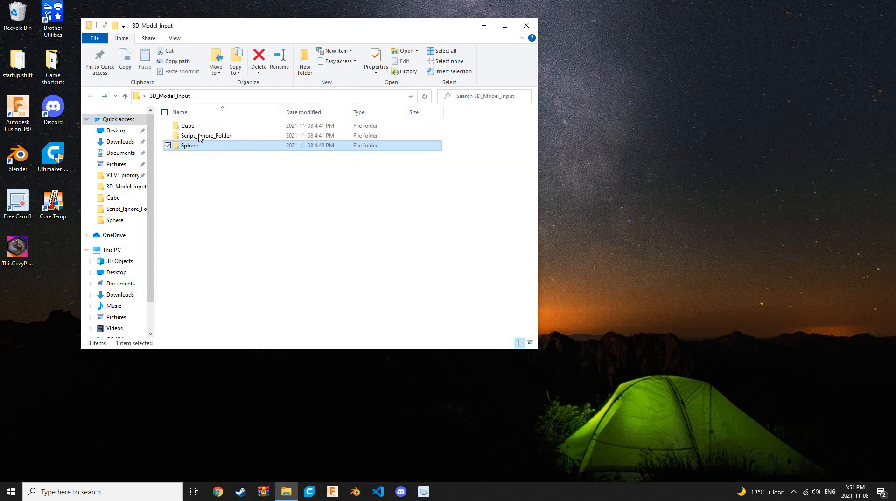
pyautogui.moveTo(216, 135)
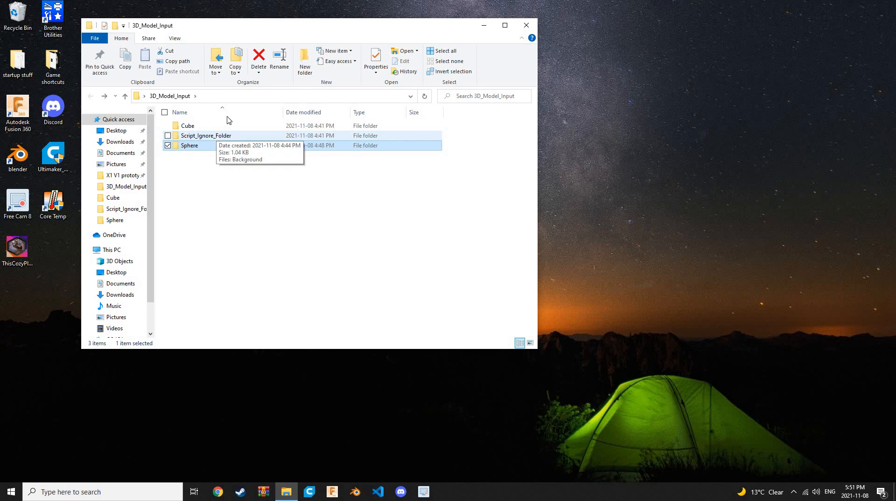
# Look inside Script_Ignore_Folder, close Explorer, and place 3D_Model_Input beside the blend file.
pyautogui.click(206, 136)
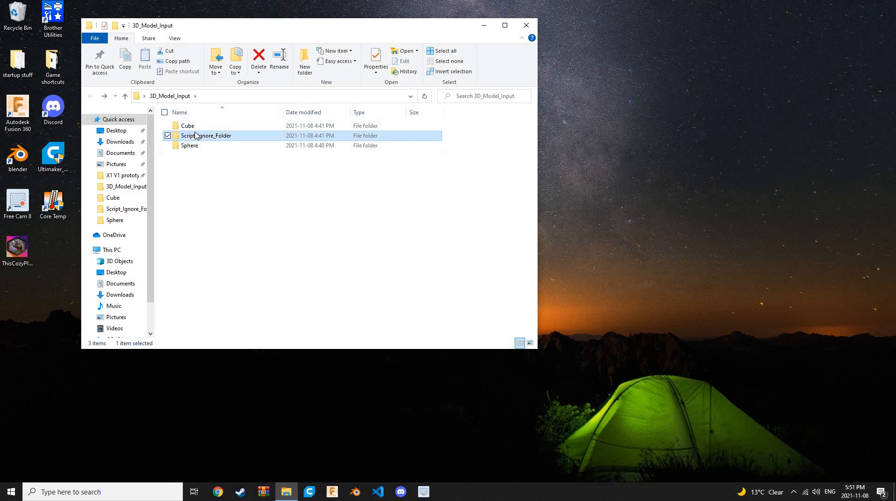
pyautogui.doubleClick(207, 135)
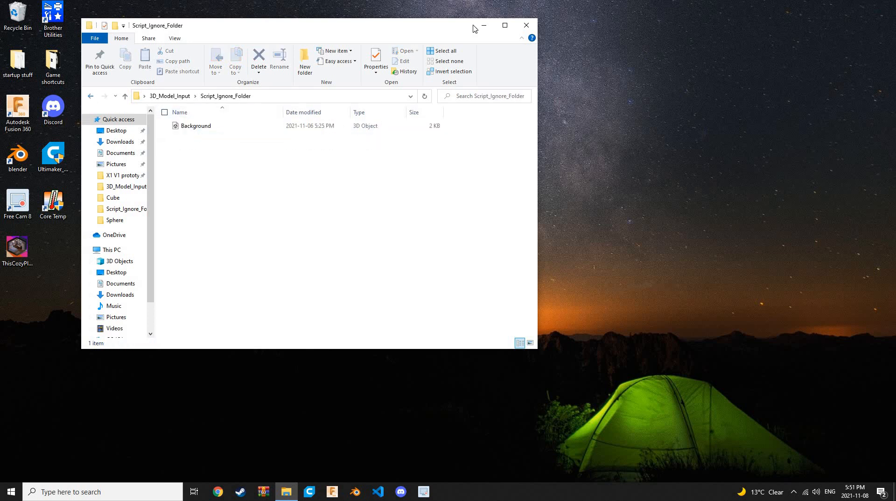
pyautogui.click(524, 25)
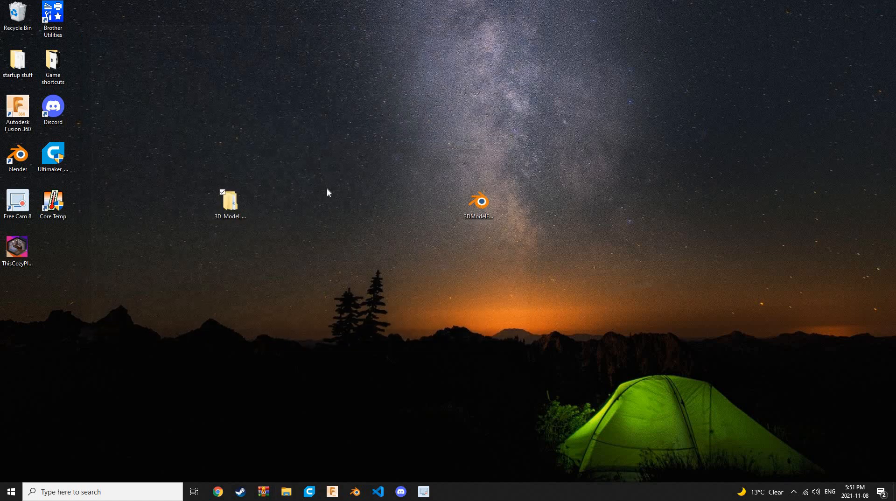
pyautogui.moveTo(230, 200); pyautogui.dragTo(407, 208)
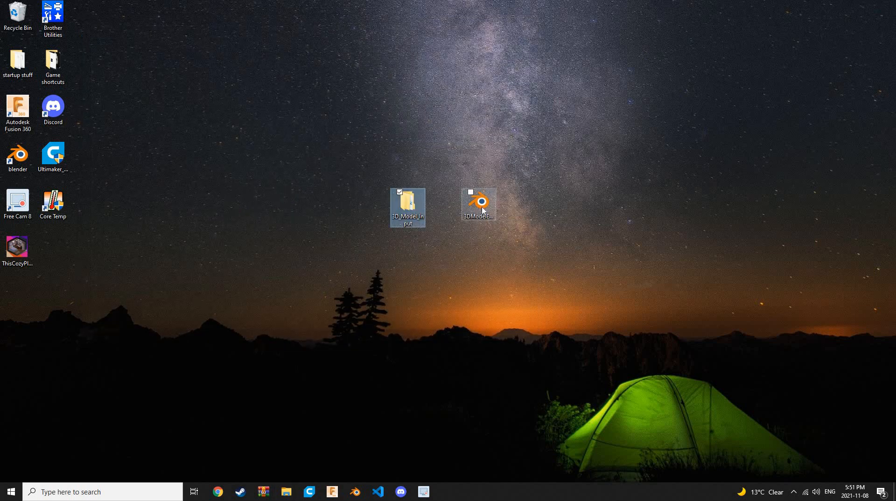
# Open 3DModelExample.blend, then quit Blender with Don't Save.
pyautogui.doubleClick(478, 203)
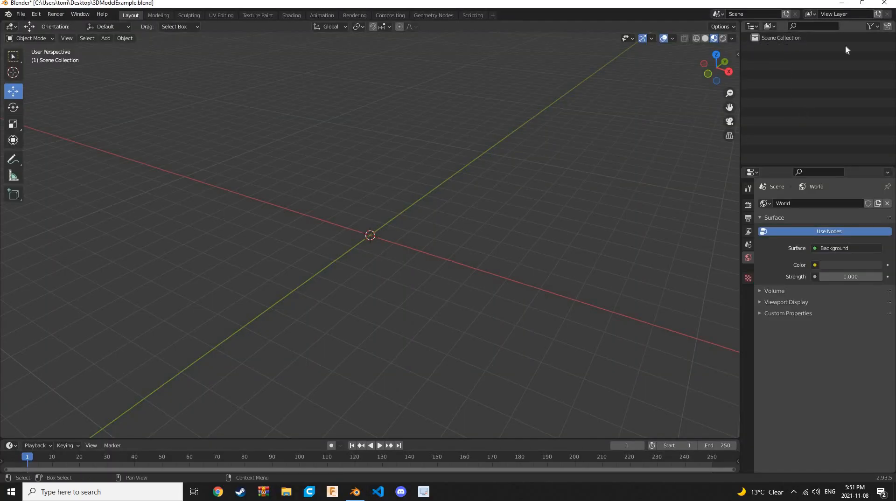
pyautogui.moveTo(798, 61)
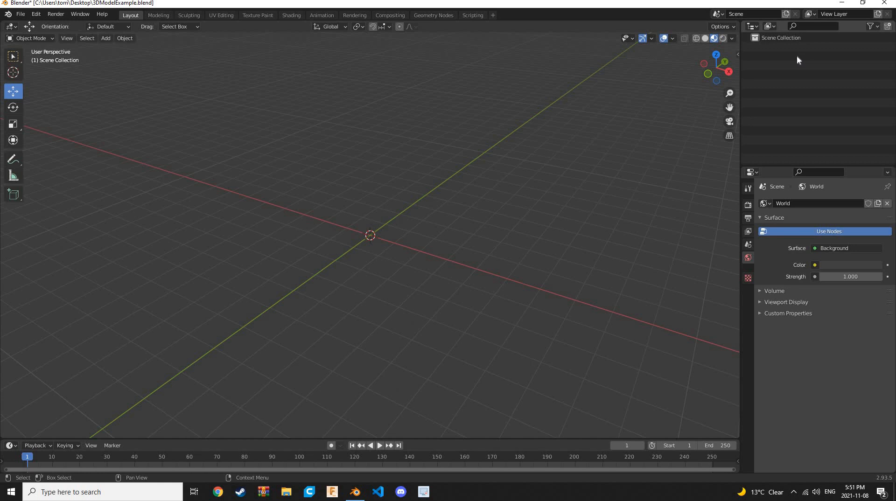
pyautogui.moveTo(828, 41)
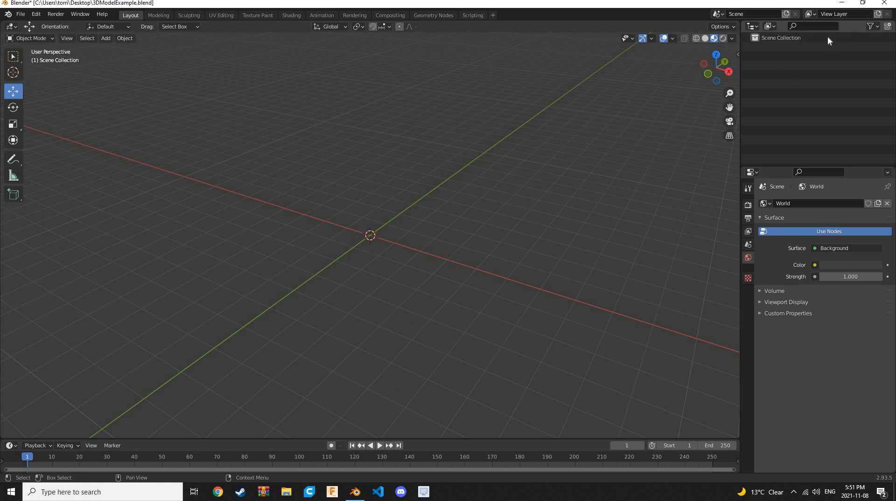
pyautogui.moveTo(817, 57)
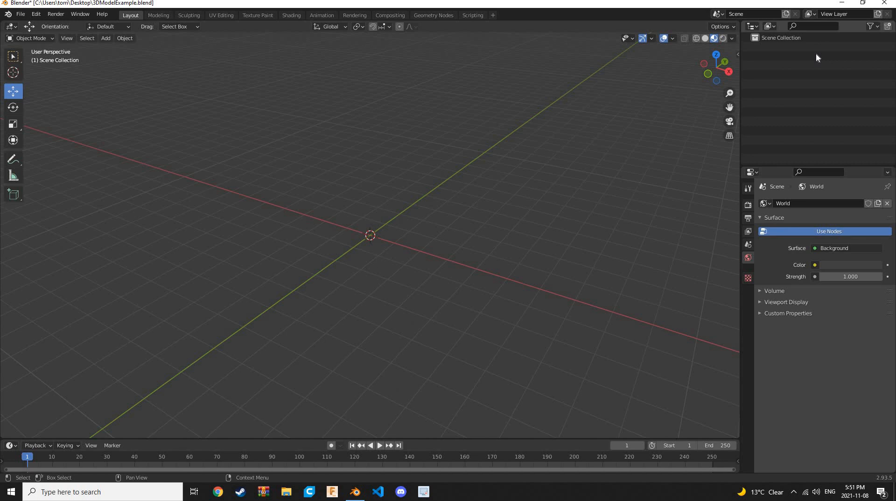
pyautogui.moveTo(764, 52)
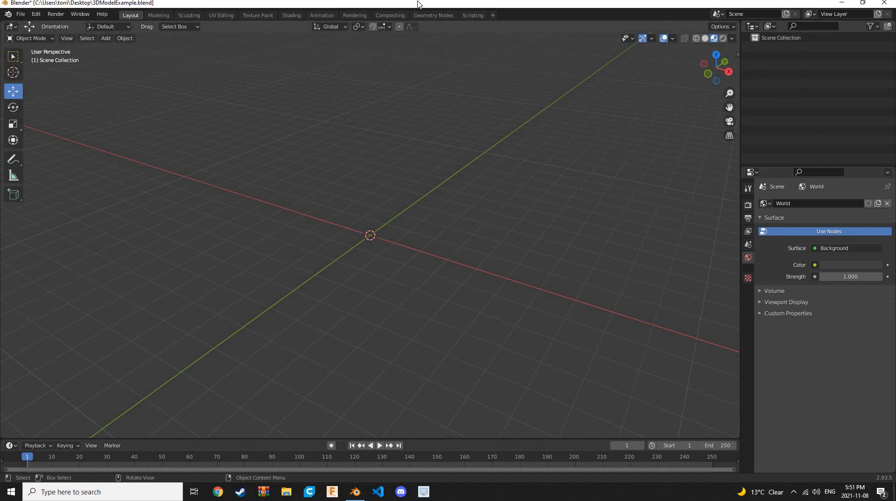
pyautogui.moveTo(500, 28)
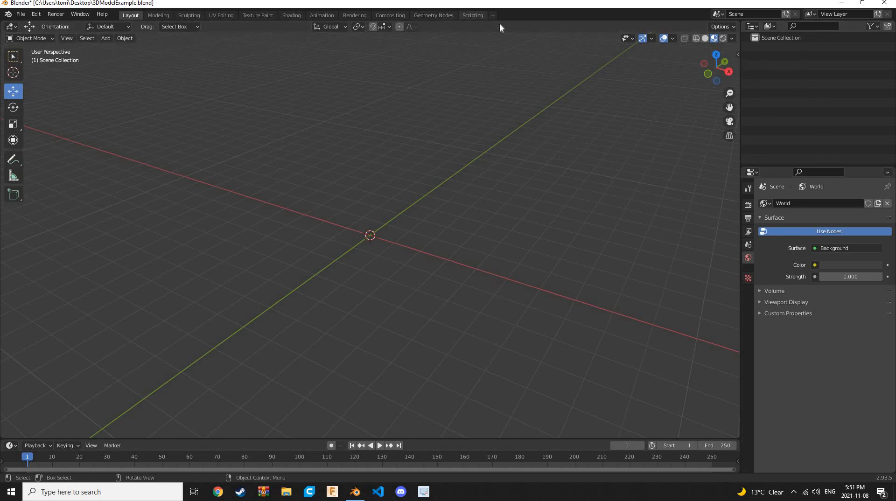
pyautogui.moveTo(483, 7)
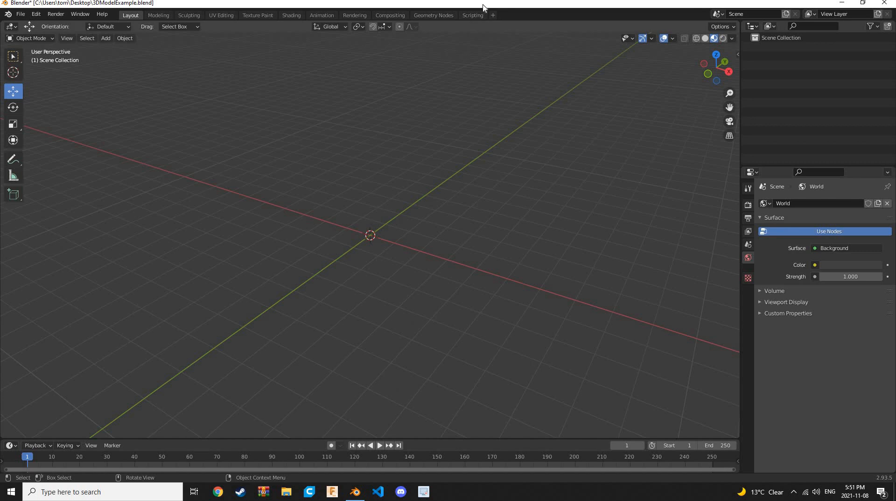
pyautogui.moveTo(160, 177)
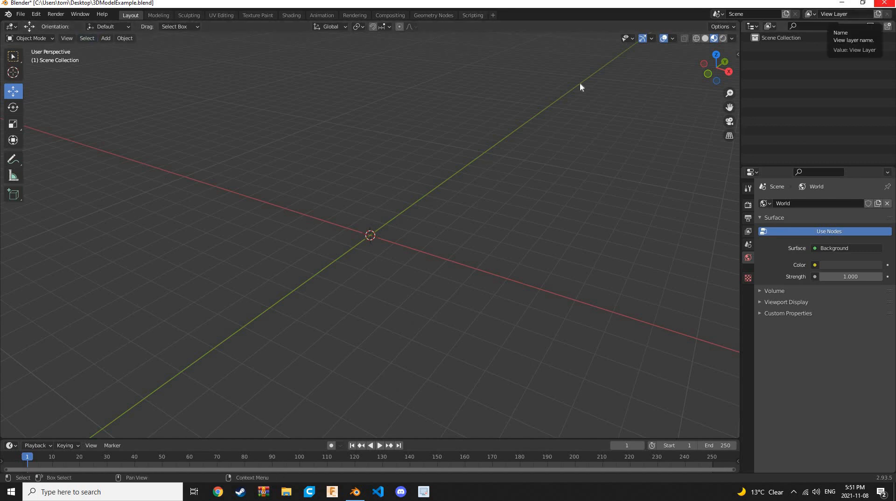
pyautogui.click(888, 3)
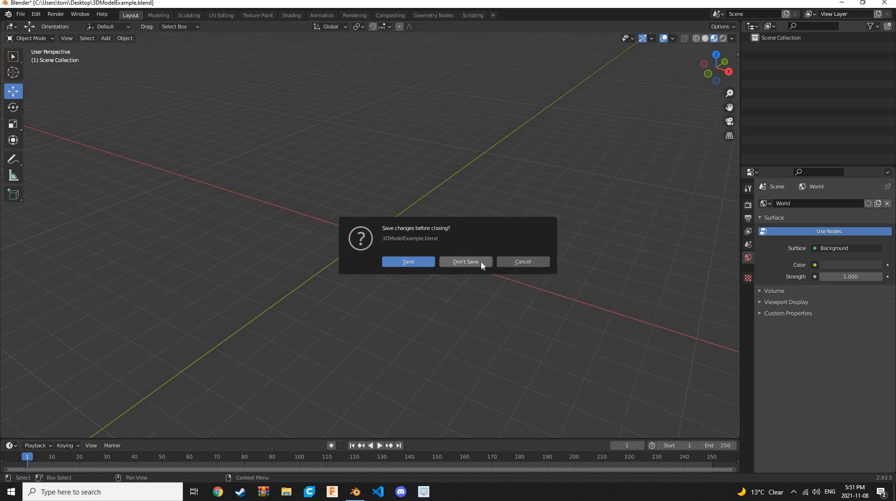
pyautogui.click(466, 262)
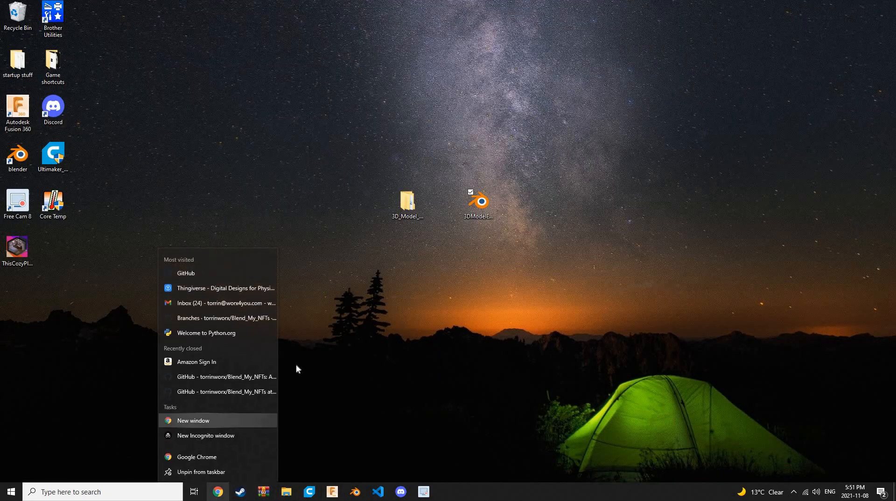
# In a new browser window, search GitHub for 'blend my nfts' and open the Blend_My_NFTs repository.
pyautogui.click(193, 420)
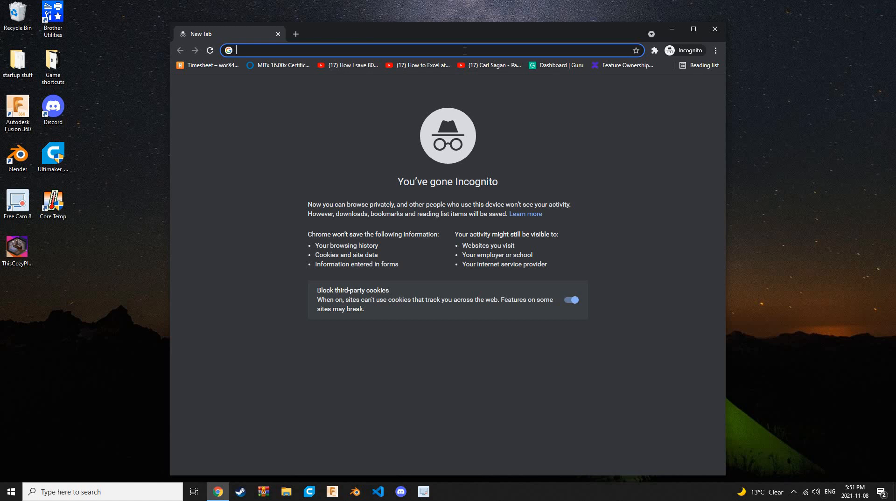
pyautogui.write('github.com')
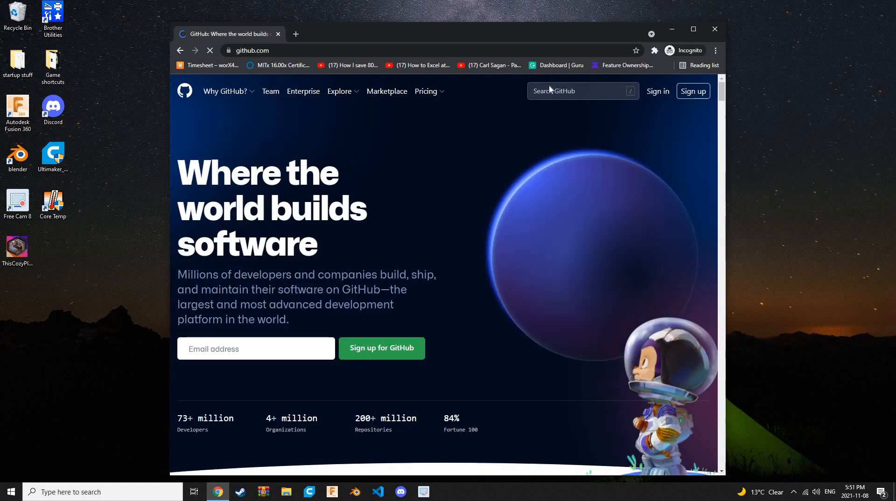
pyautogui.click(582, 91)
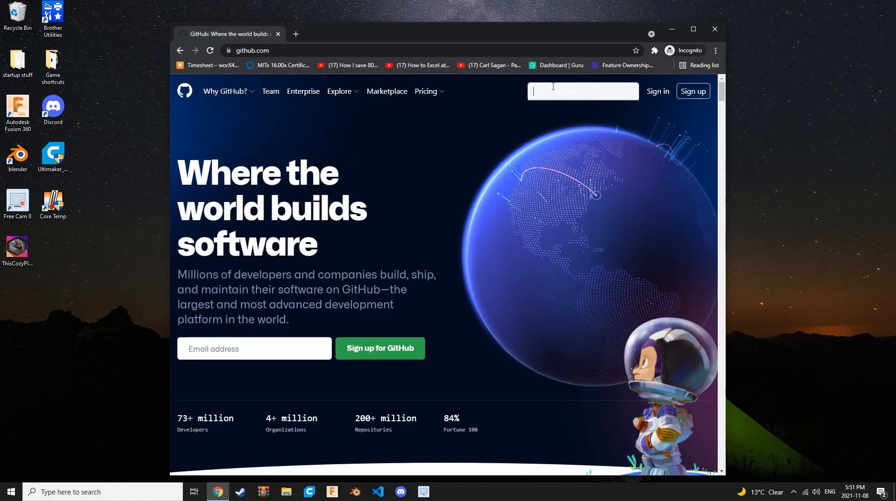
pyautogui.write('blend my nfts')
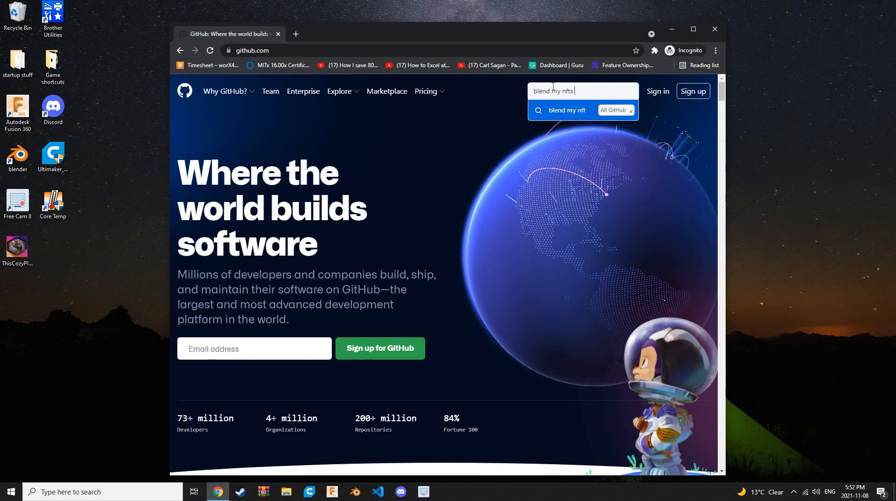
pyautogui.press('Enter')
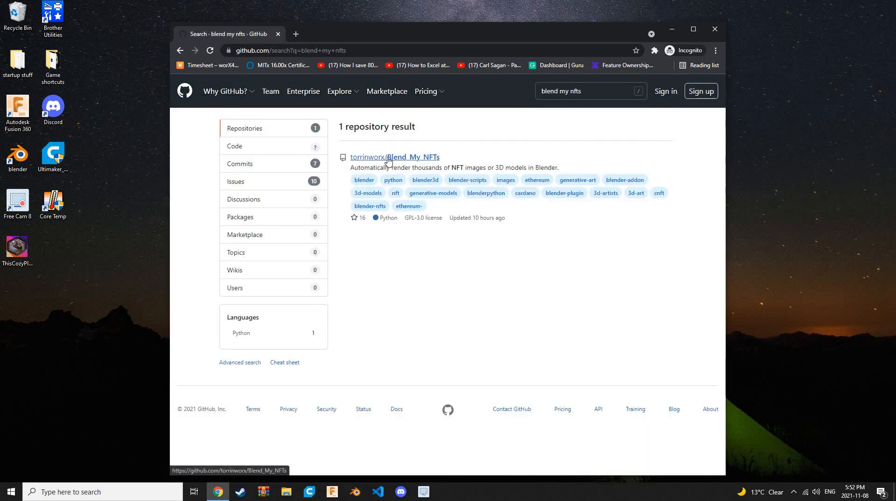
pyautogui.click(415, 156)
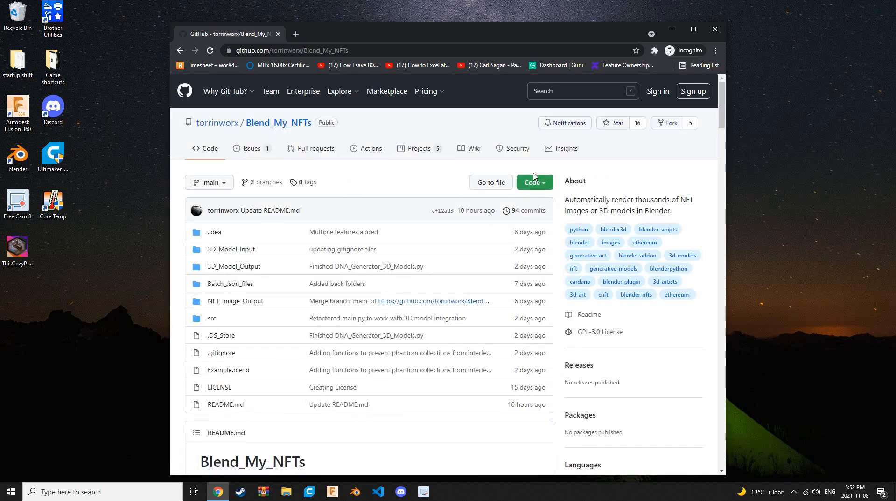
# Download the Blend_My_NFTs repository as a ZIP from the Code menu.
pyautogui.click(534, 182)
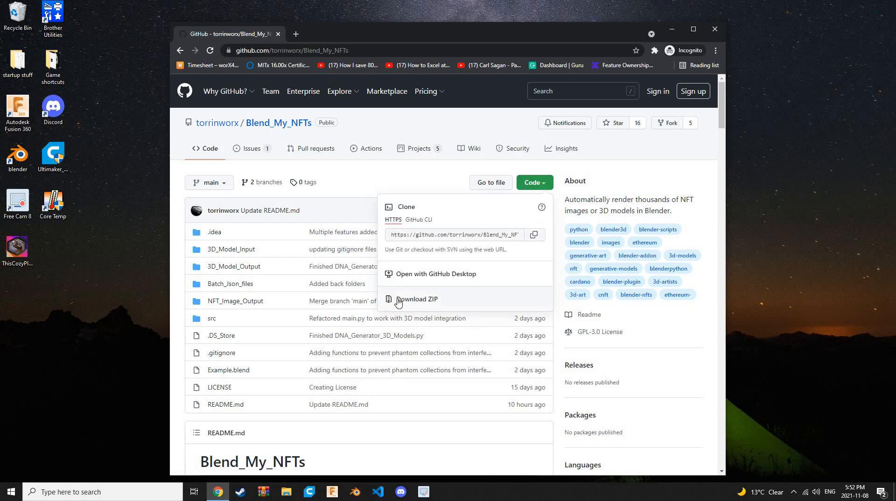
pyautogui.moveTo(416, 301)
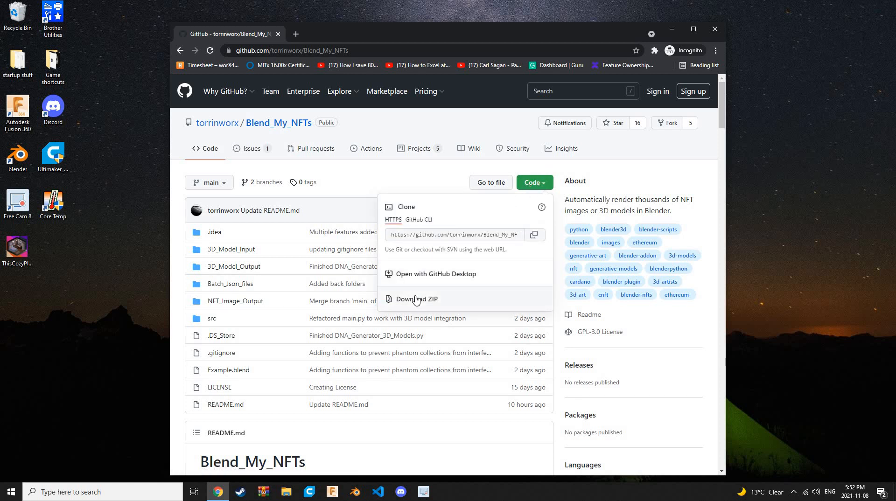
pyautogui.moveTo(456, 318)
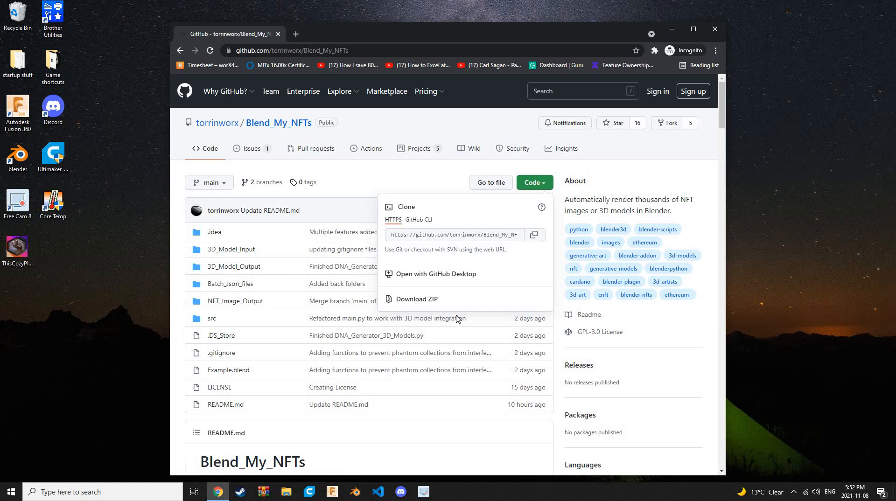
pyautogui.click(415, 299)
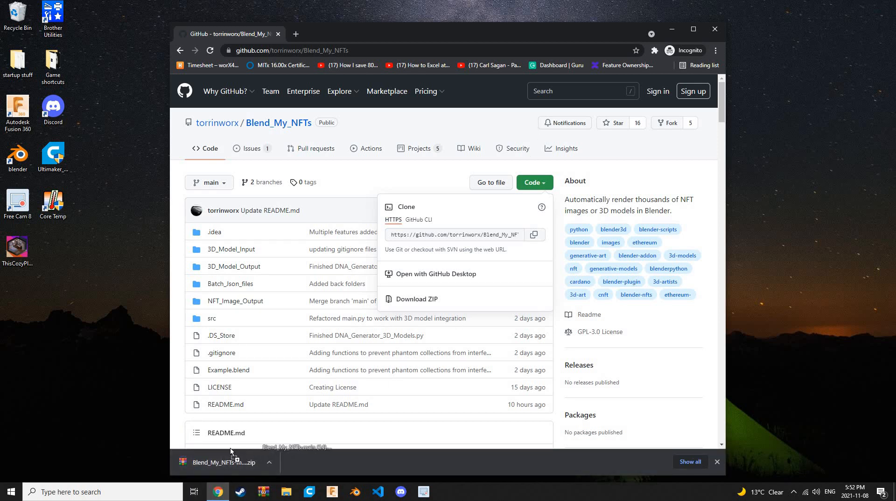
pyautogui.scroll(-3)
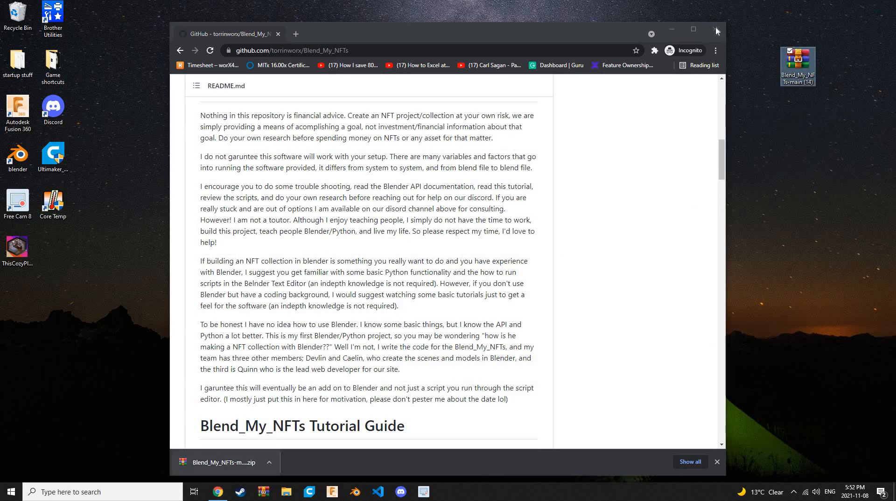
# Close the browser to return to the desktop with the downloaded ZIP.
pyautogui.click(716, 31)
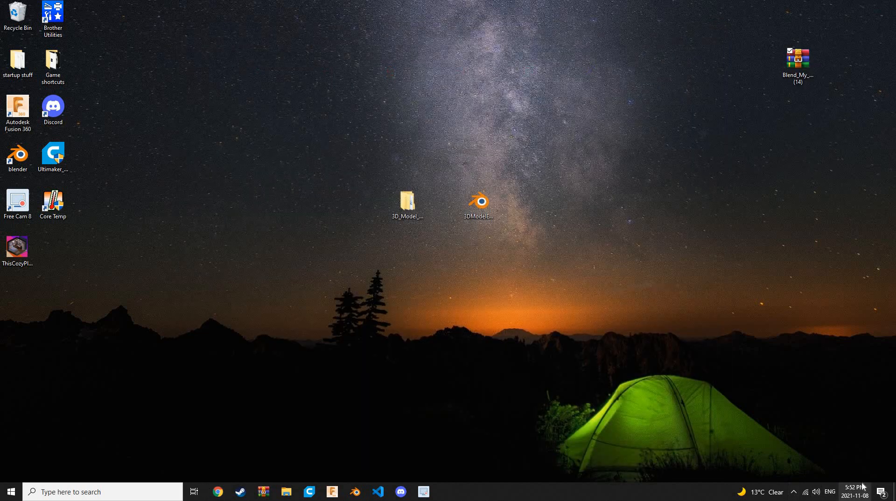
pyautogui.click(854, 492)
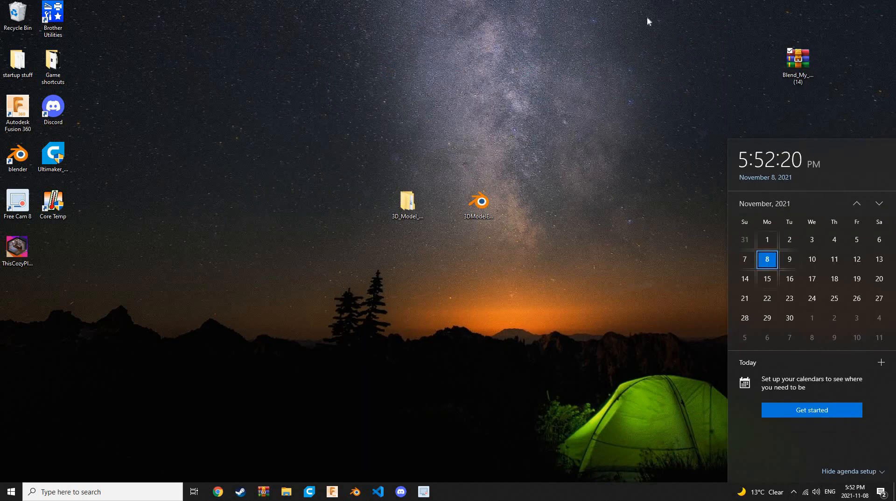
pyautogui.click(731, 115)
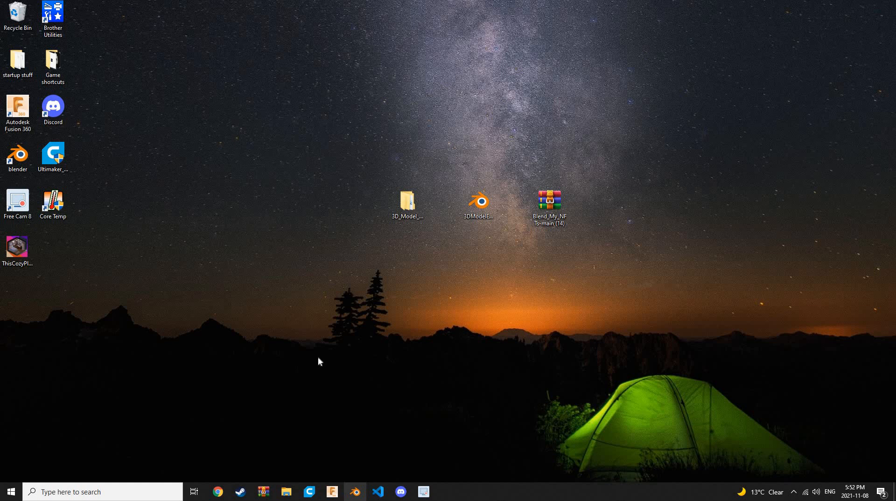
pyautogui.moveTo(336, 311)
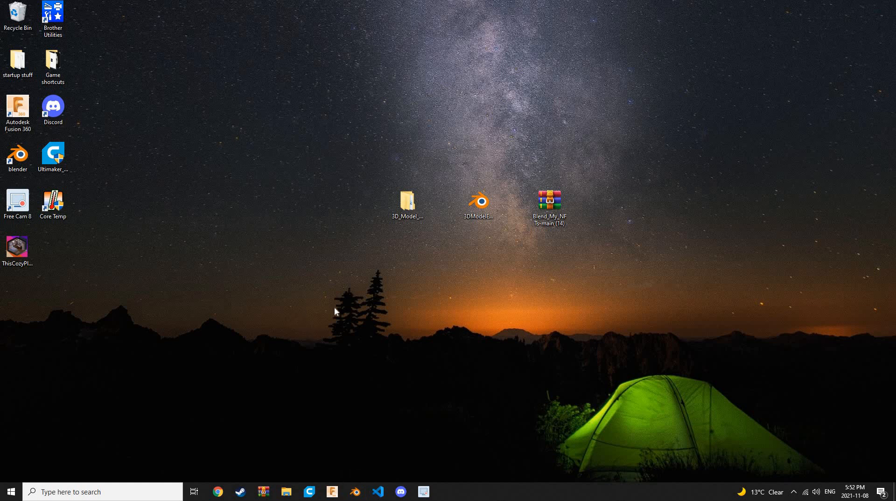
pyautogui.moveTo(408, 261)
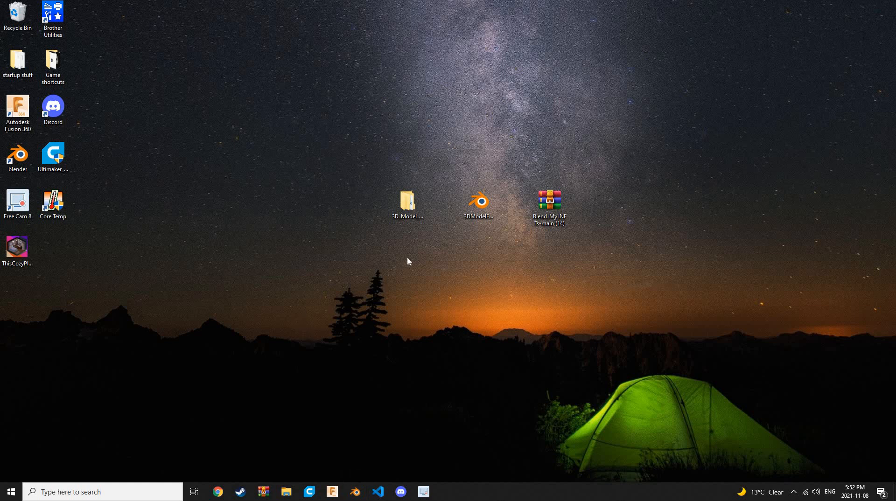
pyautogui.moveTo(389, 496)
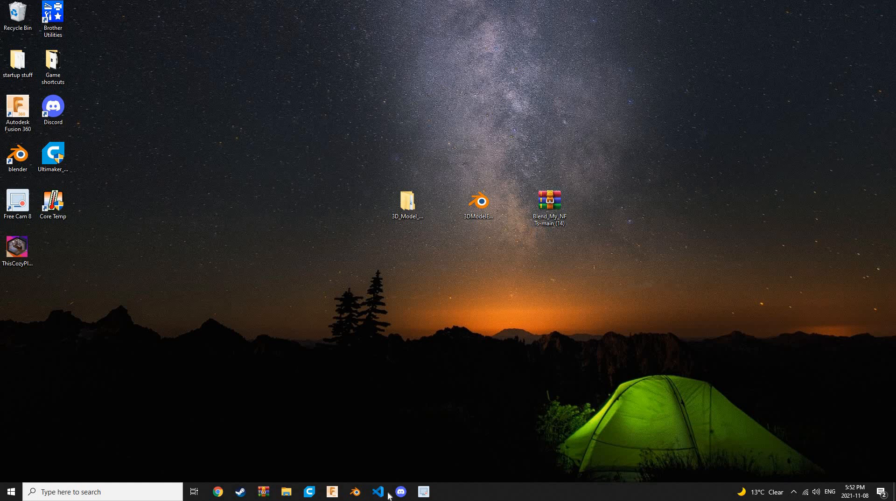
pyautogui.moveTo(572, 197)
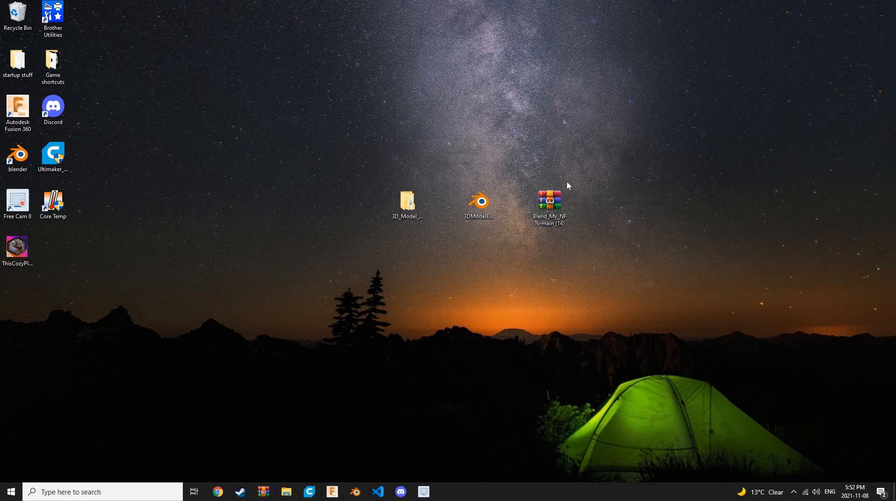
# Open the ZIP in WinRAR, extract Blend_My_NFTs-main to the desktop, and close the archive.
pyautogui.click(547, 198)
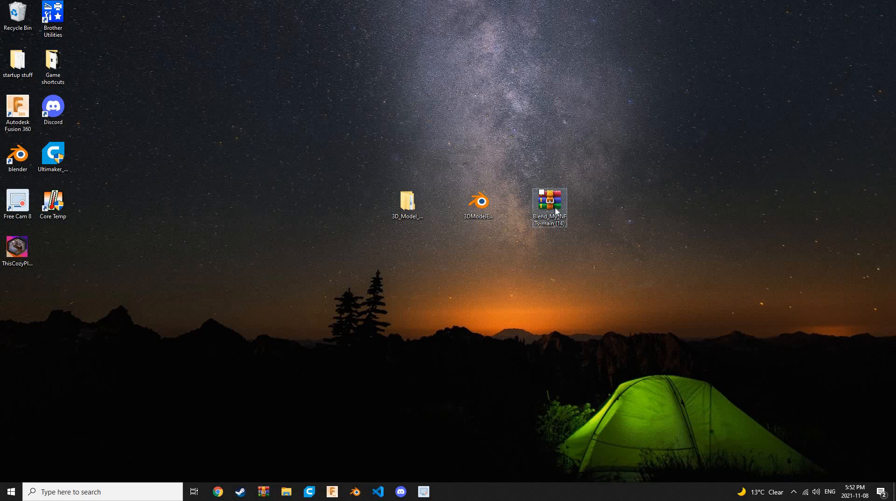
pyautogui.doubleClick(548, 206)
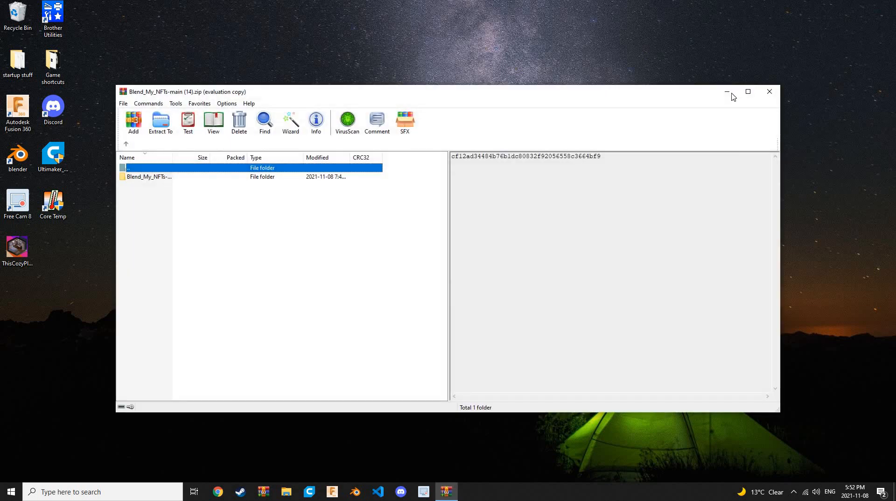
pyautogui.click(149, 176)
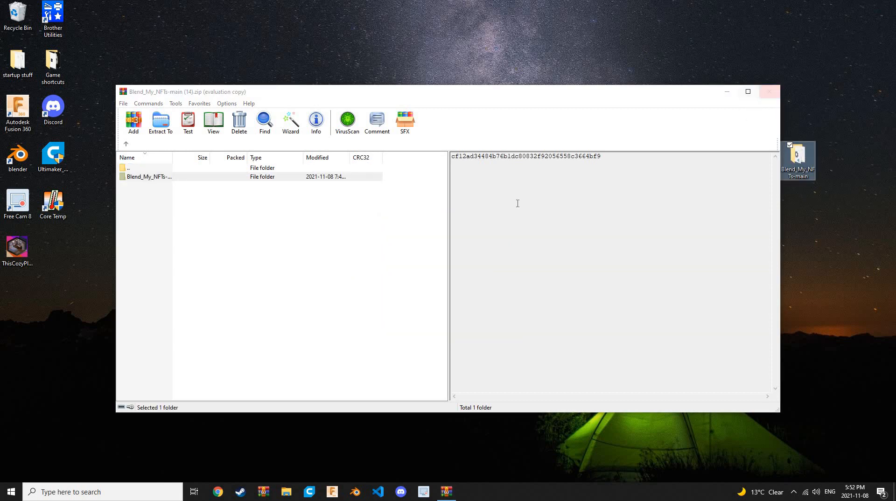
pyautogui.moveTo(162, 98)
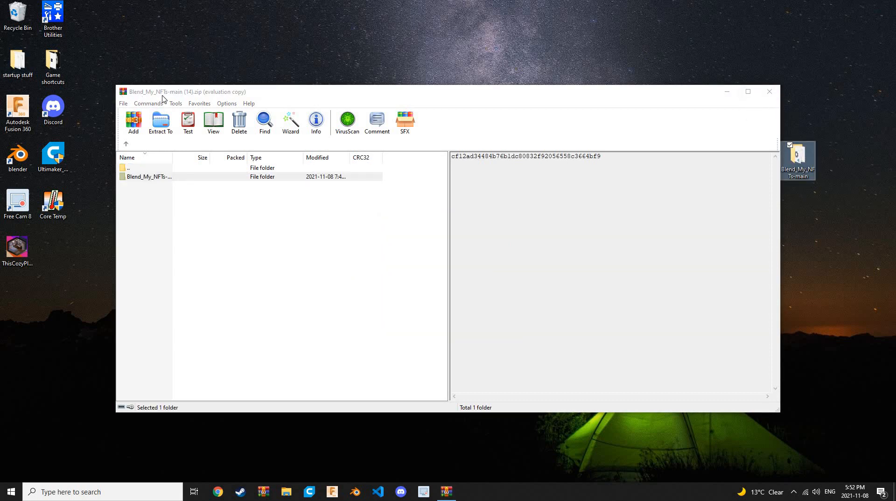
pyautogui.moveTo(729, 95)
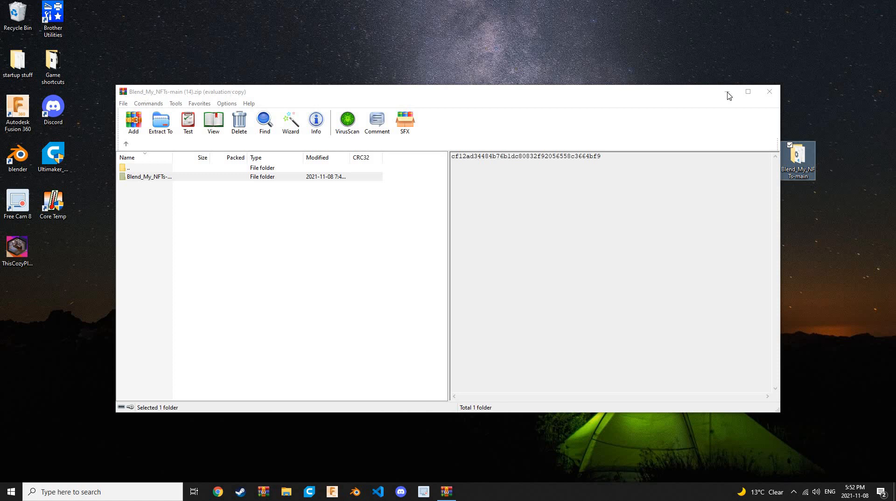
pyautogui.moveTo(176, 182)
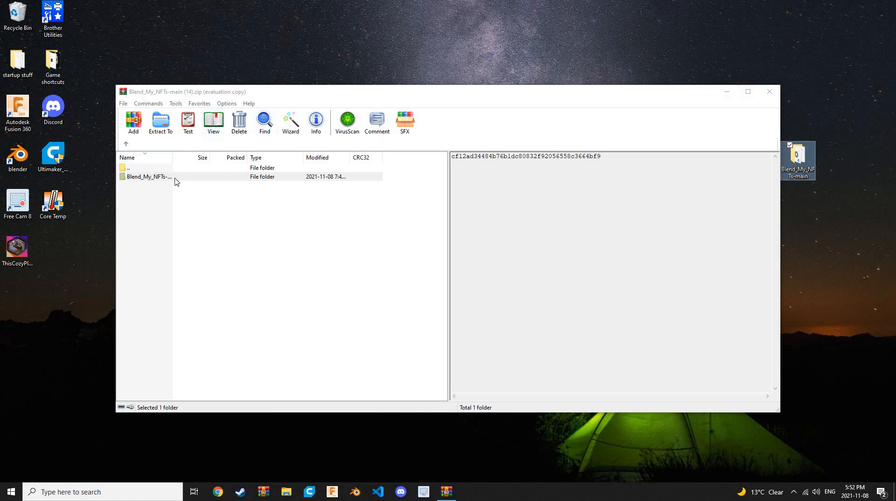
pyautogui.click(768, 92)
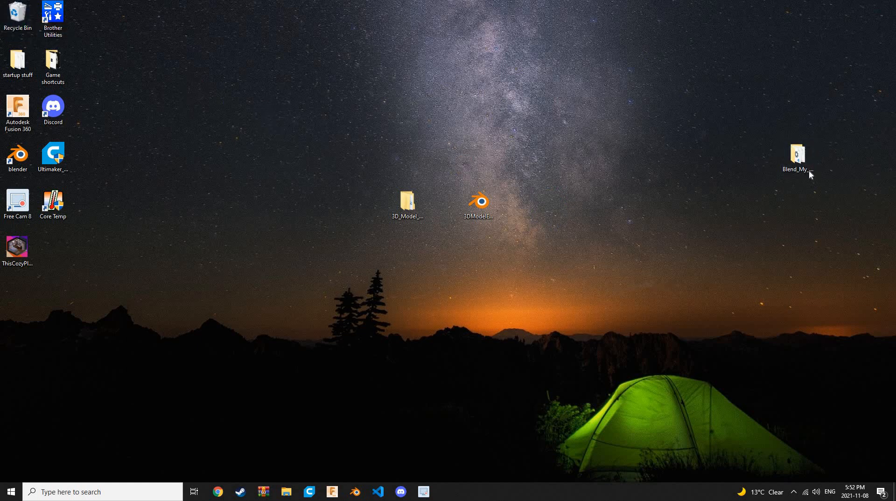
# Move the extracted Blend_My_NFTs-main folder to the desktop centre and open it.
pyautogui.moveTo(796, 154); pyautogui.dragTo(301, 207)
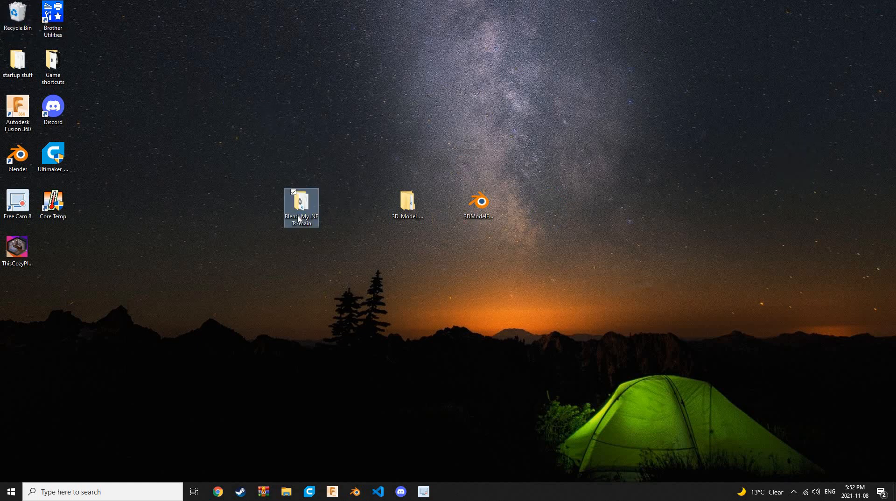
pyautogui.doubleClick(301, 205)
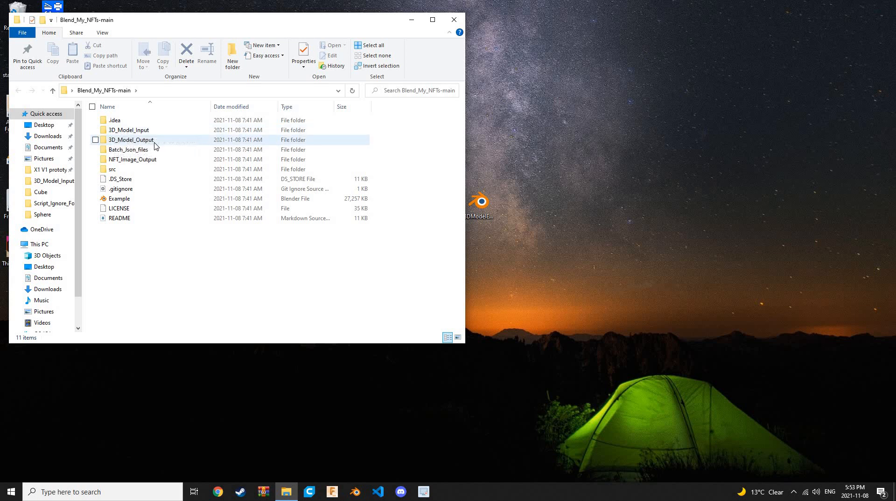
pyautogui.moveTo(127, 150)
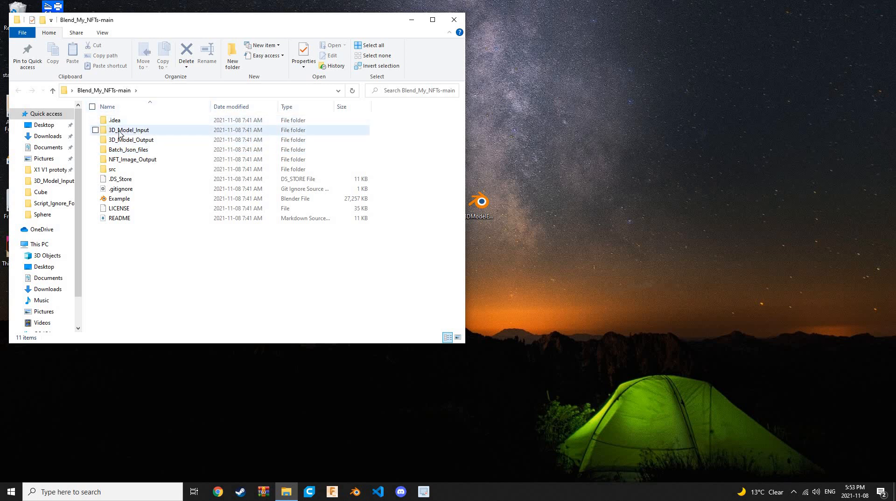
pyautogui.moveTo(128, 129)
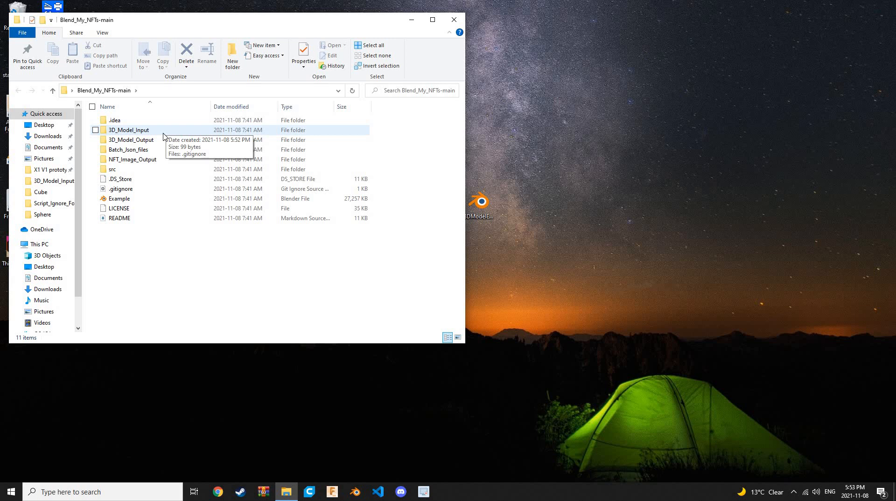
pyautogui.moveTo(145, 134)
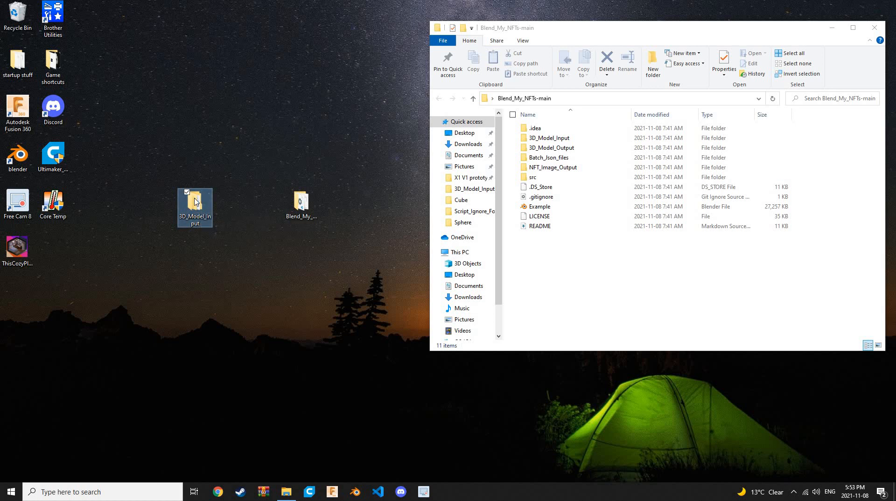
# Open both 3D_Model_Input folders side by side, ready to move Cube, Script_Ignore_Folder and Sphere across.
pyautogui.doubleClick(194, 206)
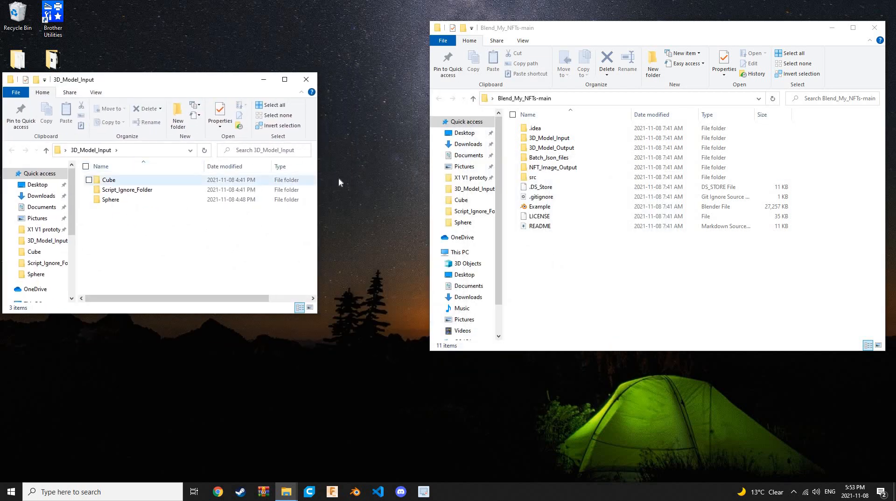
pyautogui.click(549, 138)
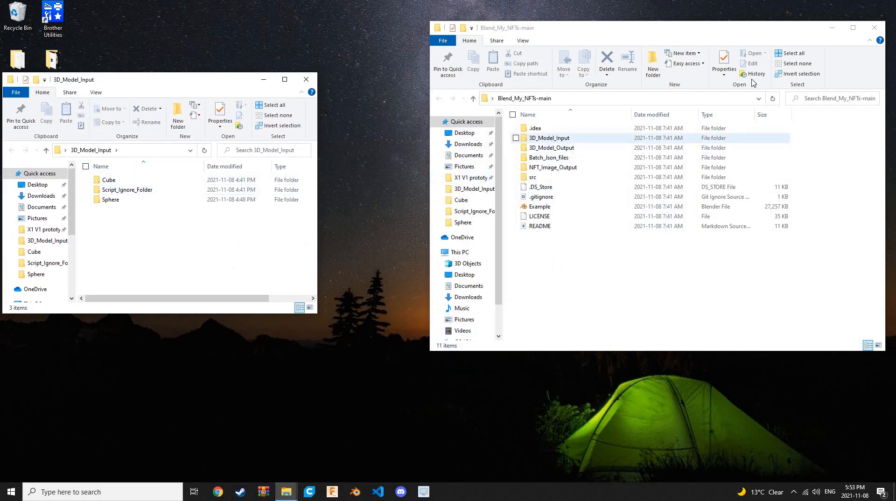
pyautogui.click(550, 148)
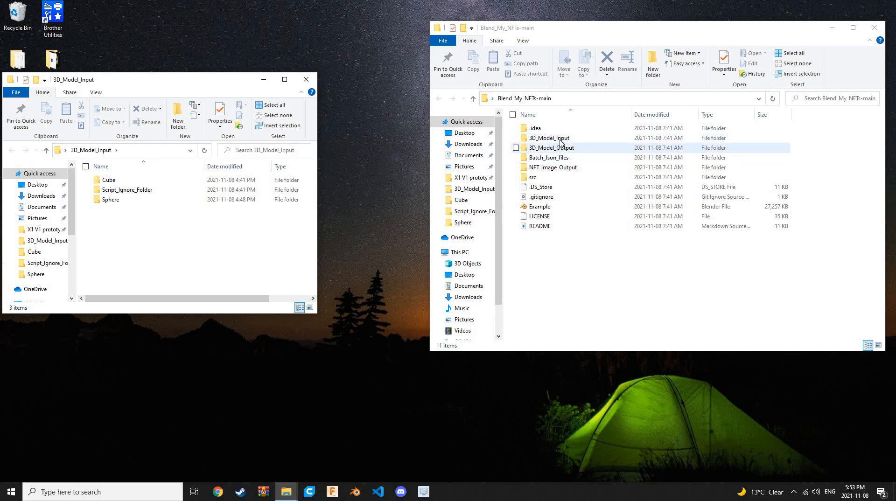
pyautogui.doubleClick(550, 137)
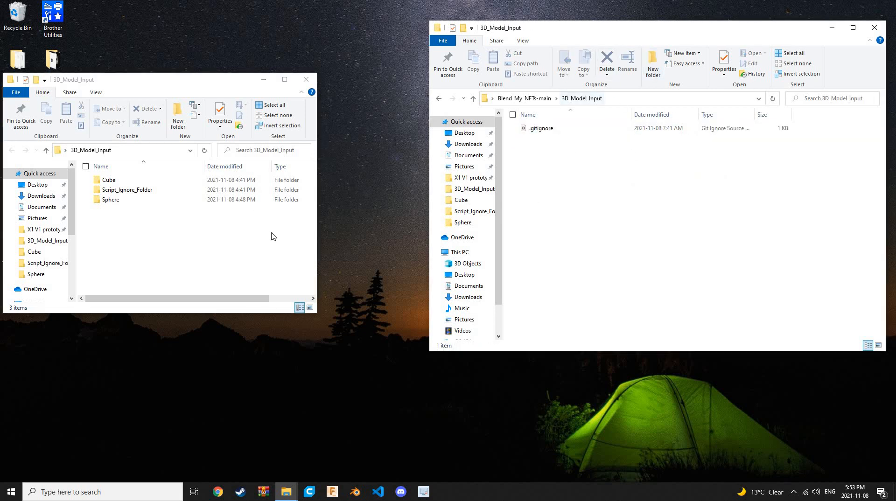
pyautogui.click(542, 128)
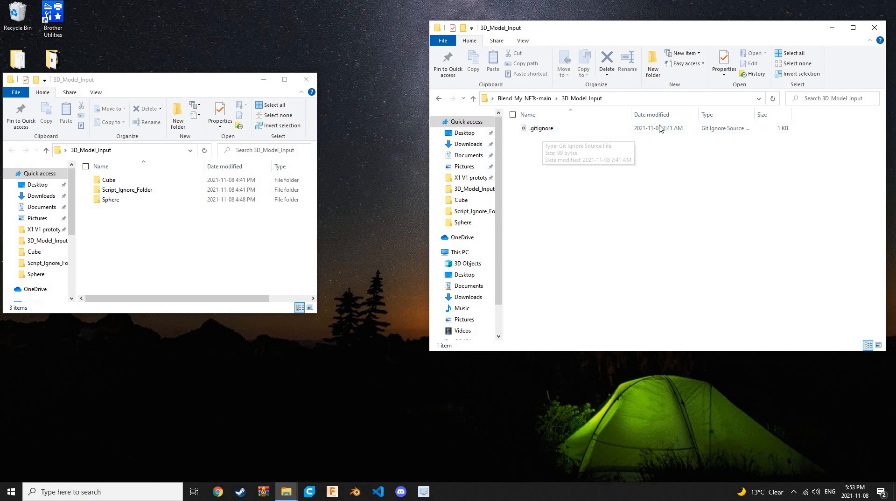
pyautogui.moveTo(271, 176)
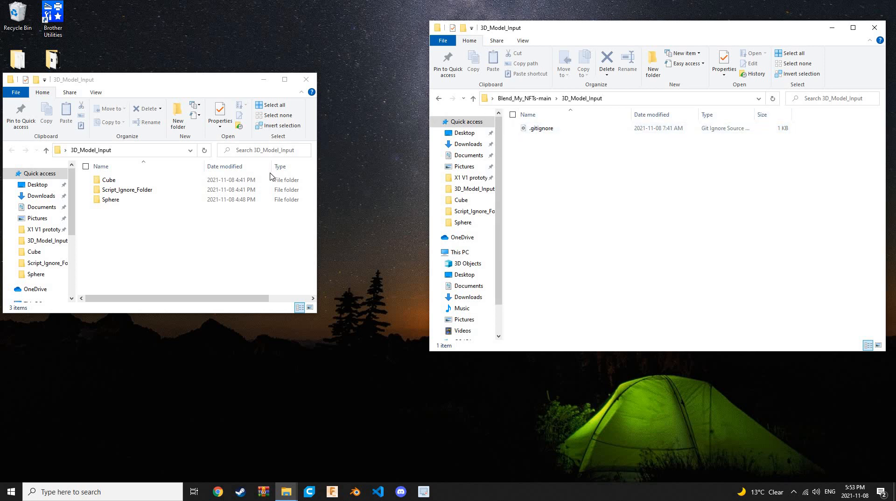
pyautogui.click(270, 105)
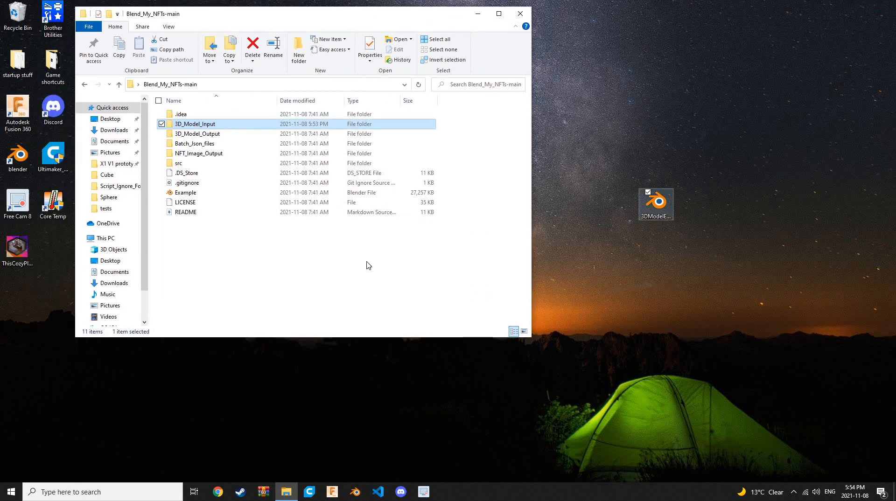
# Move 3DModelExample.blend into Blend_My_NFTs-main and reposition the folder window.
pyautogui.moveTo(656, 204); pyautogui.dragTo(272, 264)
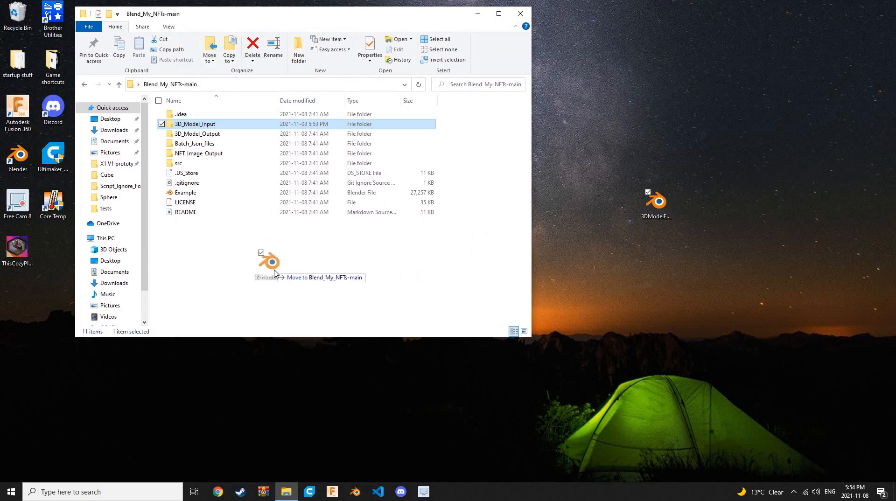
pyautogui.moveTo(656, 203); pyautogui.dragTo(269, 263)
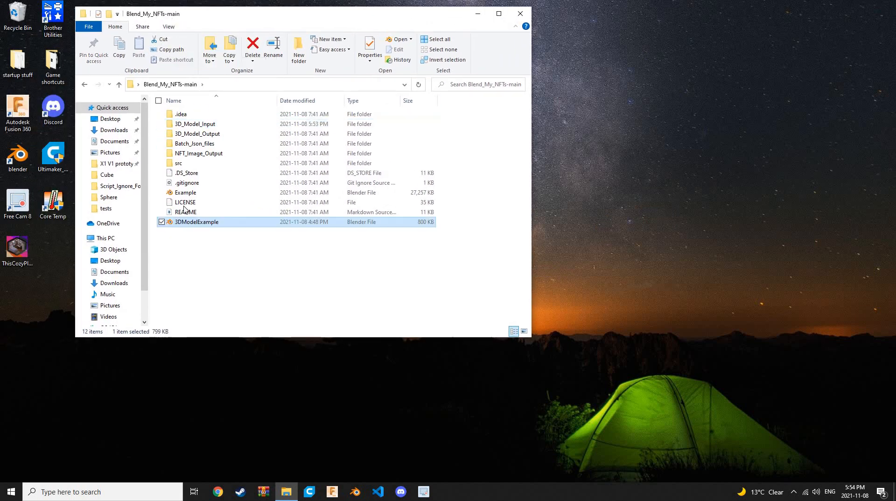
pyautogui.moveTo(197, 222)
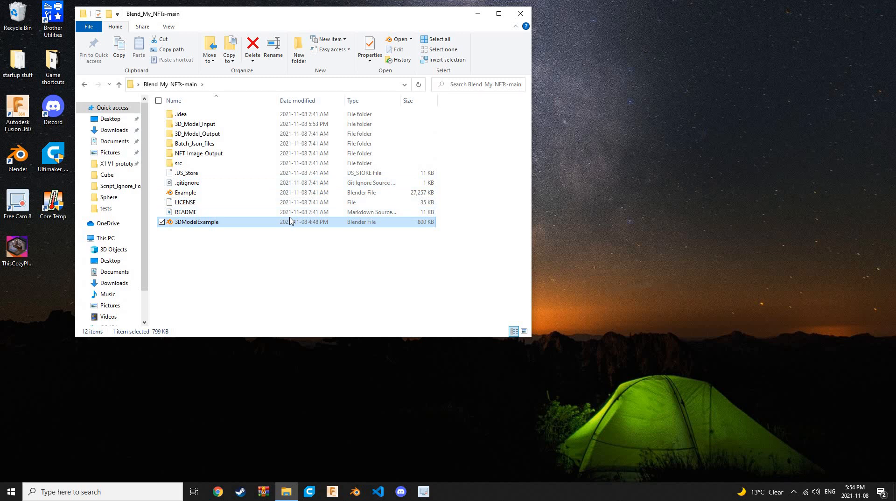
pyautogui.moveTo(302, 225)
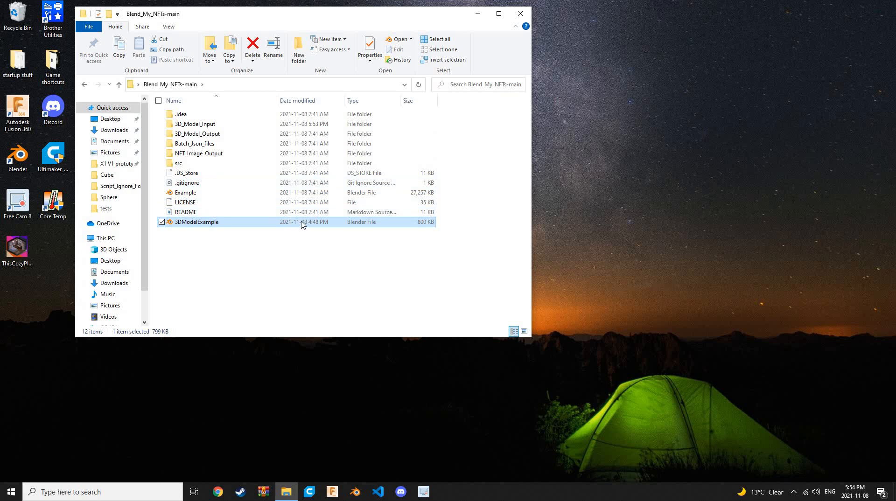
pyautogui.moveTo(244, 232)
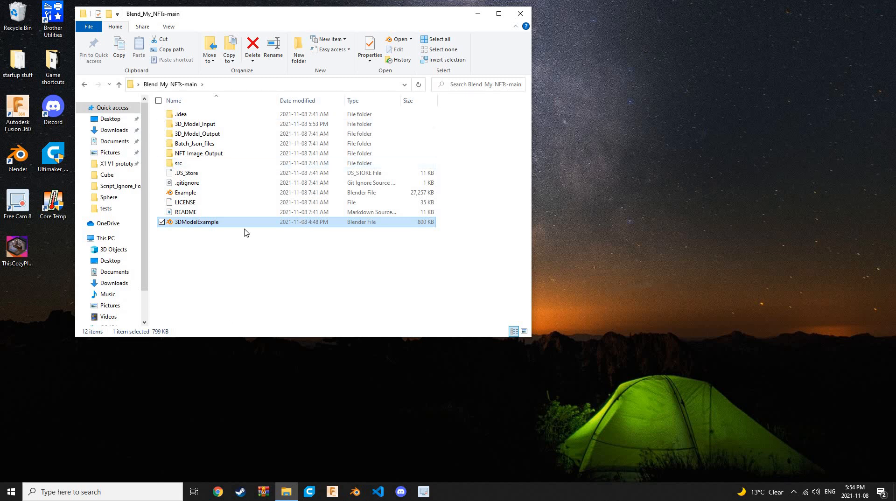
pyautogui.moveTo(320, 292)
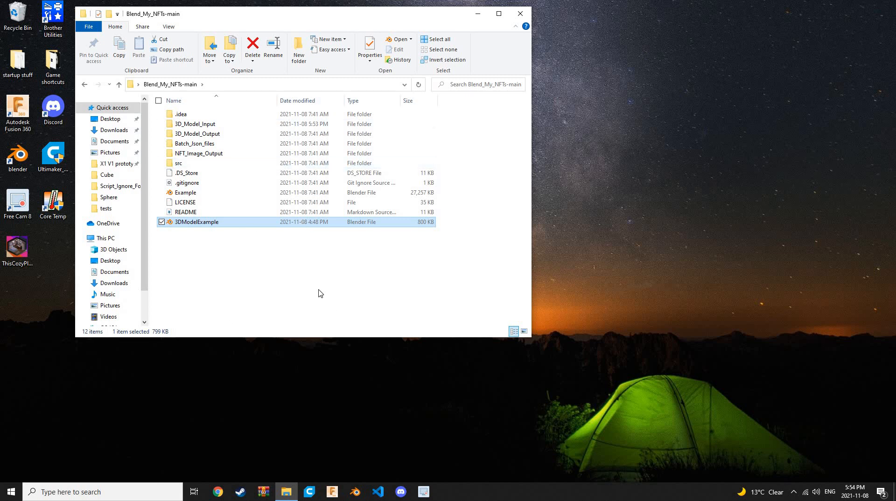
pyautogui.moveTo(621, 159)
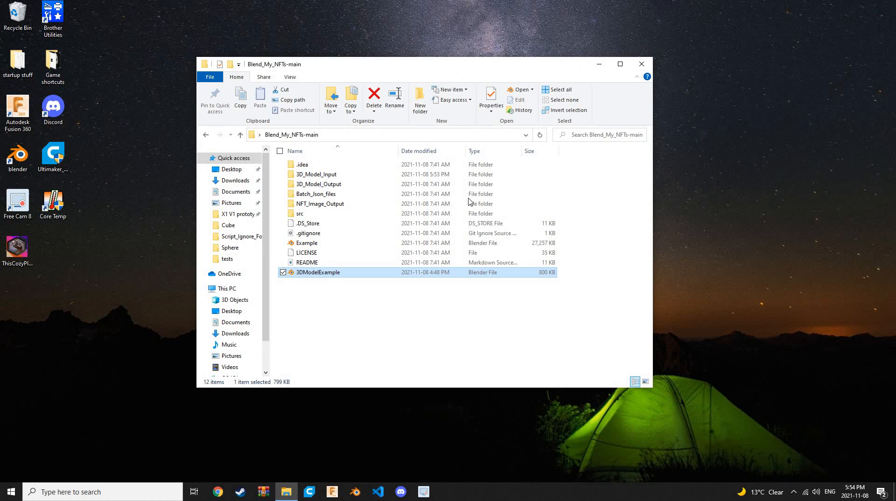
pyautogui.moveTo(321, 292)
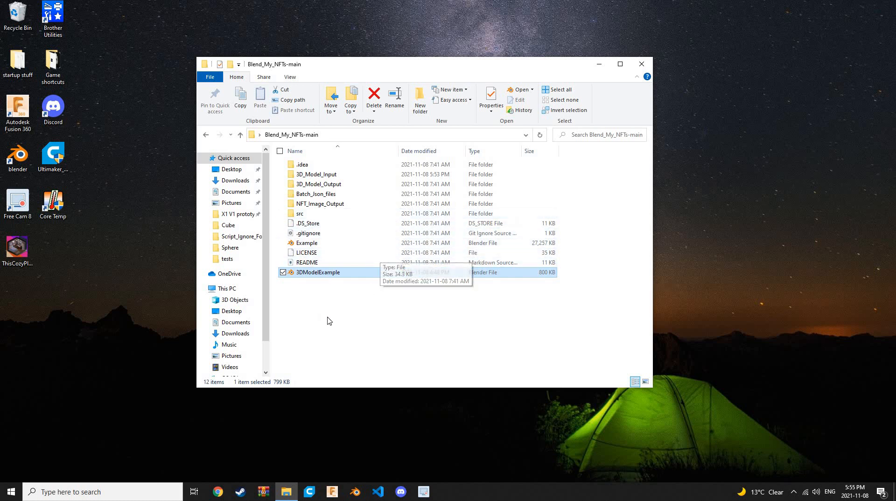
pyautogui.moveTo(318, 277)
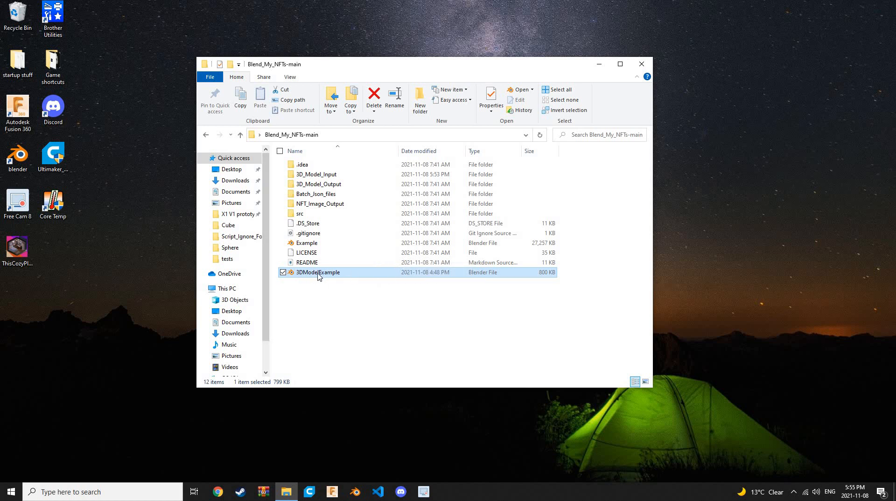
pyautogui.moveTo(408, 64); pyautogui.dragTo(451, 48)
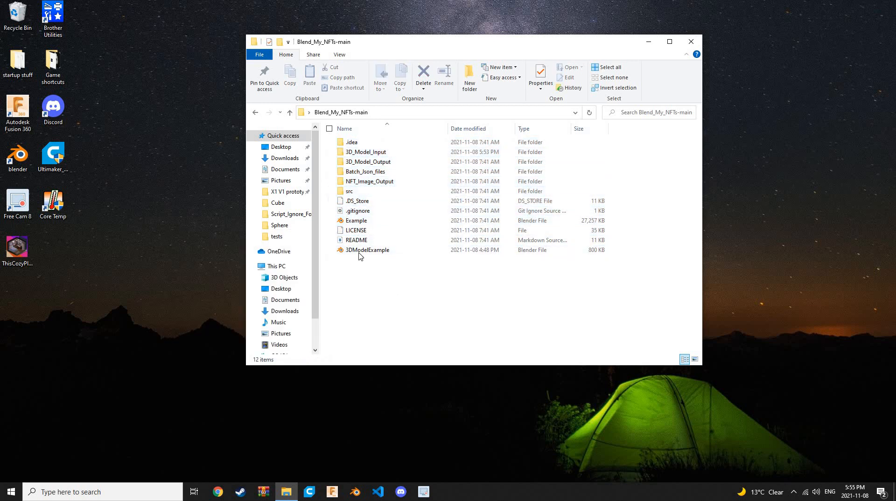
pyautogui.click(367, 250)
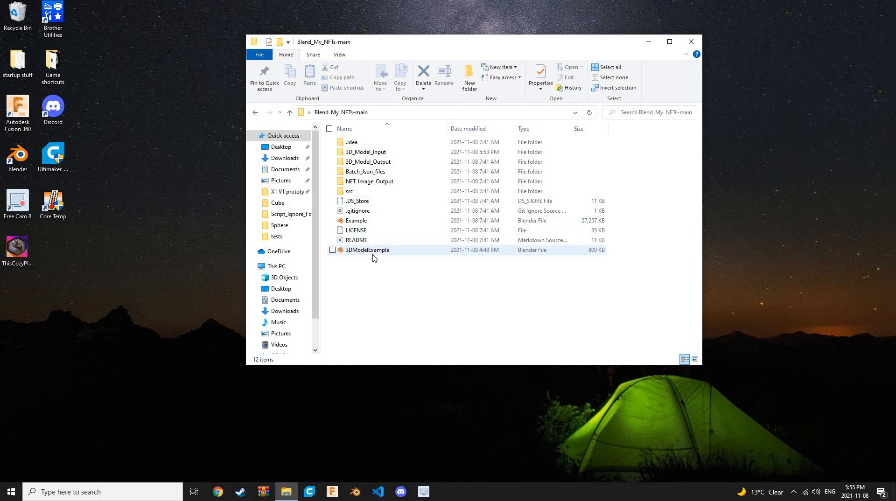
# Load 3DModelExample.blend in Blender and switch to the Scripting workspace.
pyautogui.doubleClick(366, 249)
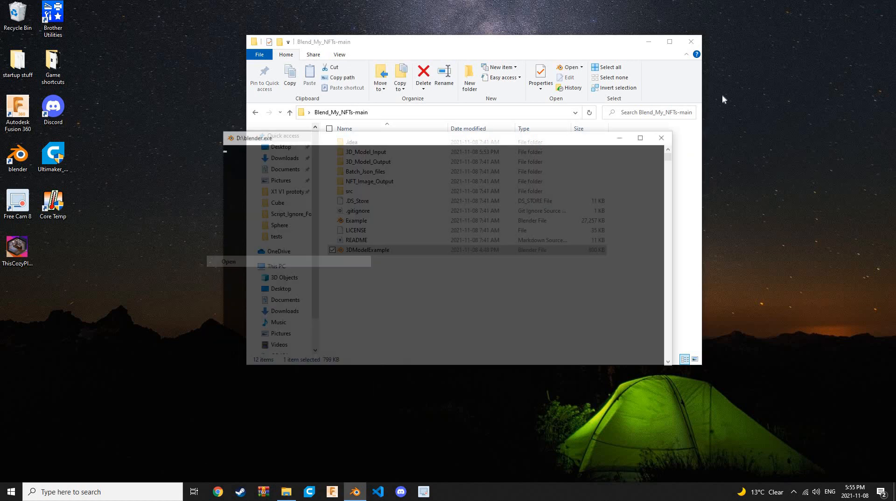
pyautogui.doubleClick(368, 249)
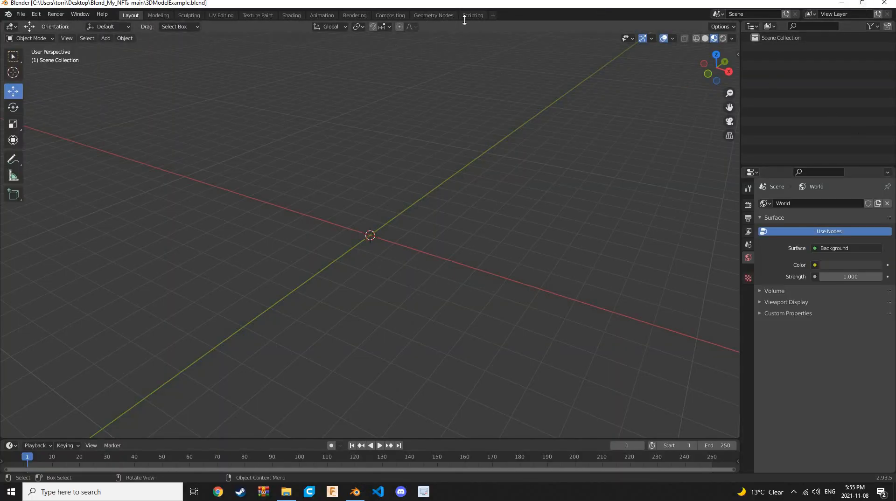
pyautogui.moveTo(473, 15)
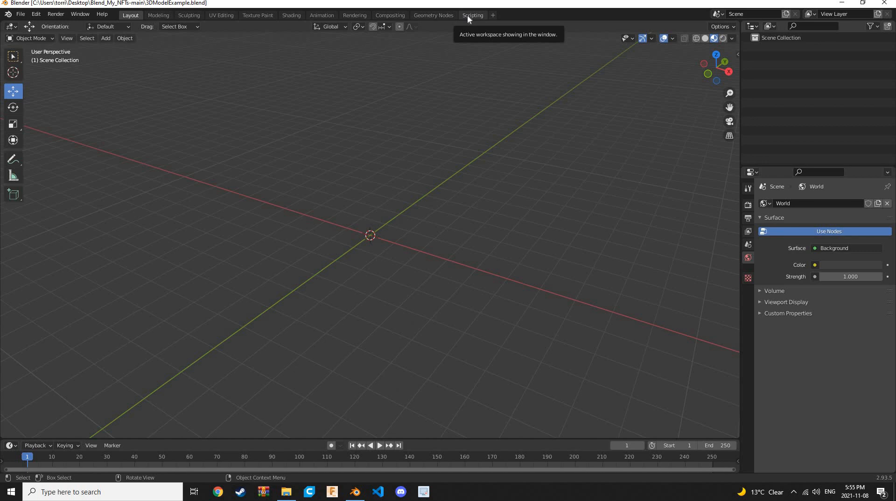
pyautogui.click(473, 15)
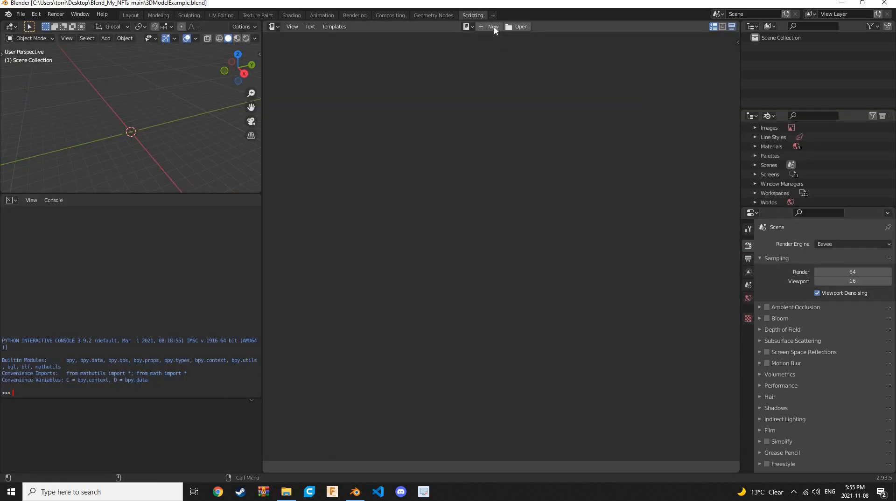
# Create a new text block, then unlink it so the text editor is empty.
pyautogui.click(492, 26)
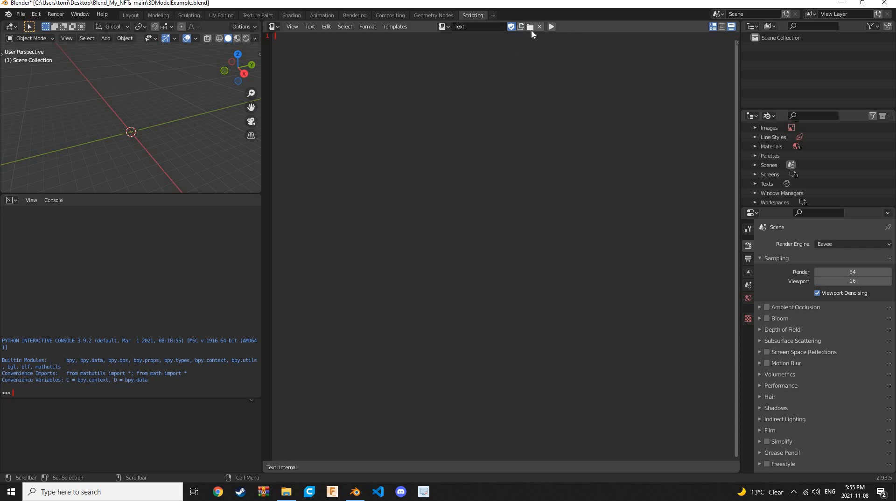
pyautogui.click(538, 26)
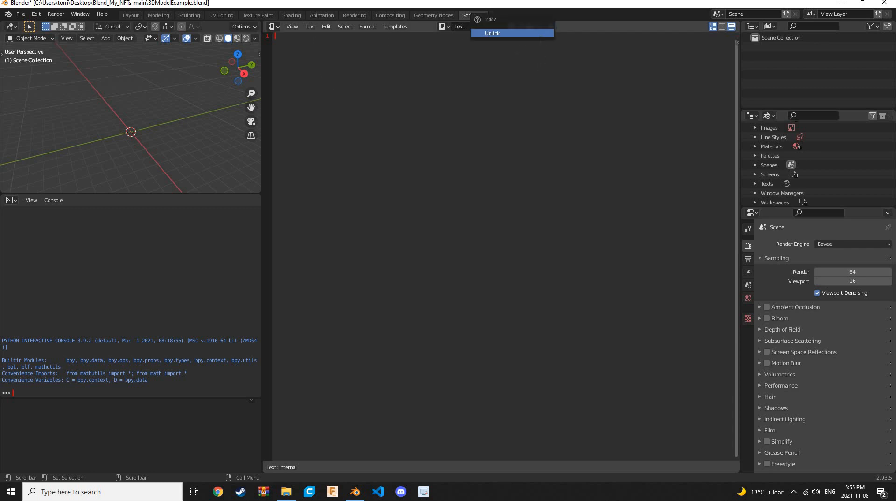
pyautogui.click(492, 33)
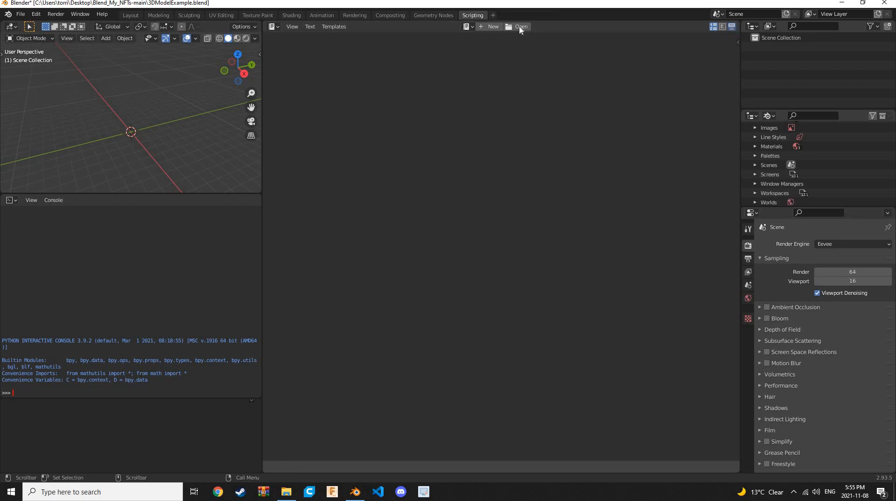
# Browse from the text editor to the Desktop's Blend_My_NFTs-main folder.
pyautogui.click(519, 26)
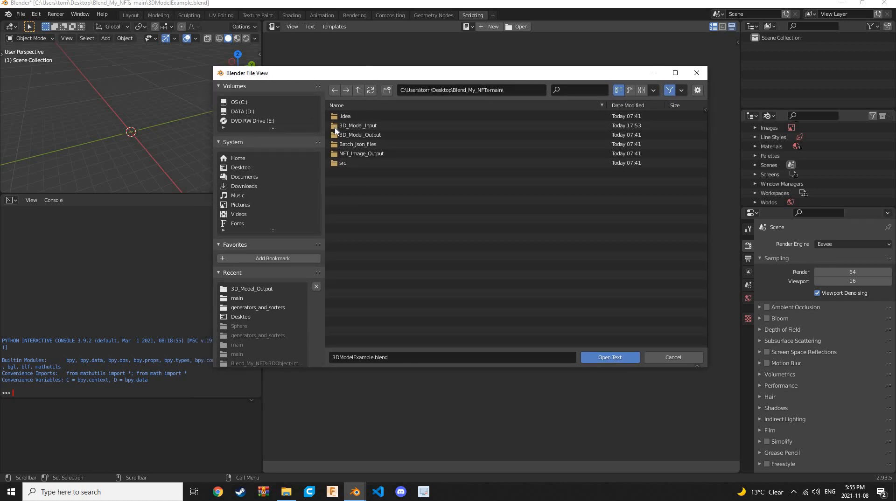
pyautogui.click(359, 134)
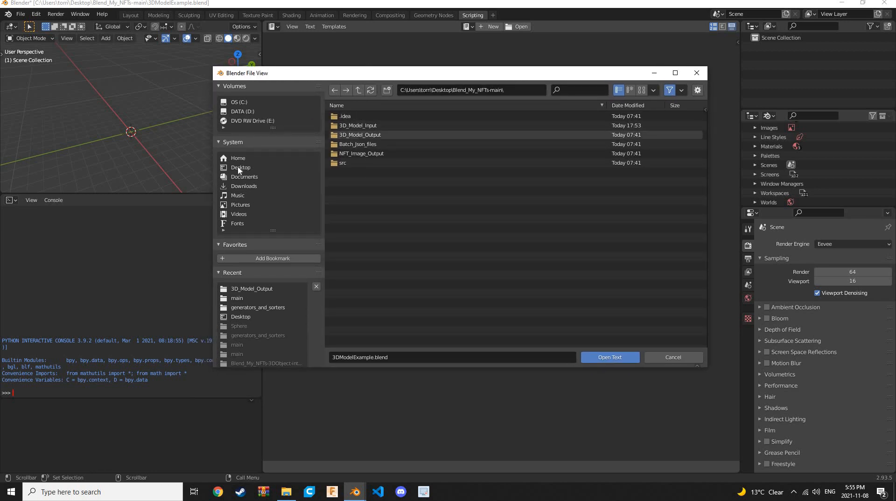
pyautogui.click(240, 167)
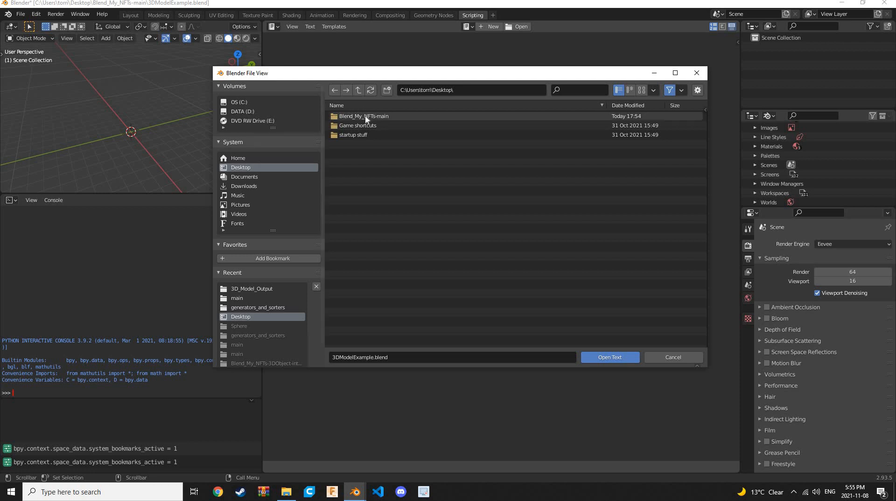
pyautogui.doubleClick(364, 116)
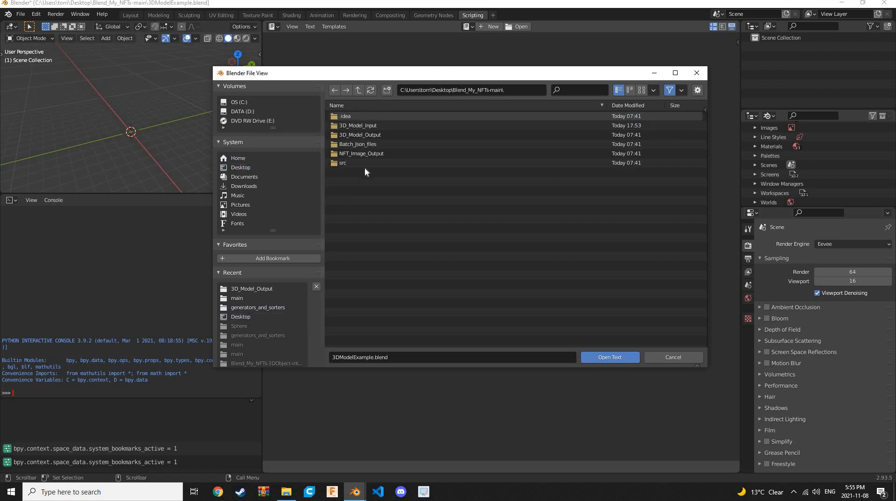
pyautogui.moveTo(365, 178)
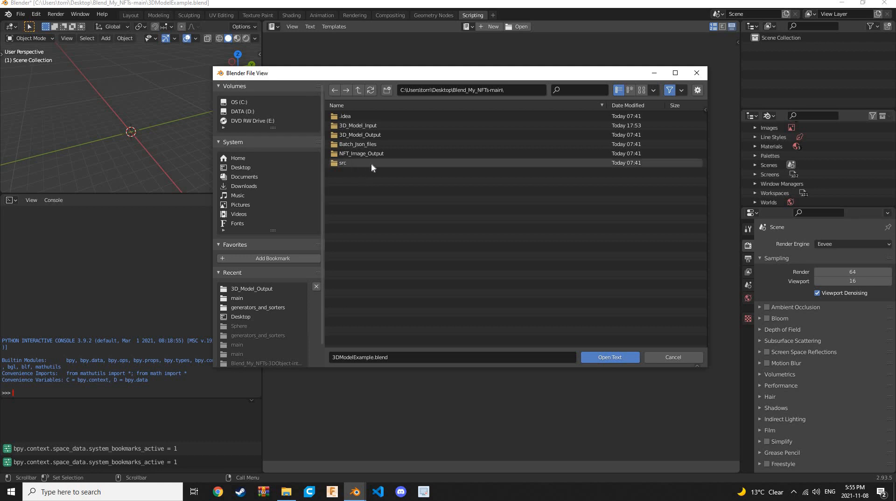
pyautogui.moveTo(366, 166)
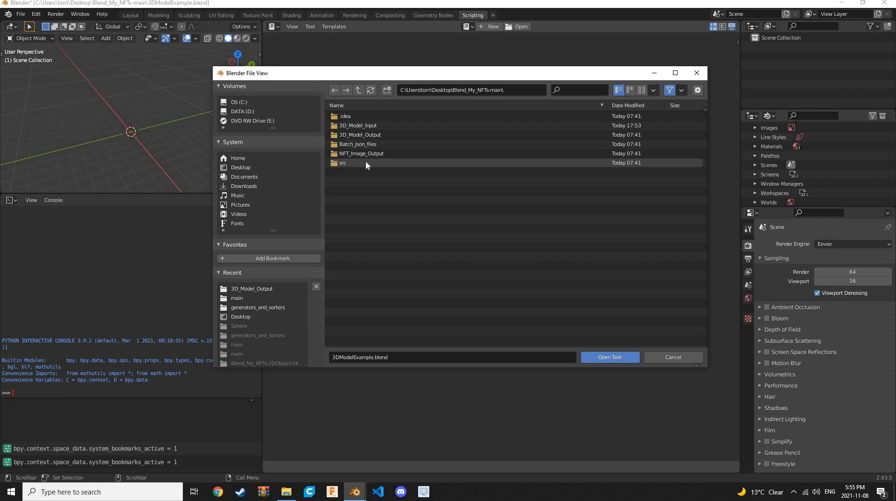
pyautogui.moveTo(430, 168)
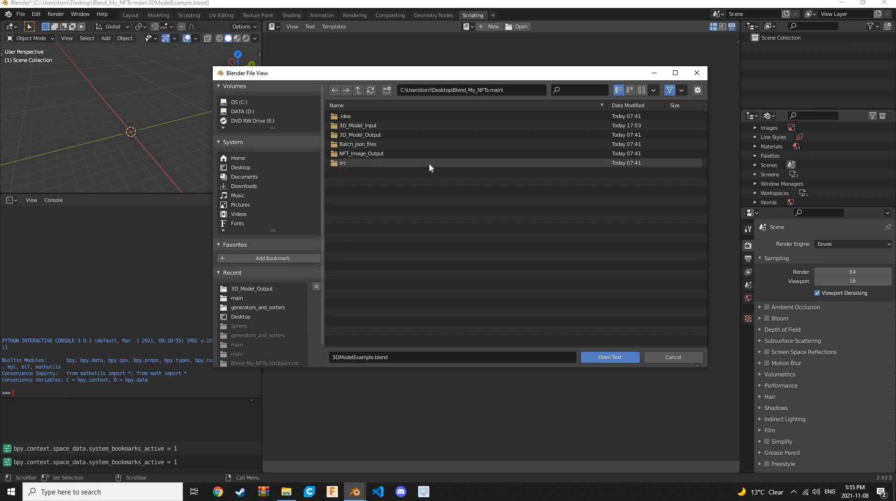
pyautogui.moveTo(366, 163)
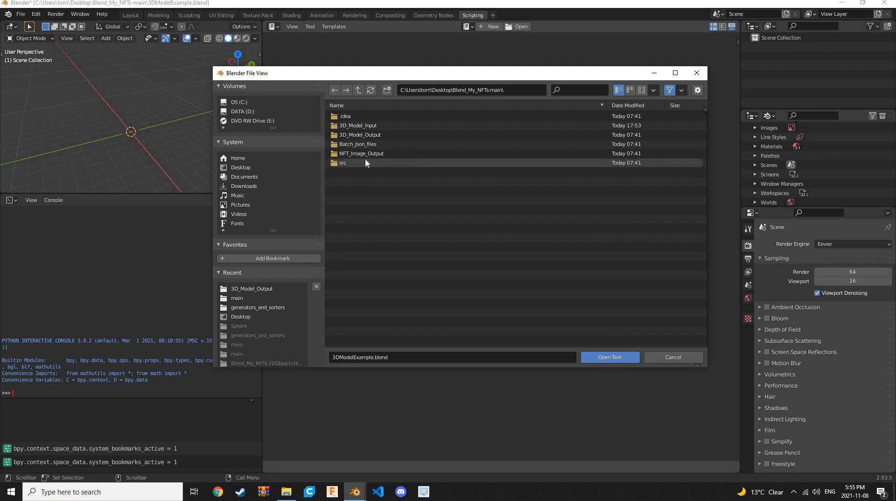
# Go into src/main and load config.py into the text editor.
pyautogui.click(343, 163)
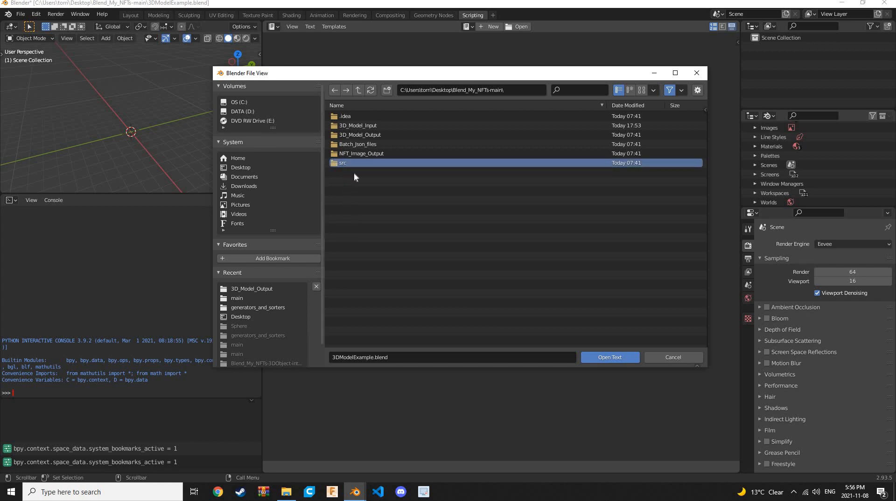
pyautogui.doubleClick(341, 163)
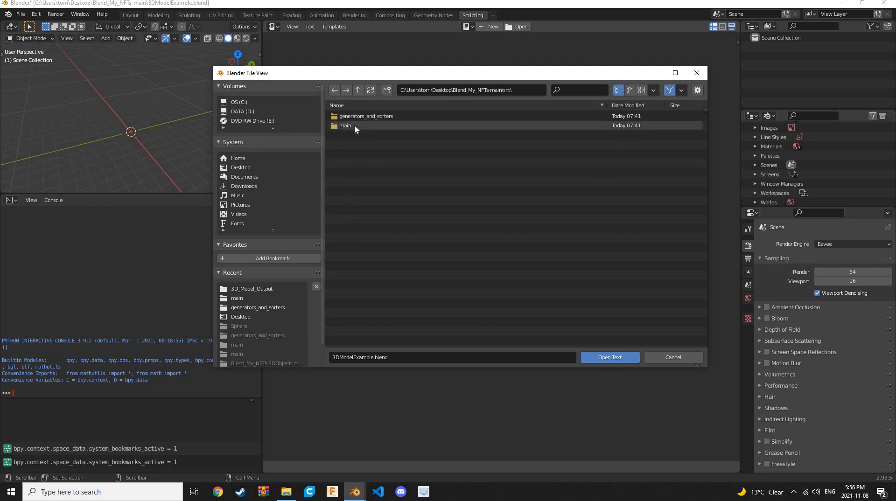
pyautogui.doubleClick(345, 125)
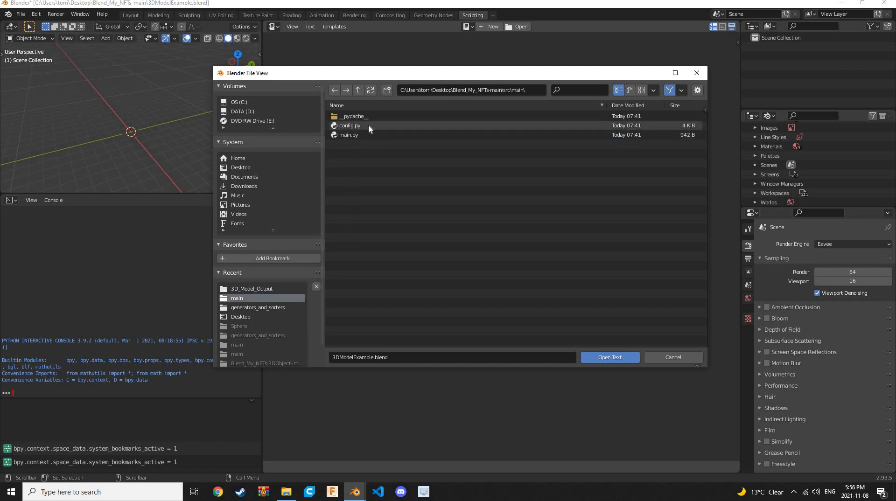
pyautogui.click(349, 125)
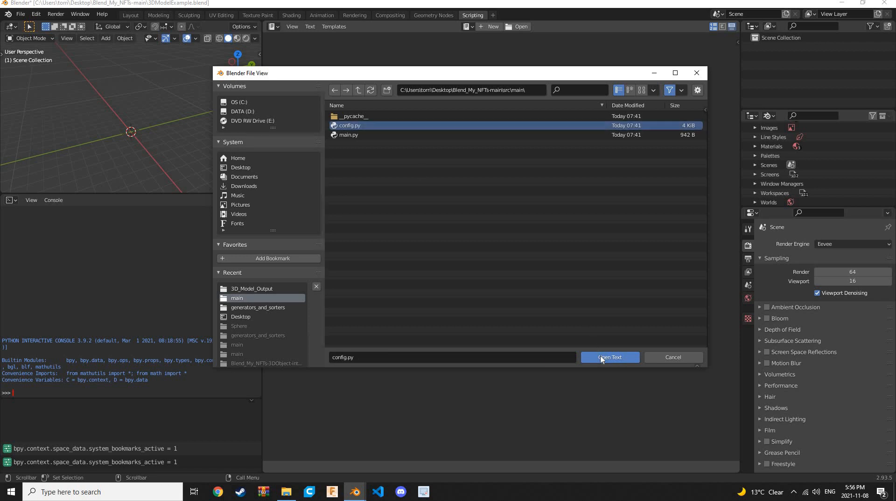
pyautogui.click(609, 357)
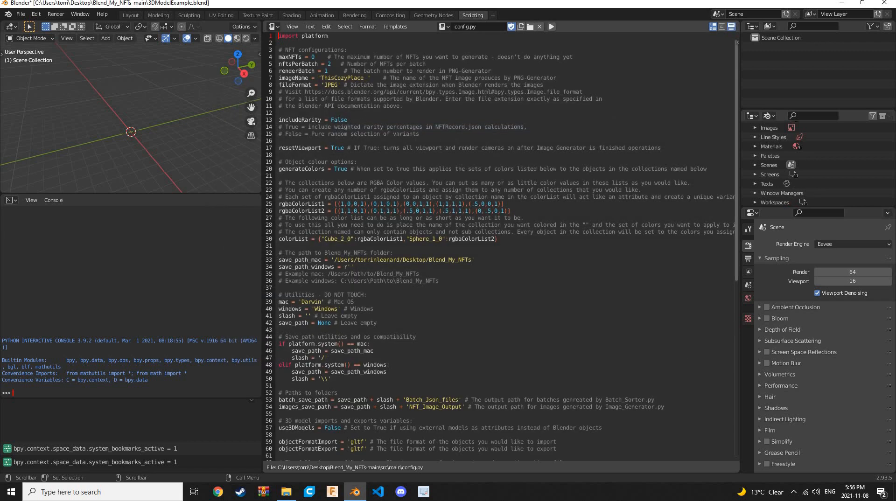
# Change the use3DModels line in config.py from False to True.
pyautogui.scroll(-3)
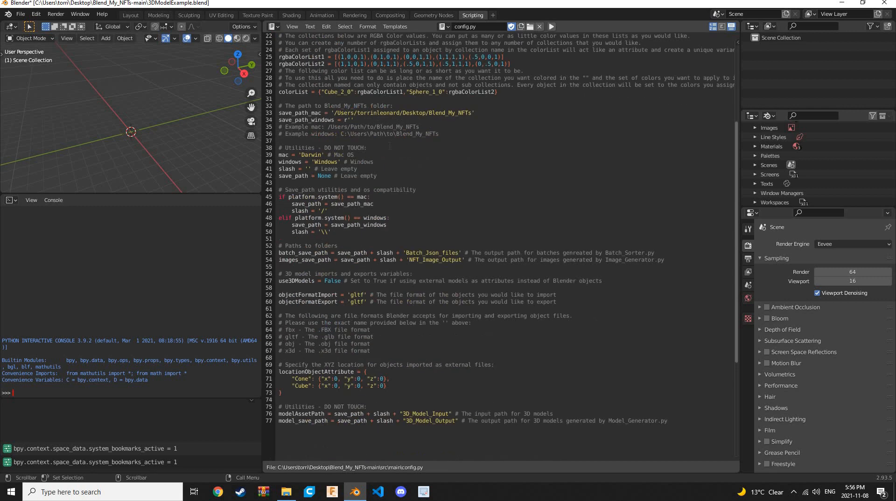
pyautogui.scroll(-3)
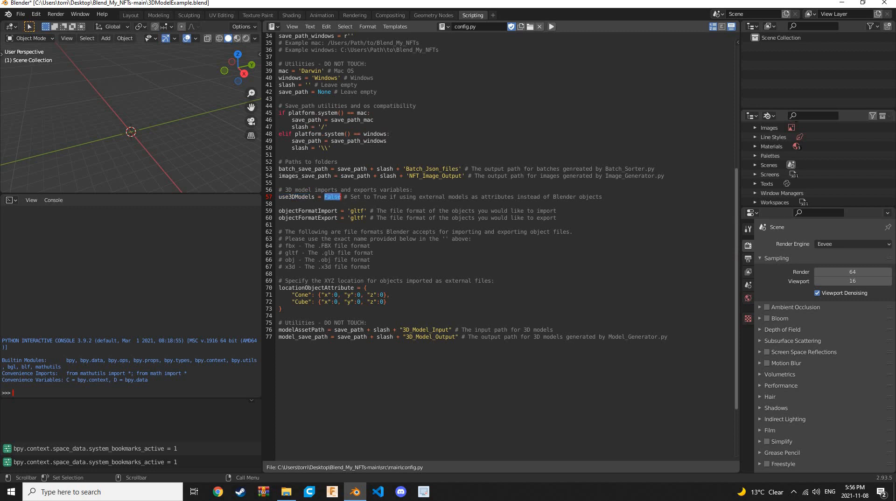
pyautogui.write('True')
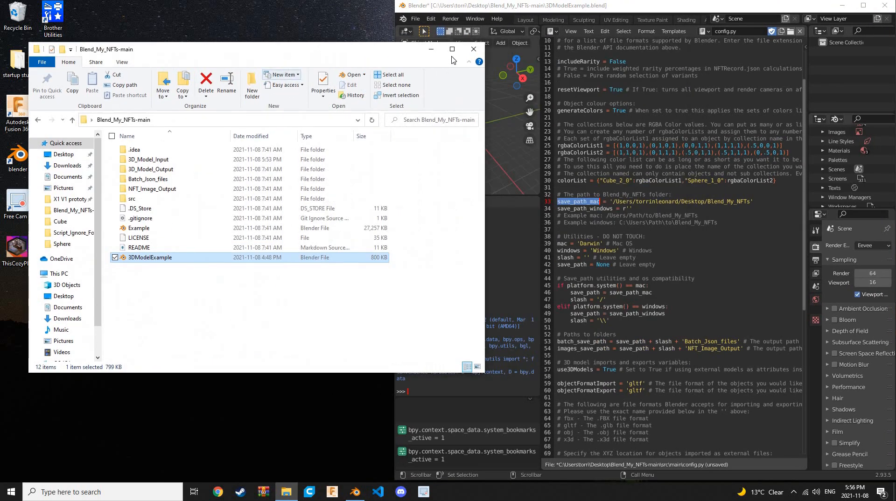
# Copy the Blend_My_NFTs-main desktop location from Properties into save_path_windows and clear save_path_mac.
pyautogui.click(473, 49)
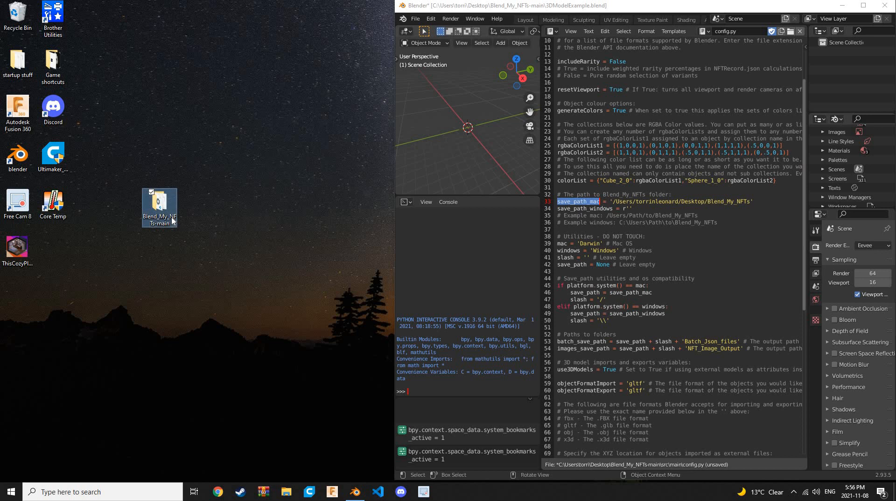
pyautogui.rightClick(159, 205)
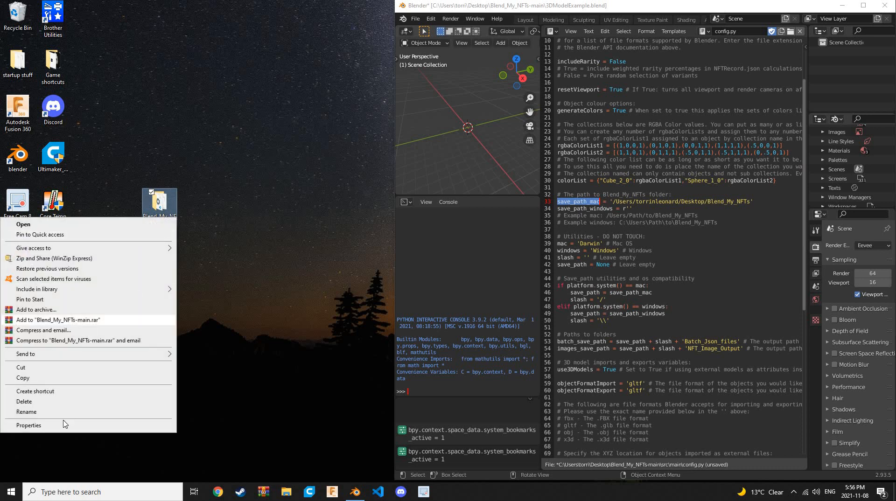
pyautogui.click(28, 425)
pyautogui.write('C:\\Users\\torri\\Desktop\\Blend_My_NFTs-main')
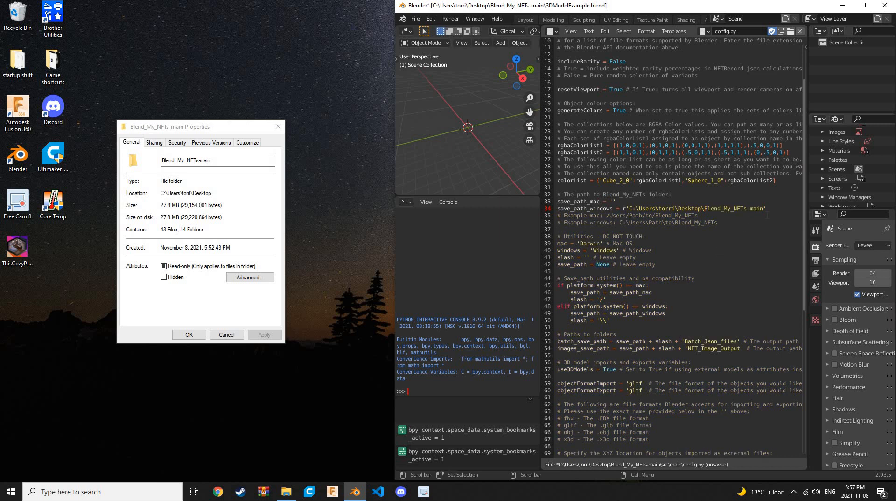
pyautogui.scroll(-3)
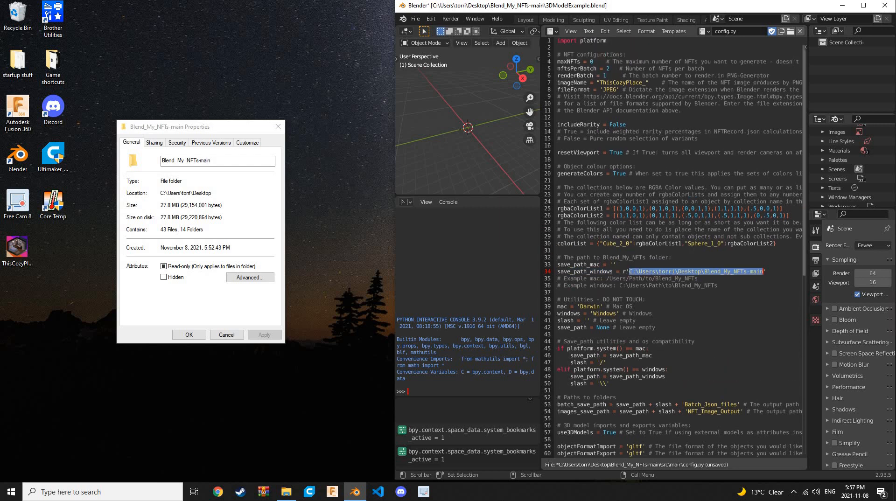
# Save the edited config.py to disk via the Text menu's Save.
pyautogui.scroll(-3)
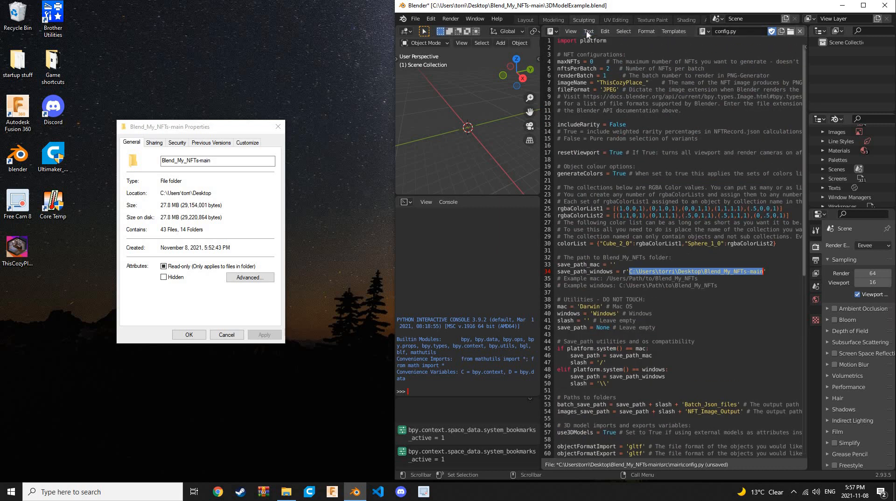
pyautogui.click(587, 31)
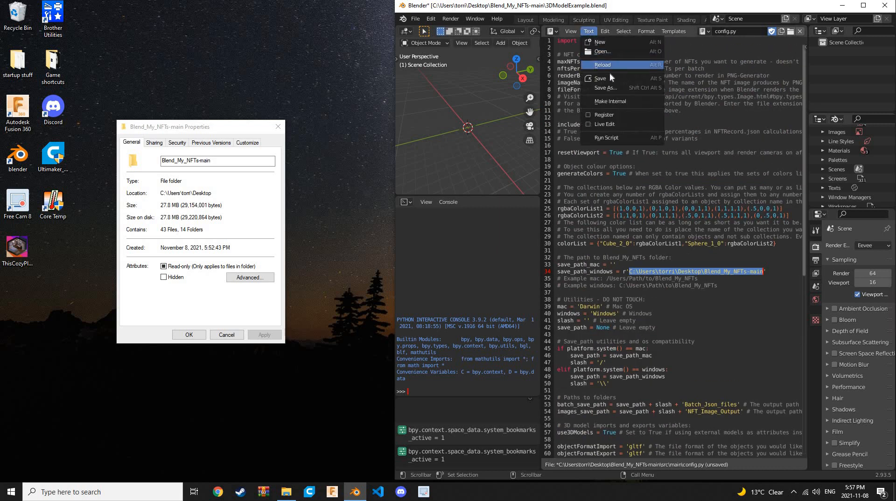
pyautogui.moveTo(610, 78)
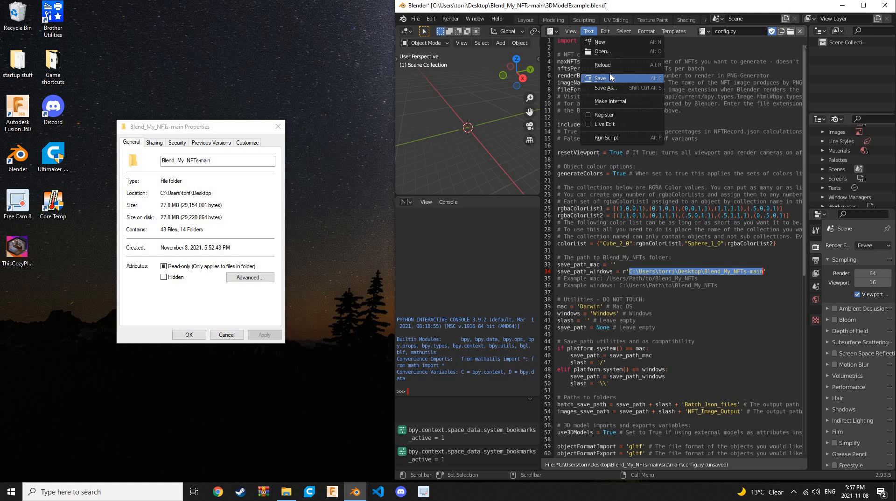
pyautogui.moveTo(613, 79)
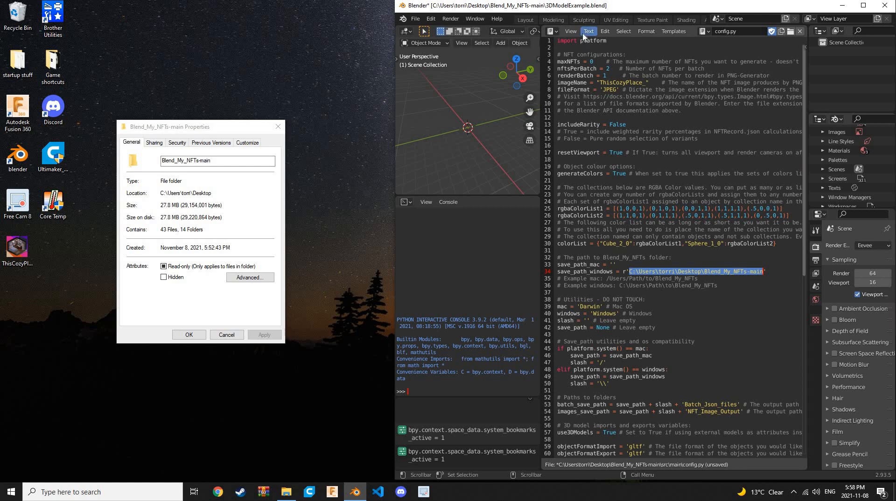
pyautogui.click(588, 31)
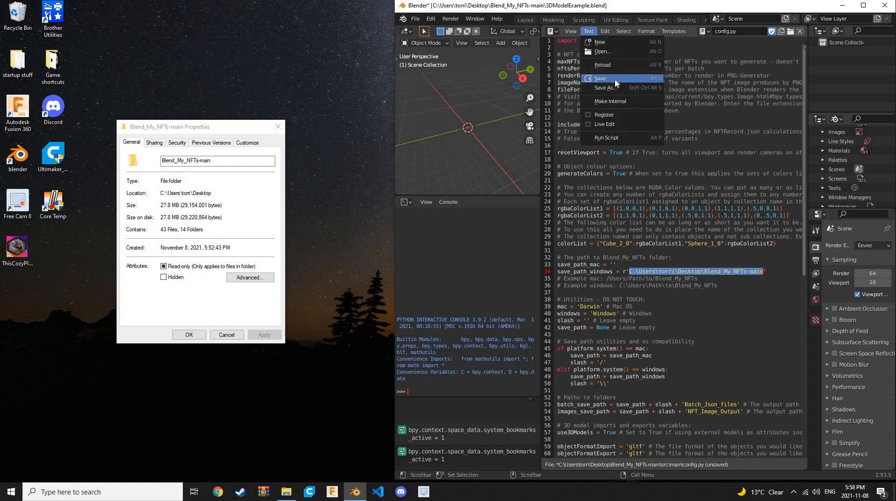
pyautogui.click(600, 78)
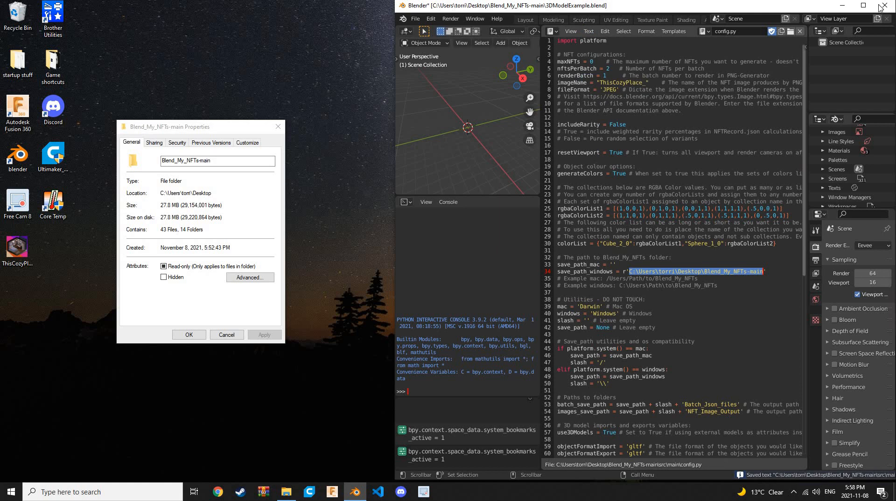
pyautogui.moveTo(753, 18)
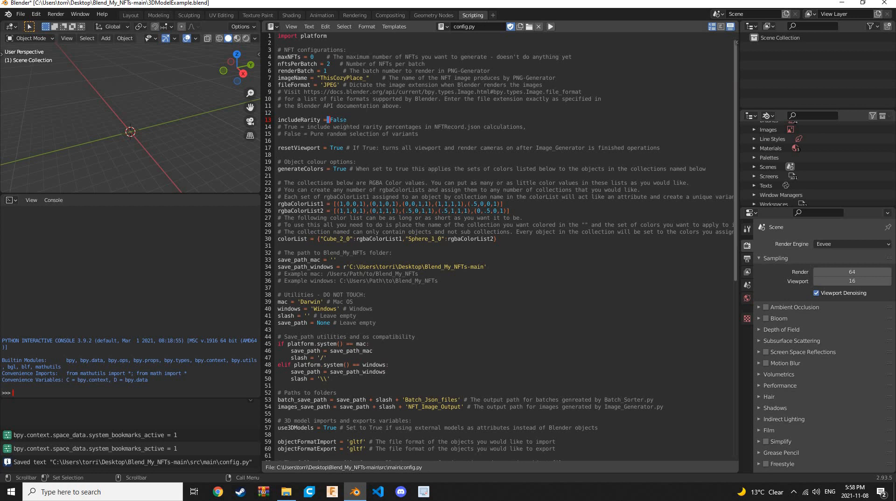
pyautogui.moveTo(278, 183); pyautogui.dragTo(437, 190)
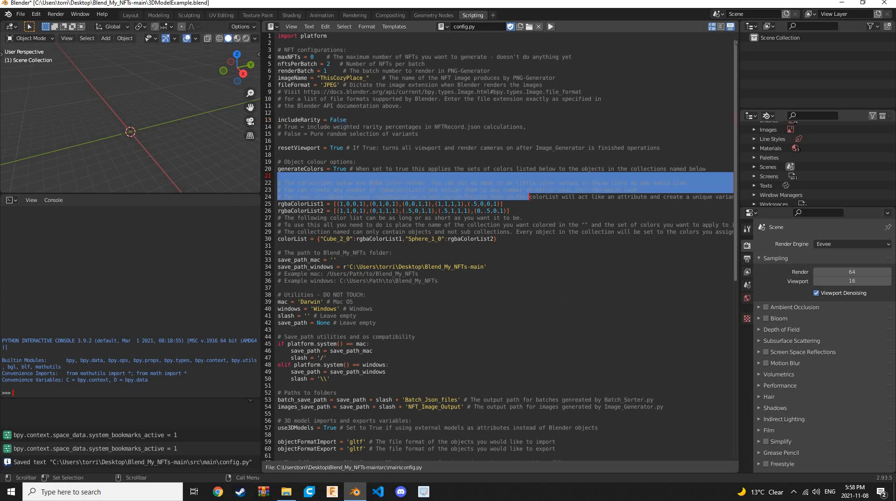
pyautogui.scroll(-3)
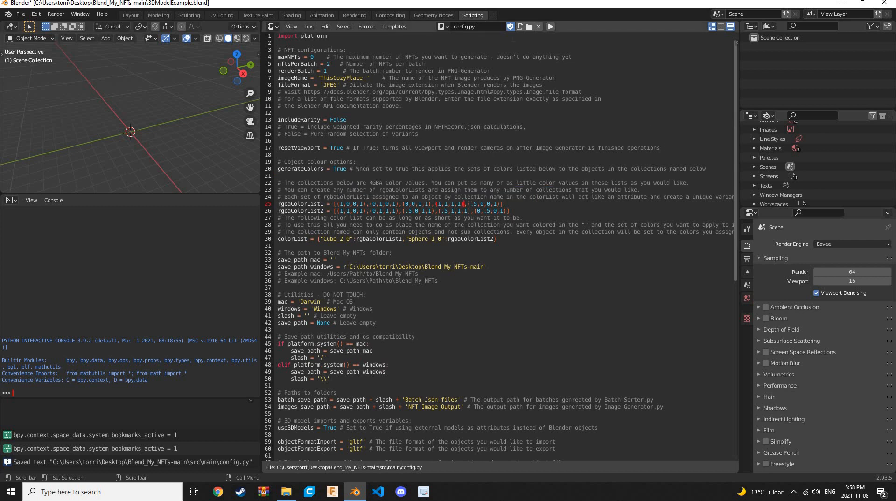
pyautogui.scroll(-3)
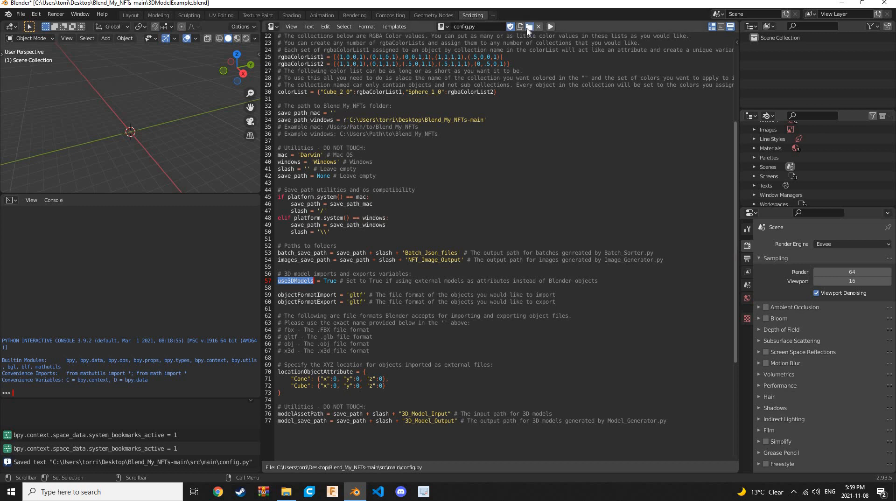
# Load main.py from the project's src/main folder into the text editor.
pyautogui.click(529, 27)
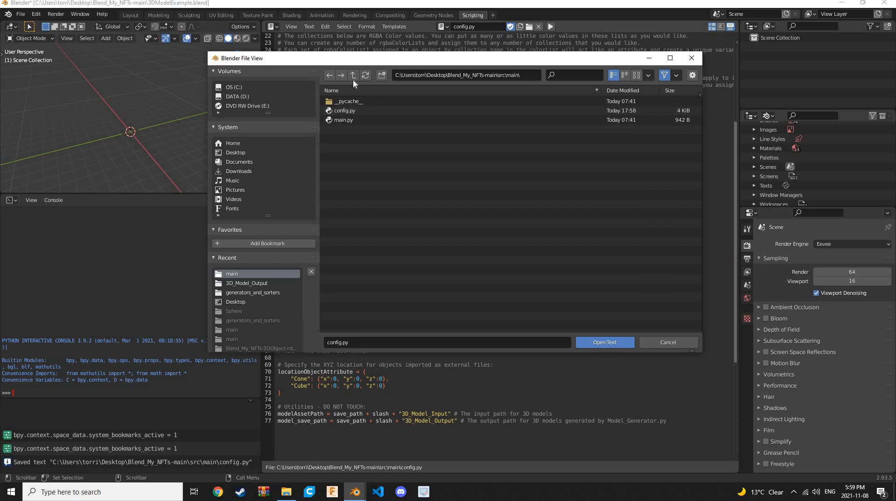
pyautogui.moveTo(353, 74)
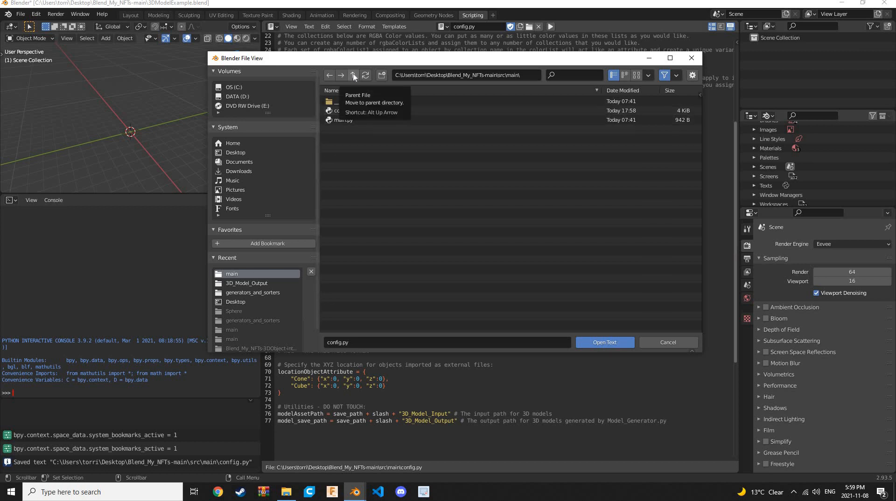
pyautogui.click(353, 74)
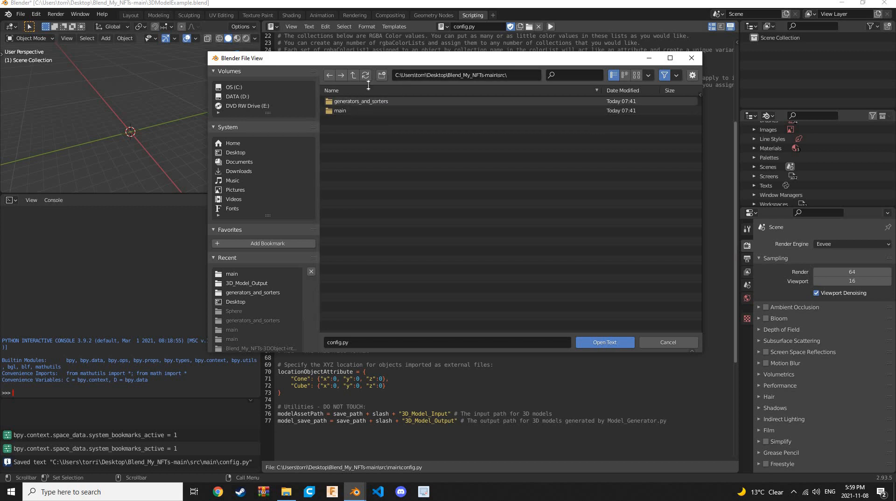
pyautogui.moveTo(377, 104)
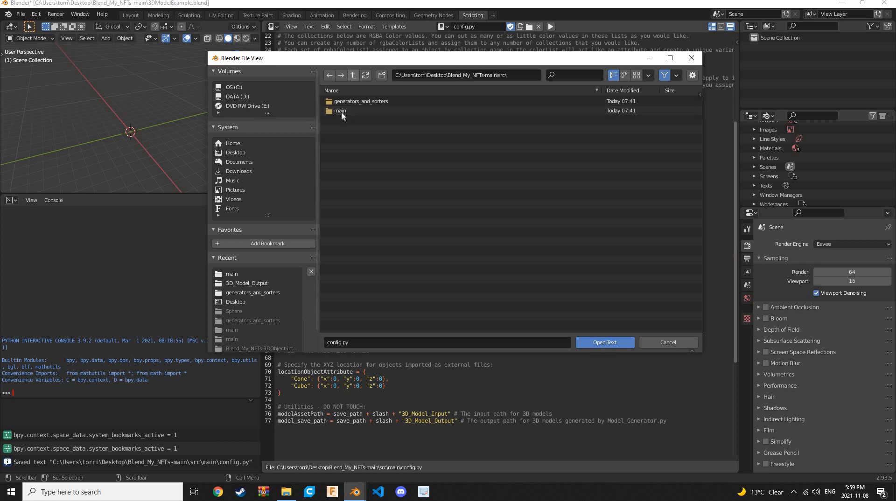
pyautogui.doubleClick(339, 110)
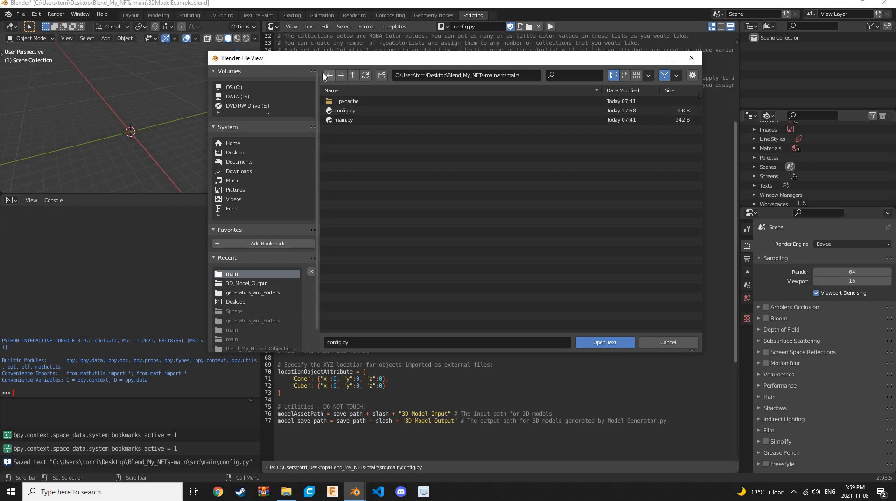
pyautogui.click(343, 120)
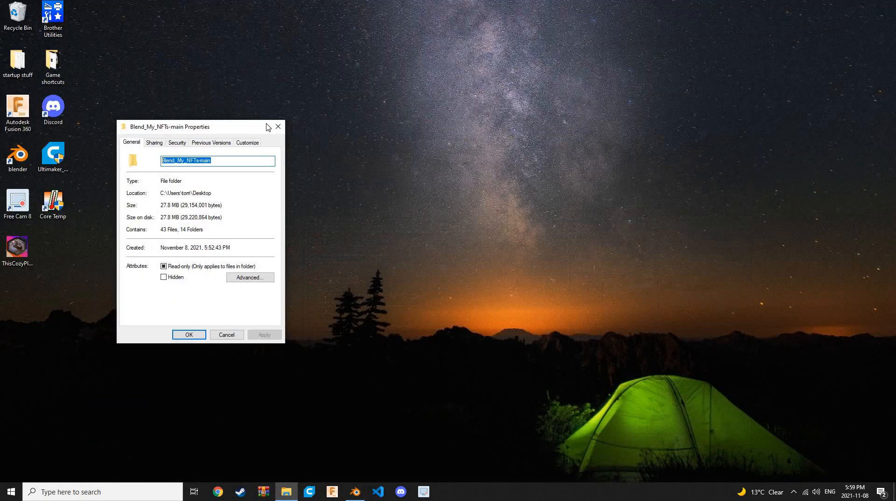
# Close the Properties dialog and browse Blend_My_NFTs-main's 3D_Model_Input folder.
pyautogui.click(189, 334)
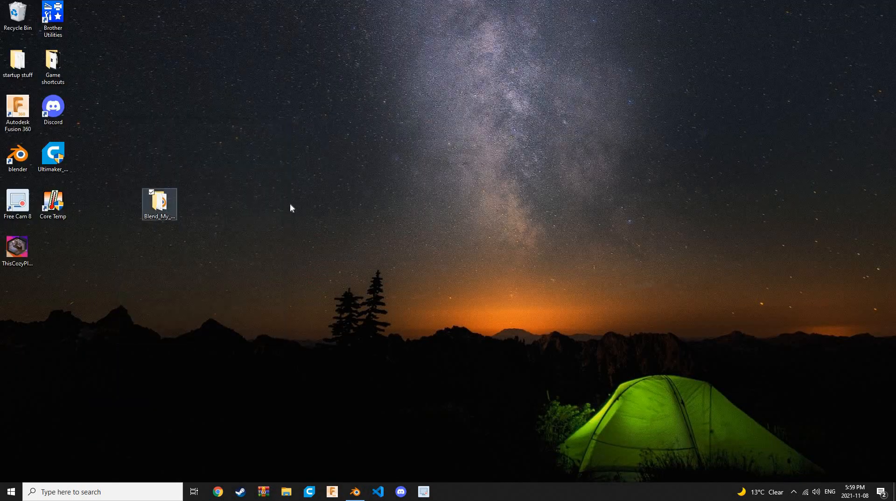
pyautogui.moveTo(160, 204); pyautogui.dragTo(301, 204)
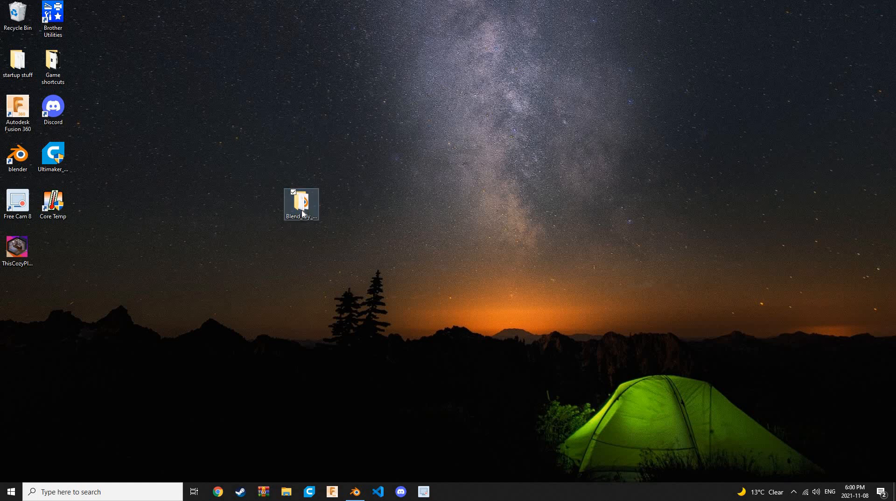
pyautogui.doubleClick(300, 201)
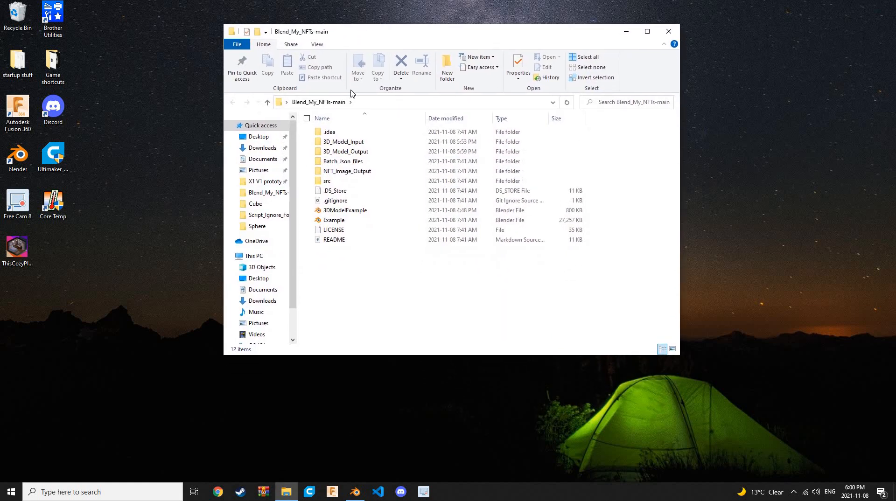
pyautogui.doubleClick(344, 141)
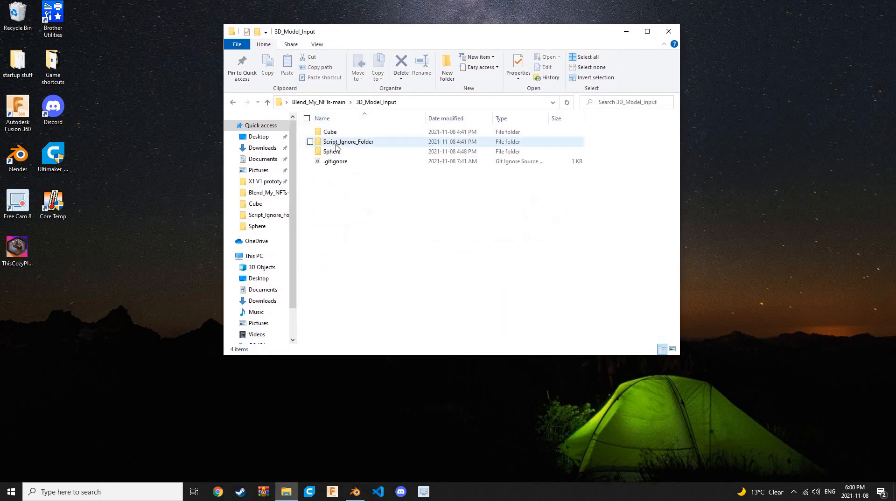
pyautogui.click(330, 131)
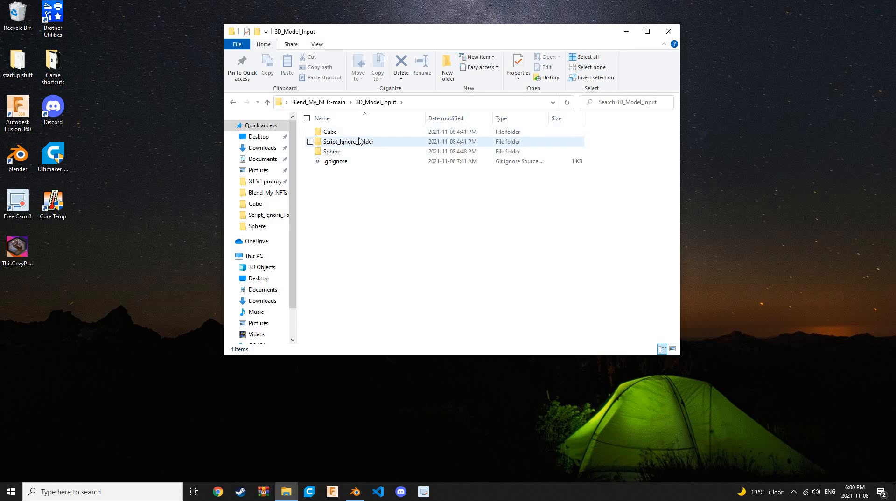
pyautogui.doubleClick(349, 142)
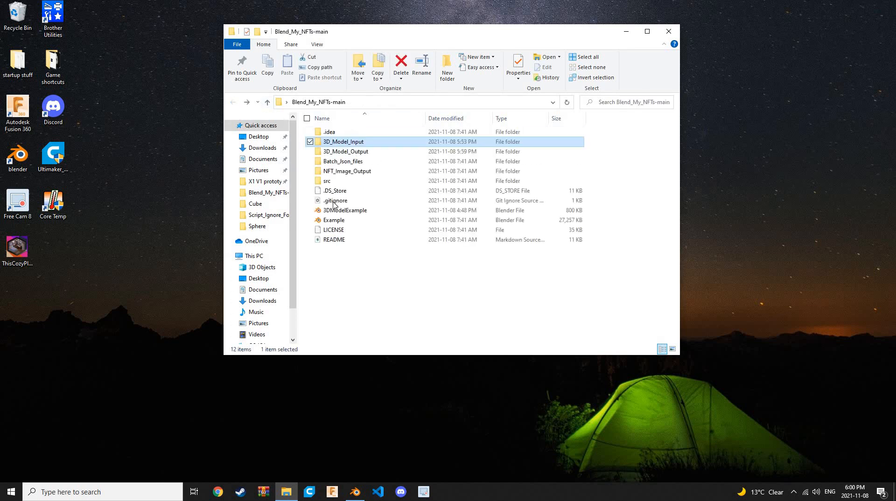
pyautogui.moveTo(346, 152)
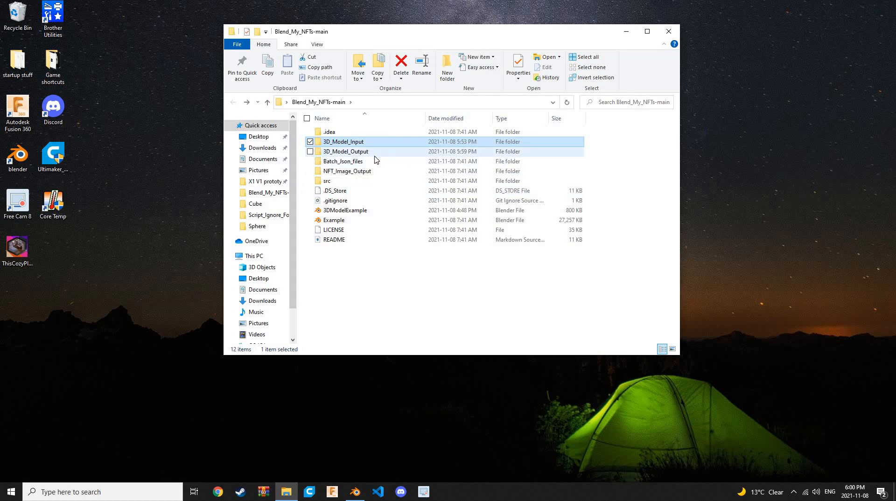
# View the sixteen ThisCozyPlace models in 3D_Model_Output, then revisit 3D_Model_Input's Sphere folder.
pyautogui.doubleClick(345, 151)
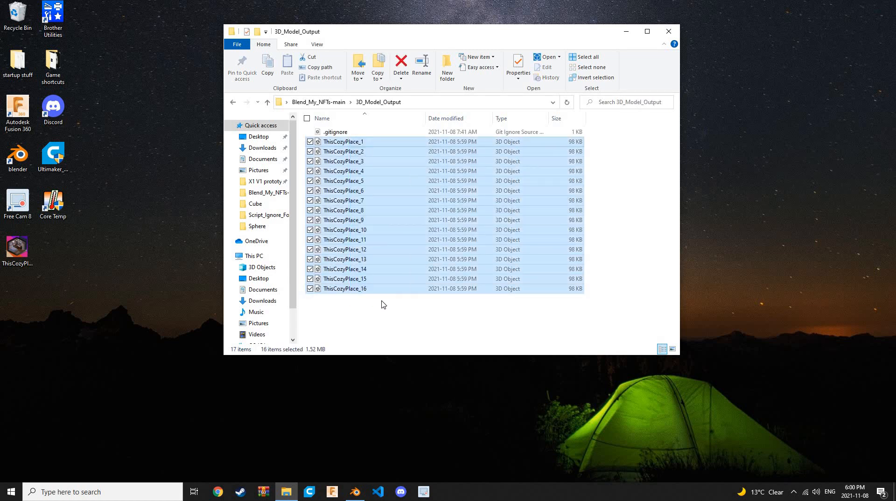
pyautogui.click(382, 305)
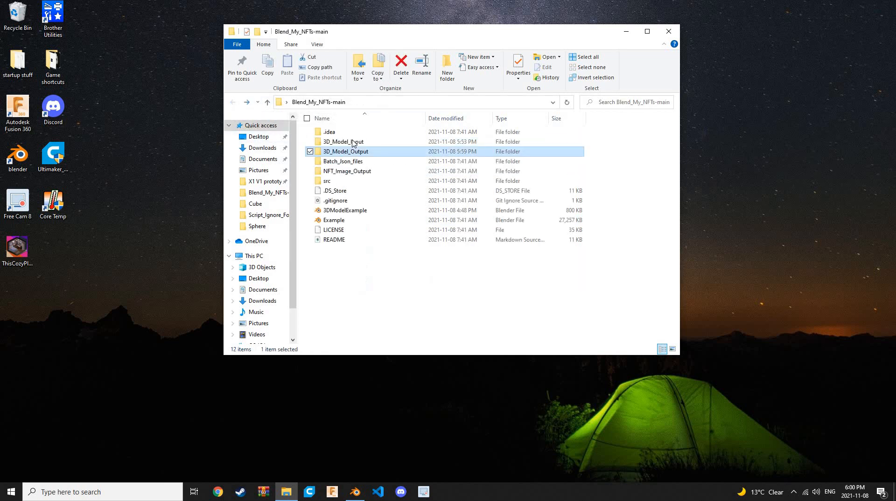
pyautogui.doubleClick(343, 141)
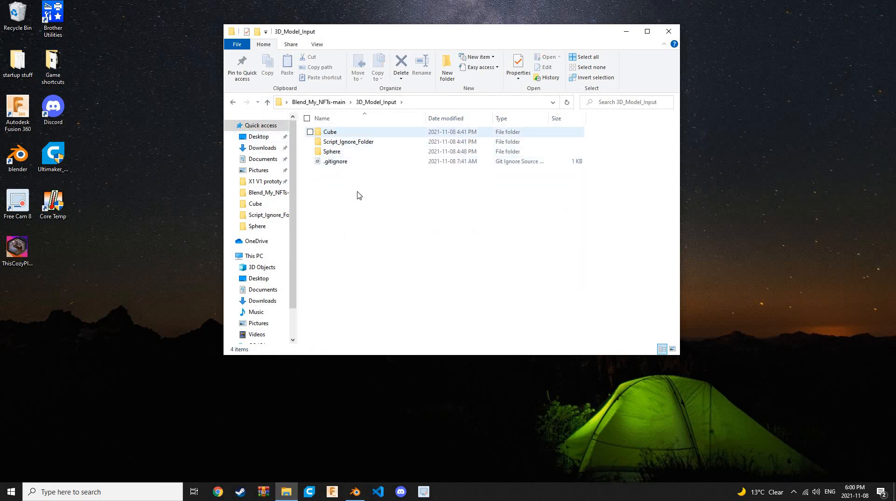
pyautogui.doubleClick(330, 132)
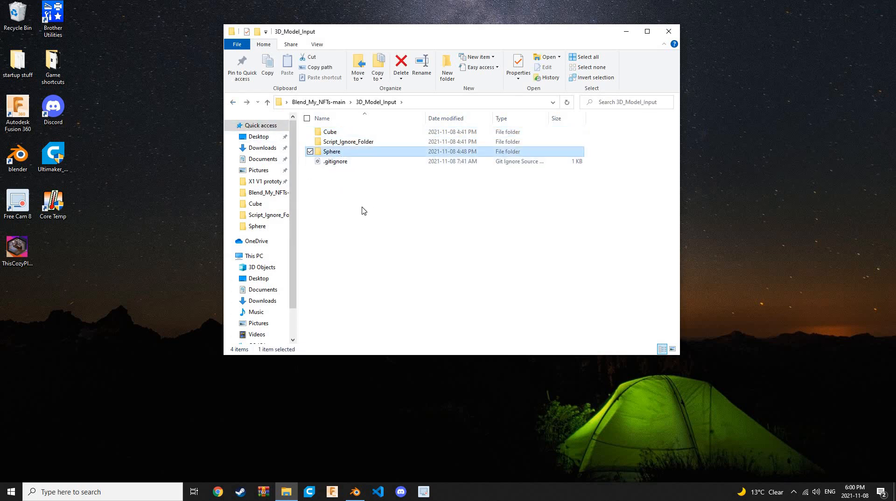
pyautogui.moveTo(440, 160)
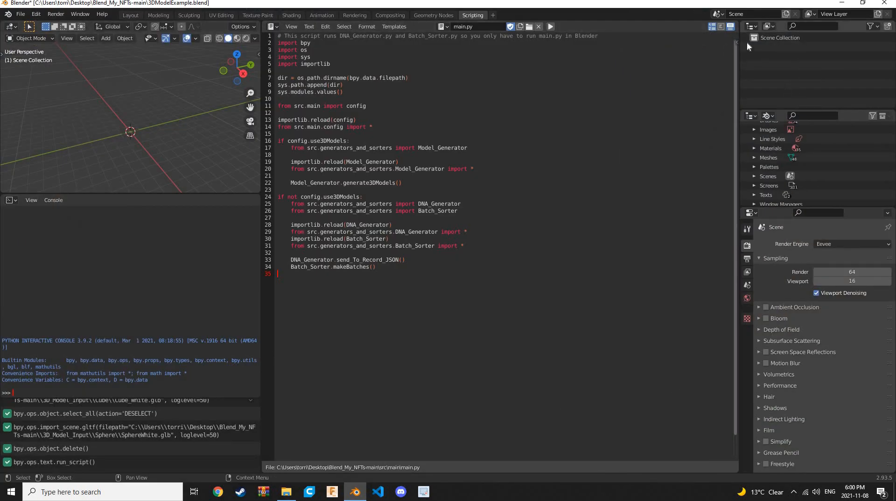
# Import a ThisCozyPlace .glb from 3D_Model_Output into the Layout scene via glTF 2.0.
pyautogui.click(779, 37)
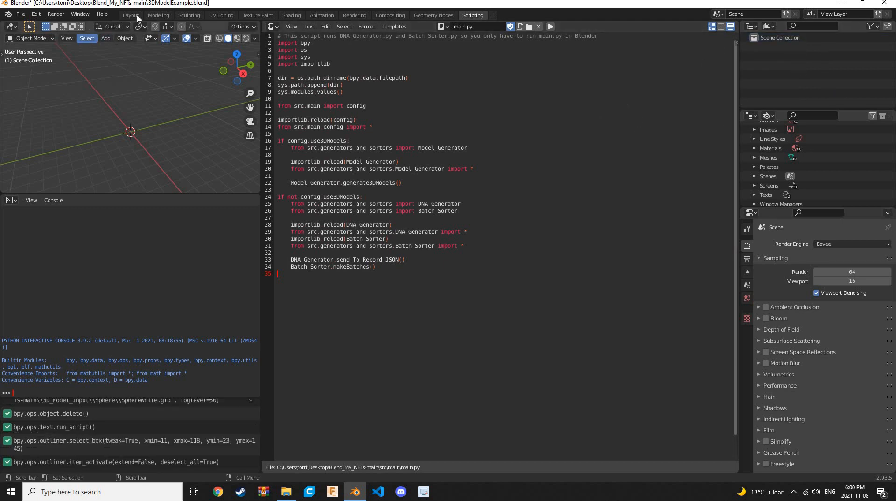
pyautogui.click(130, 15)
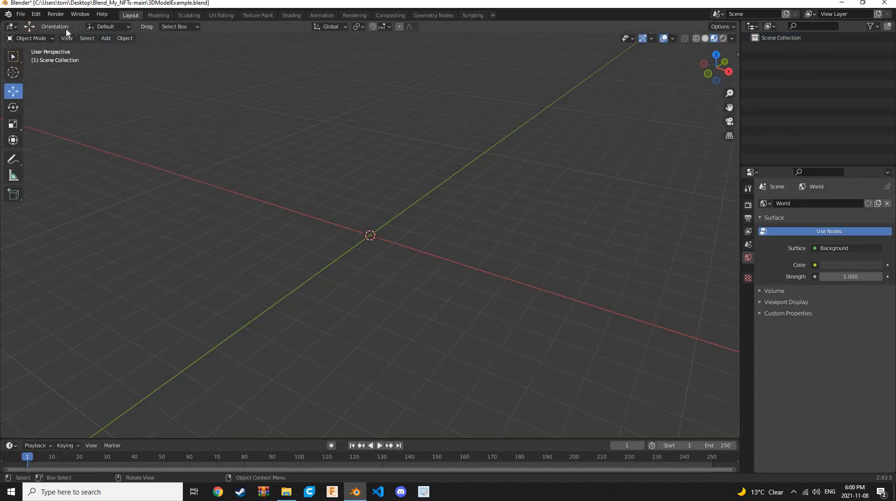
pyautogui.click(20, 14)
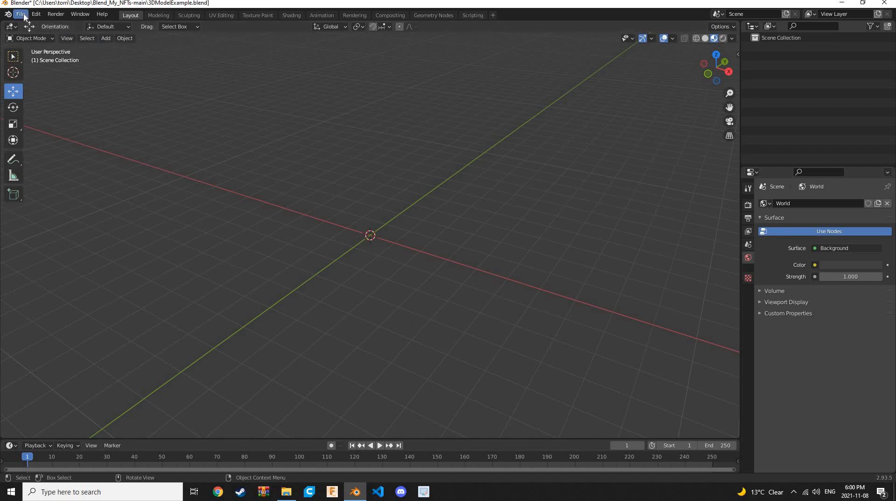
pyautogui.click(21, 13)
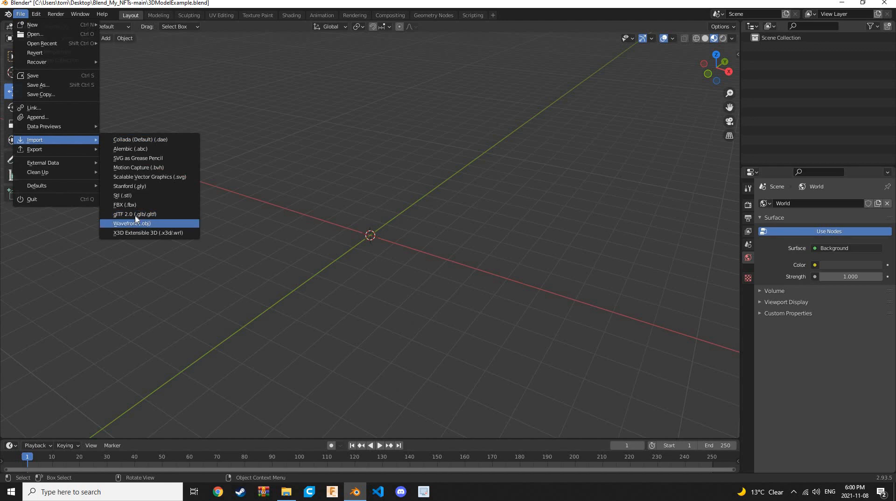
pyautogui.click(134, 214)
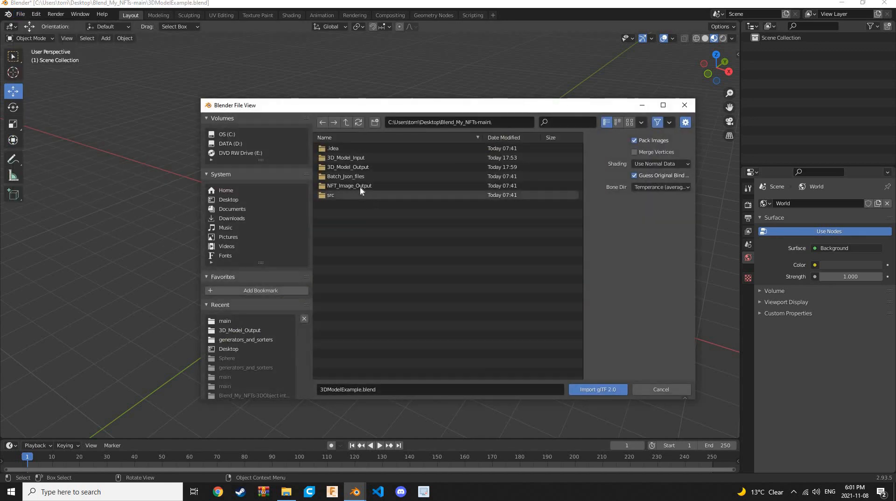
pyautogui.doubleClick(348, 167)
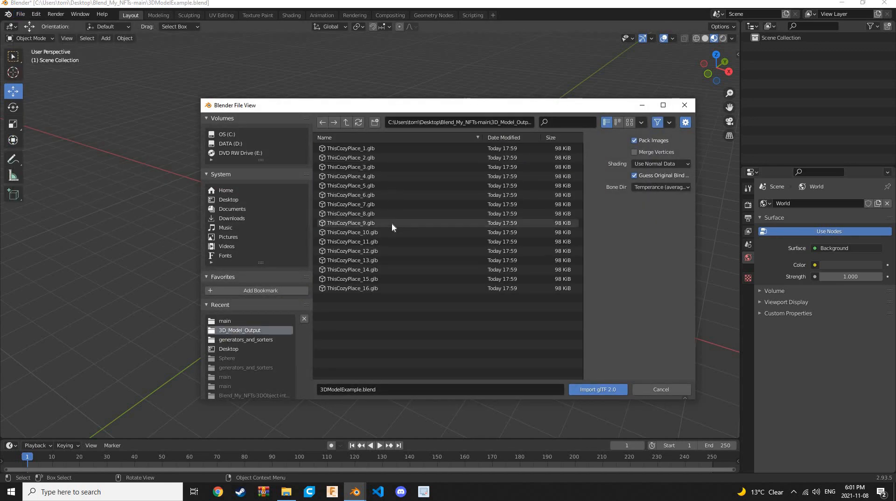
pyautogui.click(660, 389)
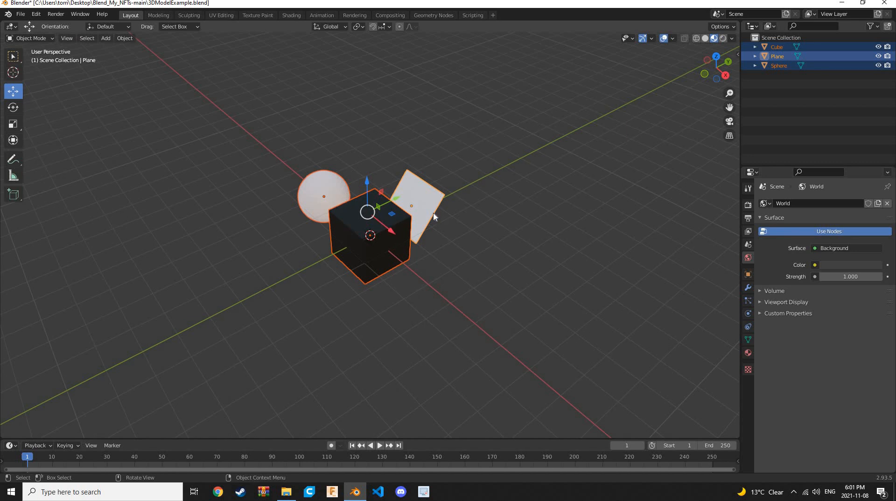
# Orbit around the imported model, then delete its cube, sphere and plane.
pyautogui.moveTo(435, 217); pyautogui.dragTo(468, 246)
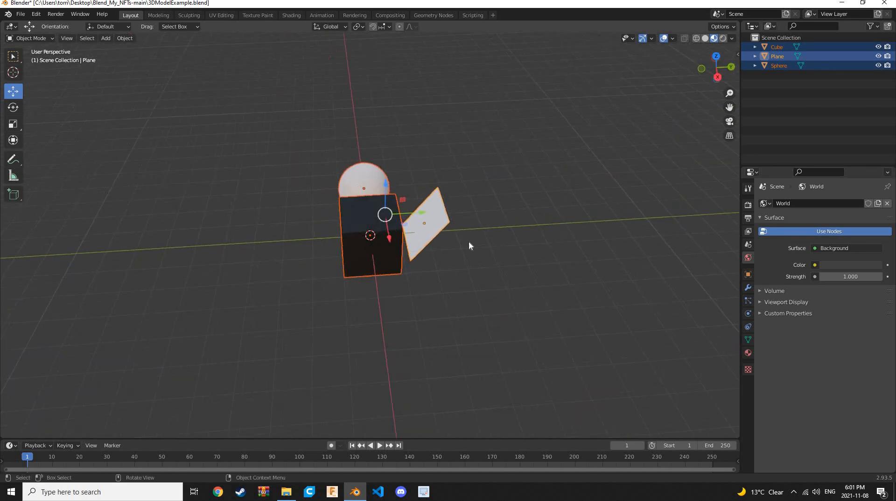
pyautogui.click(470, 246)
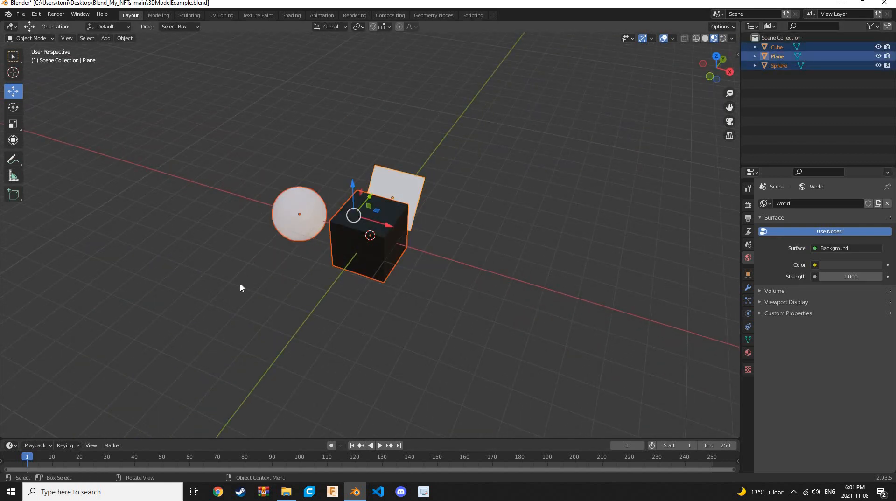
pyautogui.press('x')
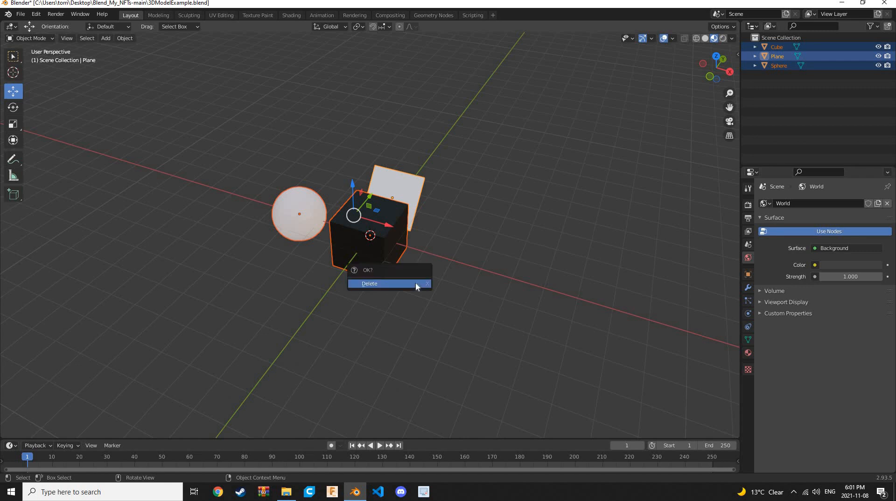
pyautogui.click(369, 283)
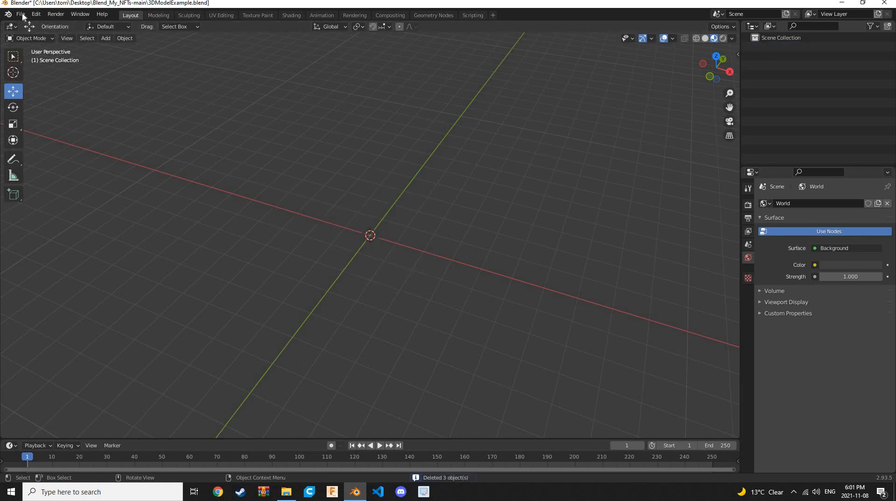
# Import another ThisCozyPlace .glb from 3D_Model_Output, the blue-sphere variant.
pyautogui.click(21, 13)
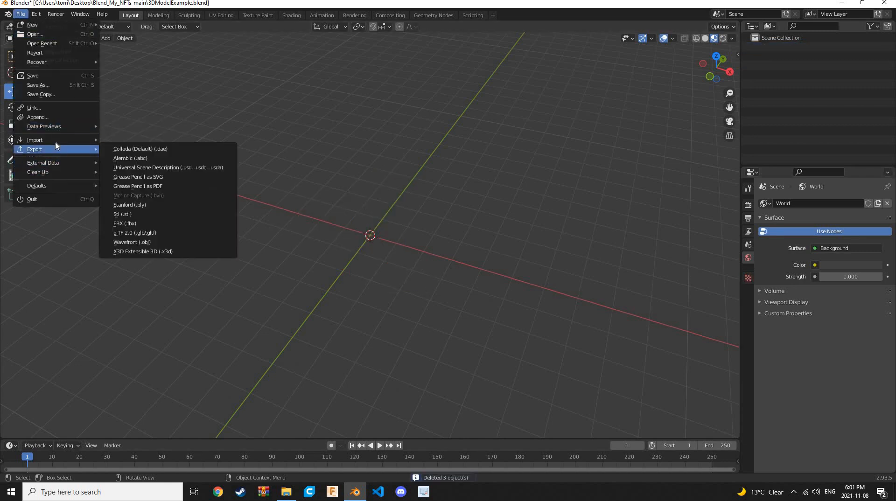
pyautogui.moveTo(34, 139)
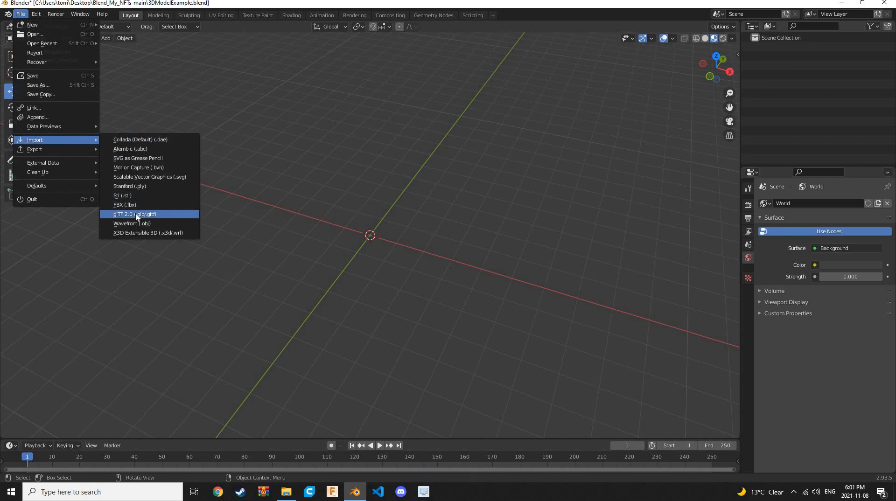
pyautogui.click(133, 214)
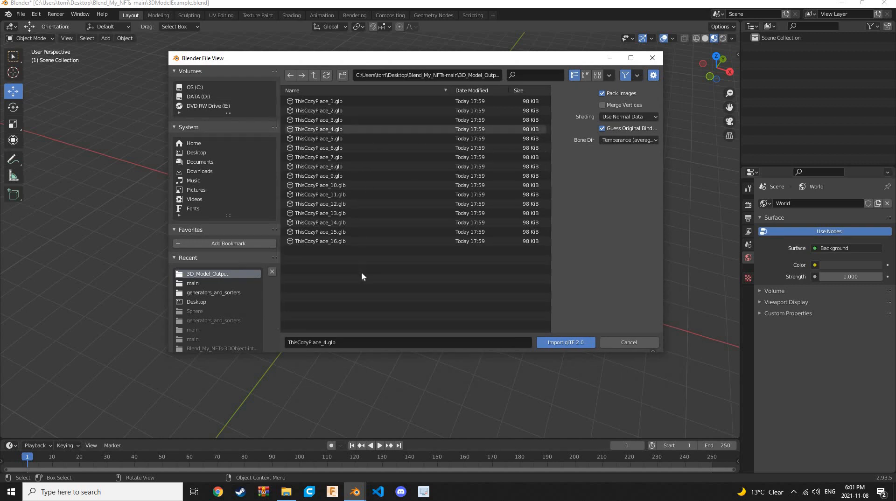
pyautogui.moveTo(340, 148)
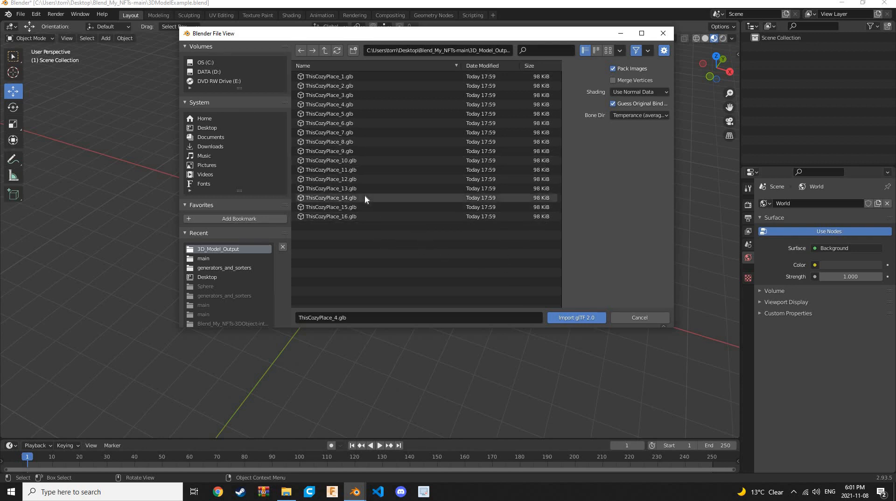
pyautogui.click(575, 318)
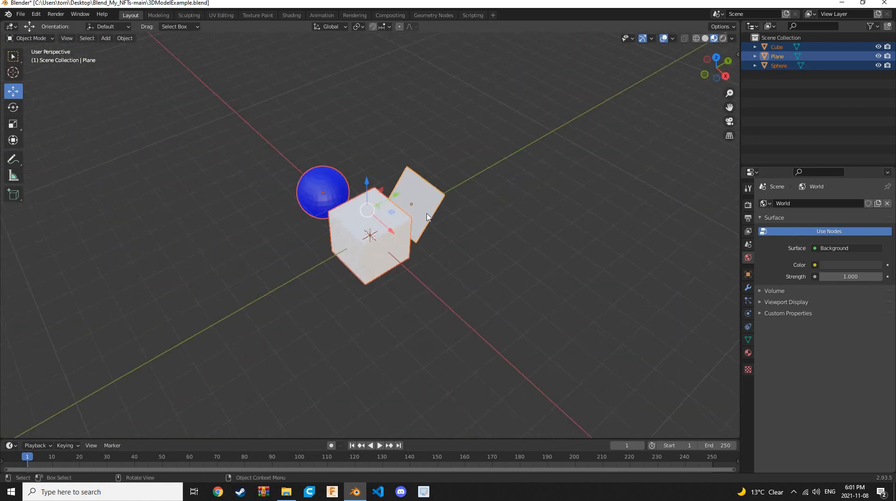
pyautogui.click(320, 192)
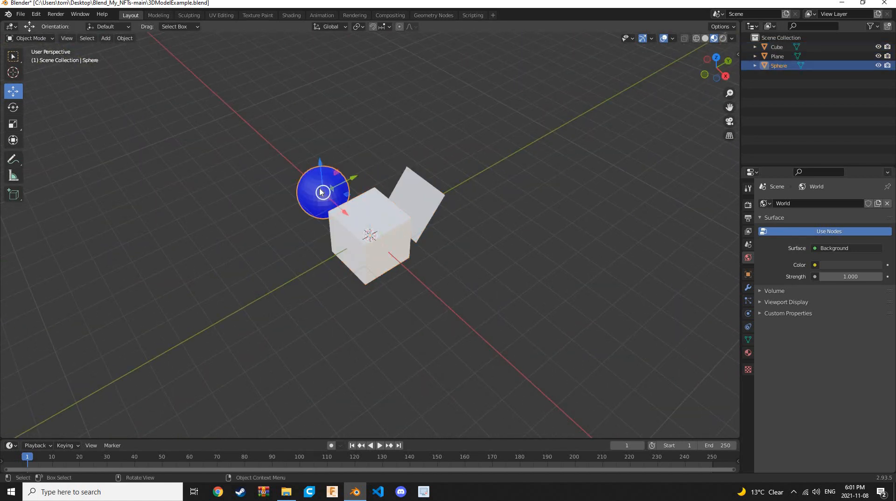
pyautogui.click(370, 234)
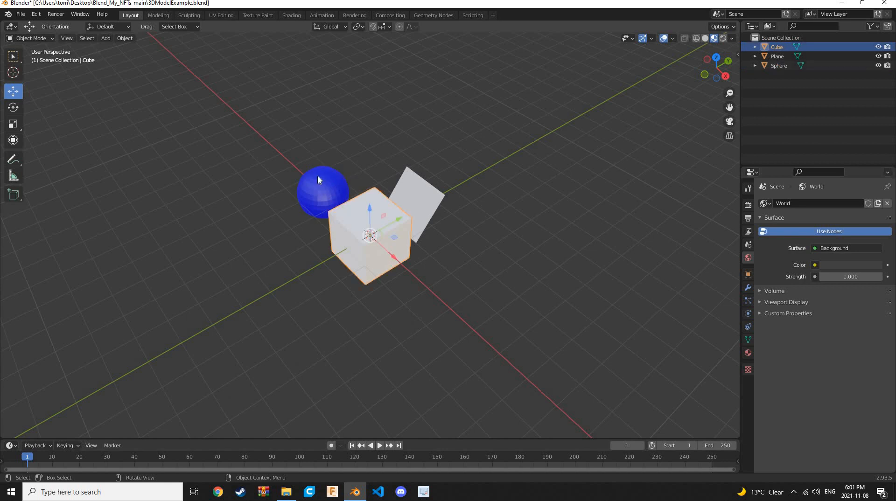
pyautogui.click(322, 192)
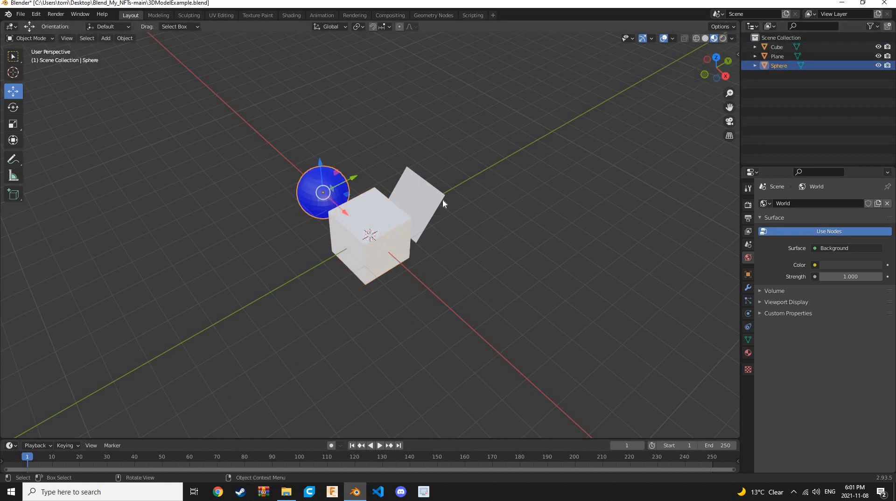
pyautogui.click(417, 200)
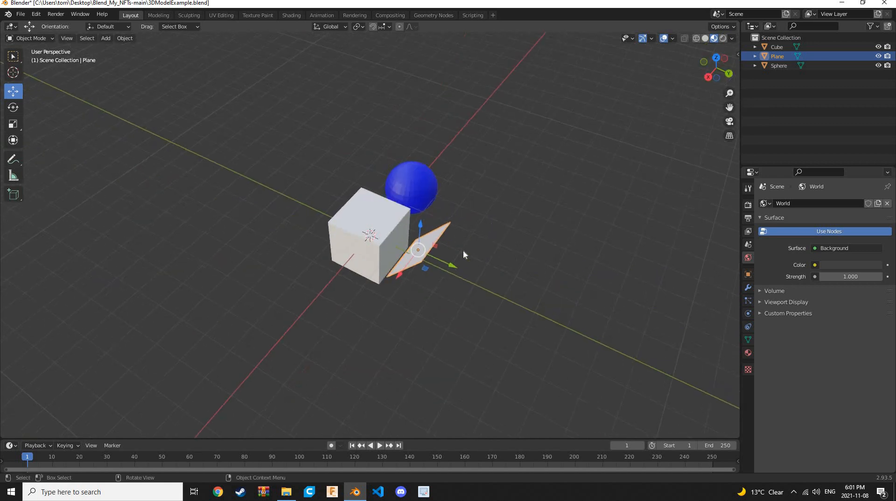
pyautogui.moveTo(463, 254); pyautogui.dragTo(360, 191)
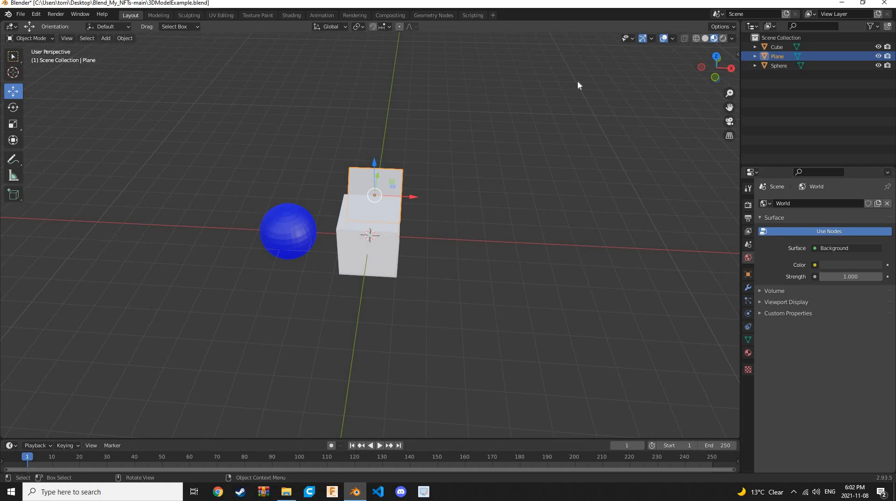
pyautogui.moveTo(713, 69)
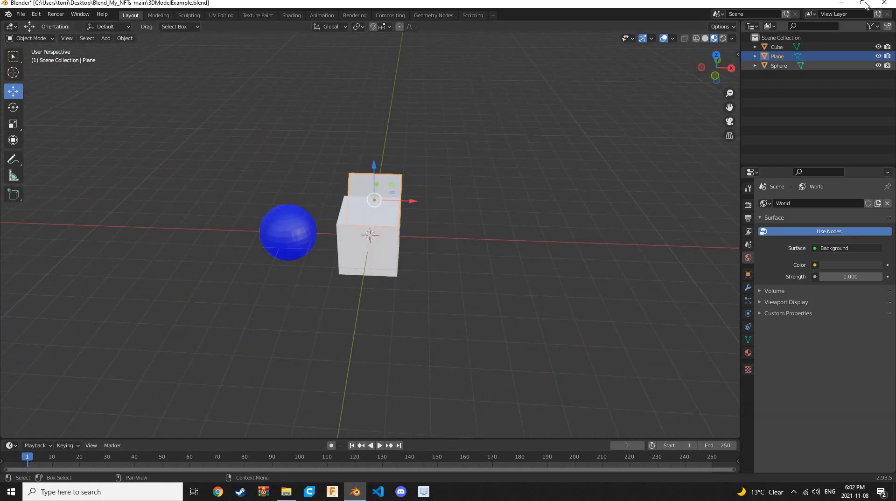
pyautogui.click(867, 2)
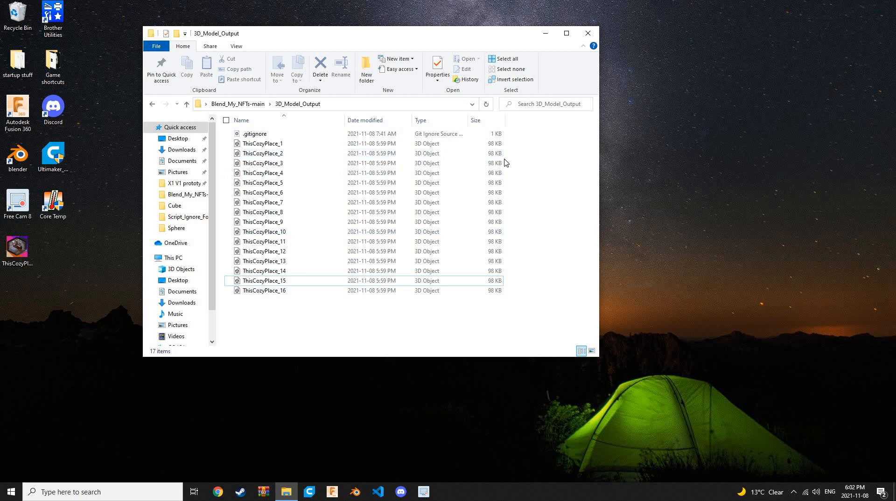
# Navigate up to Blend_My_NFTs-main and into 3D_Model_Input, showing Cube, Script_Ignore_Folder and Sphere.
pyautogui.click(263, 290)
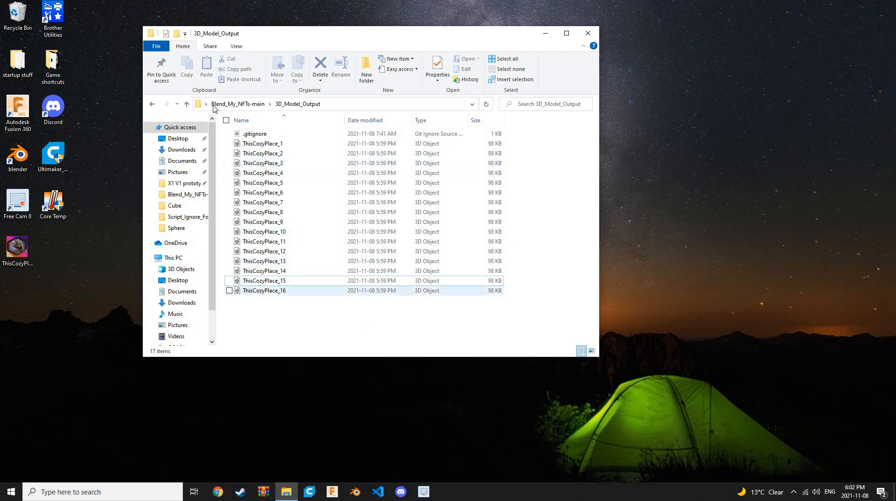
pyautogui.click(185, 104)
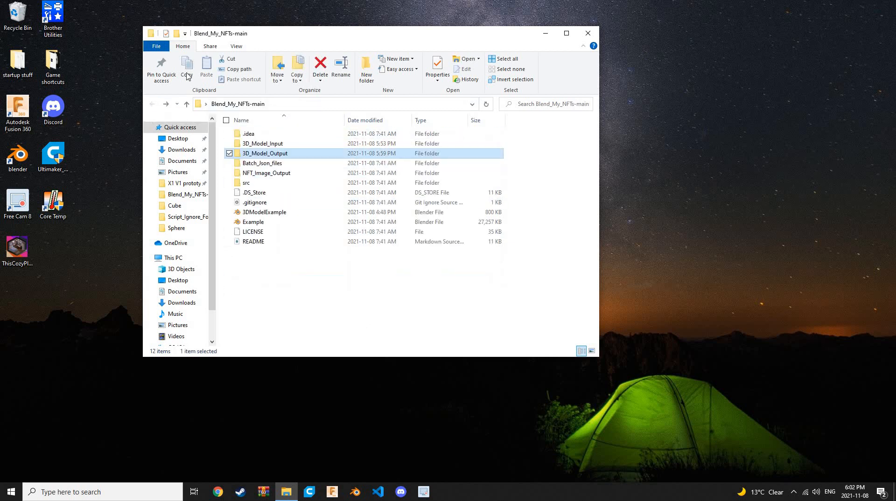
pyautogui.moveTo(263, 162)
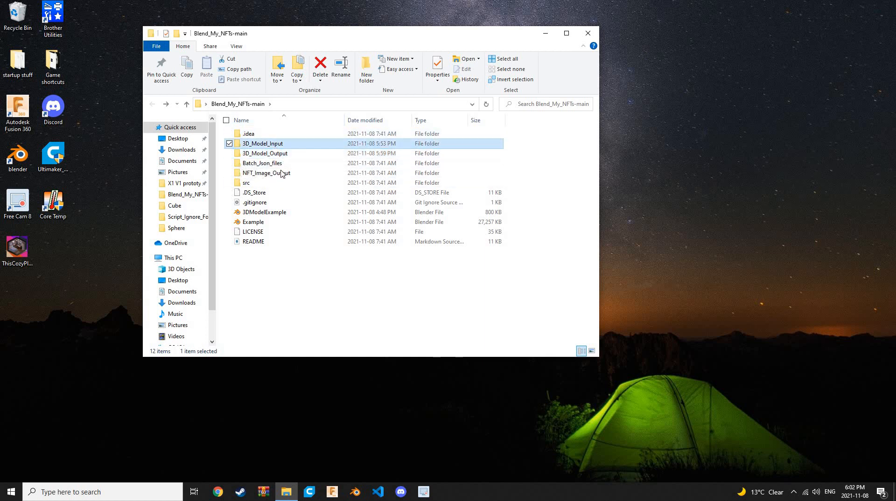
pyautogui.doubleClick(263, 143)
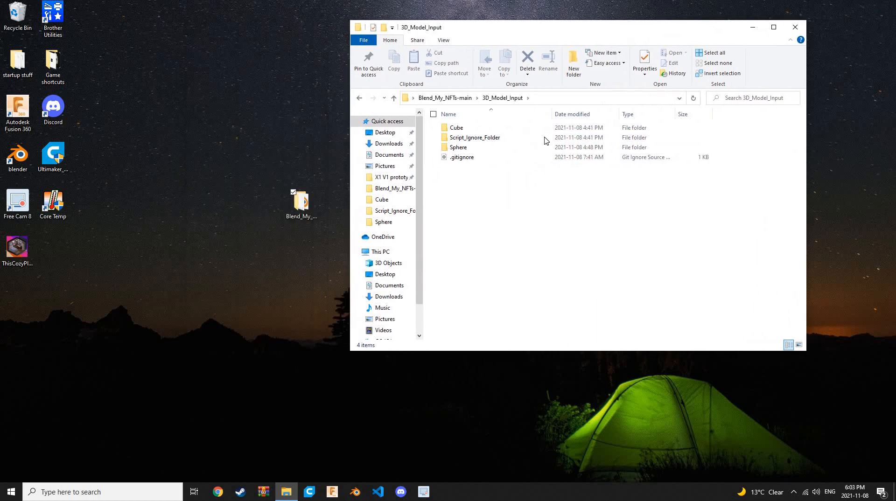